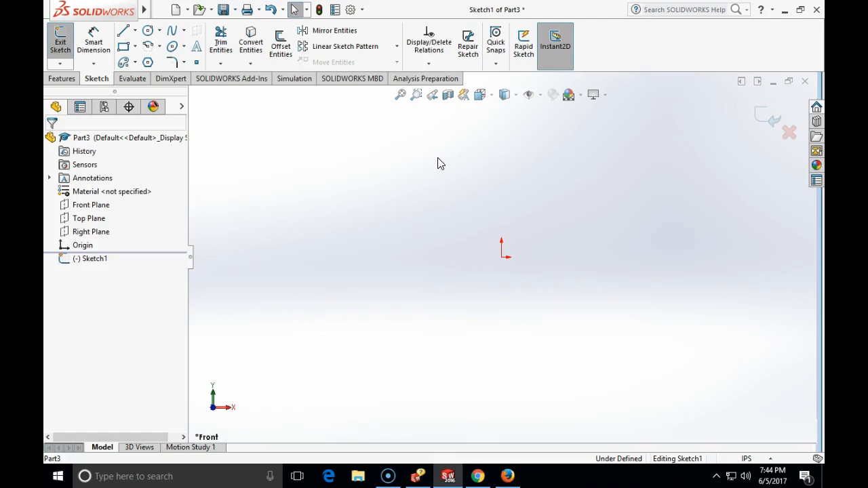
mouse_move(64, 446)
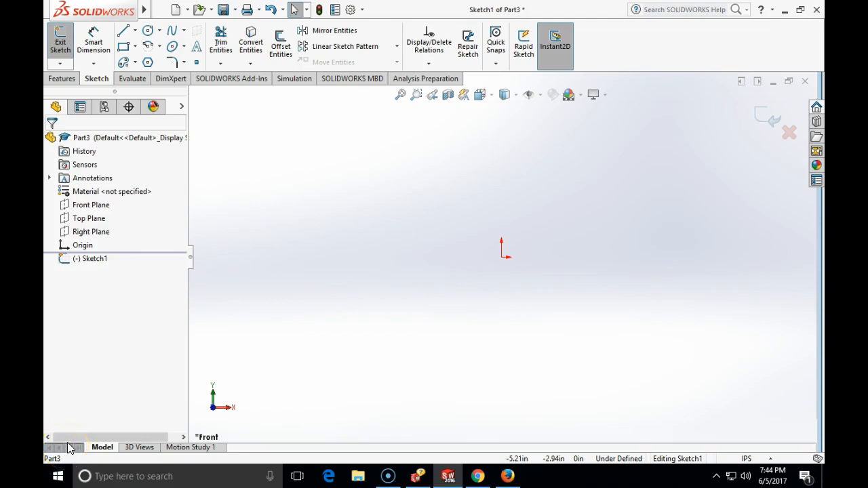
mouse_move(137, 397)
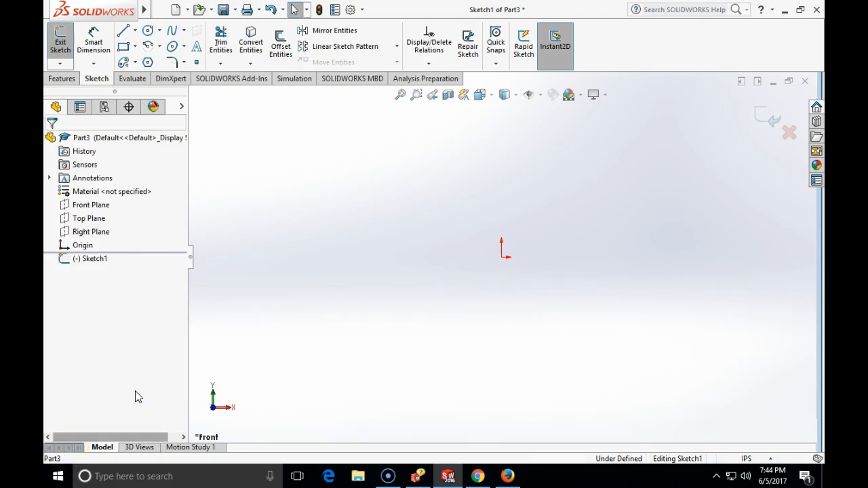
- Assign Plain Carbon Steel as the part's material from the FeatureManager tree
right_click(112, 191)
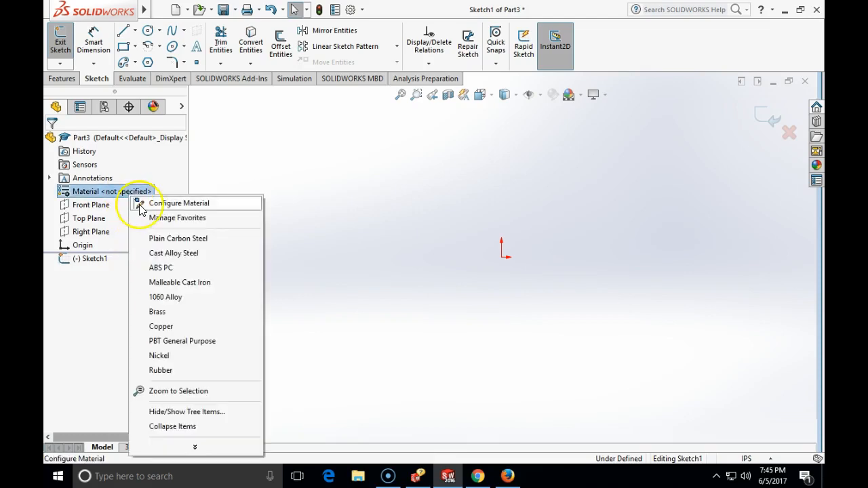
mouse_move(153, 244)
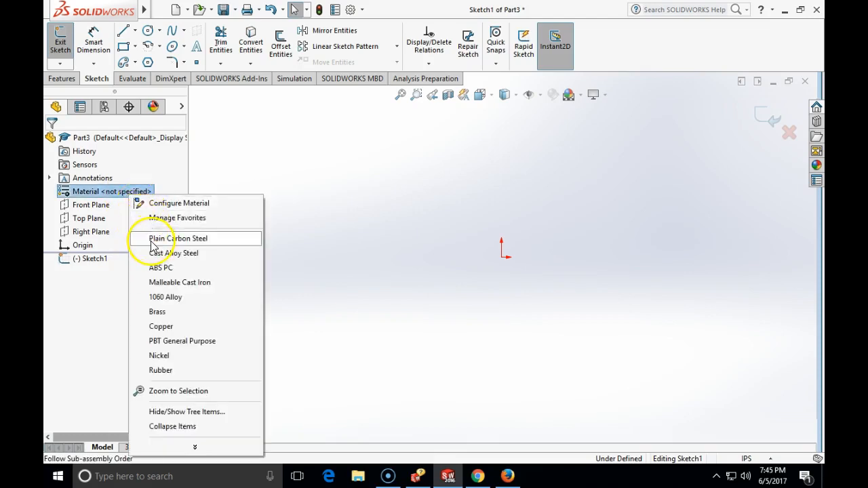
left_click(178, 238)
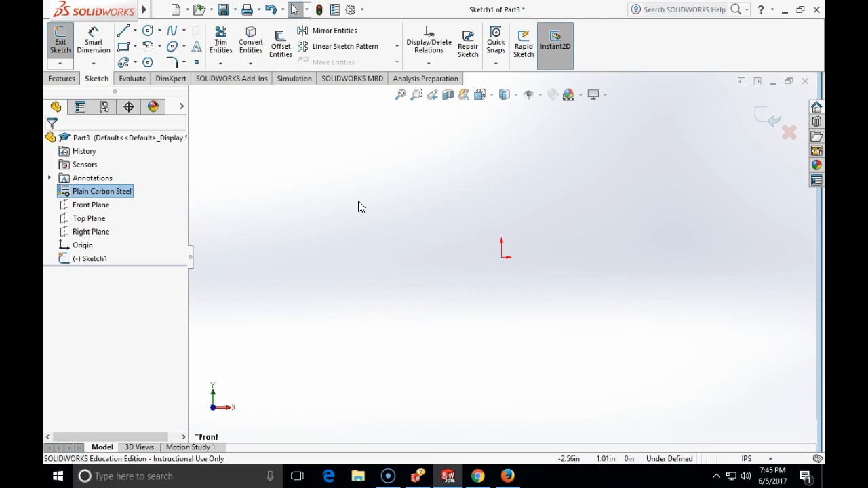
mouse_move(313, 142)
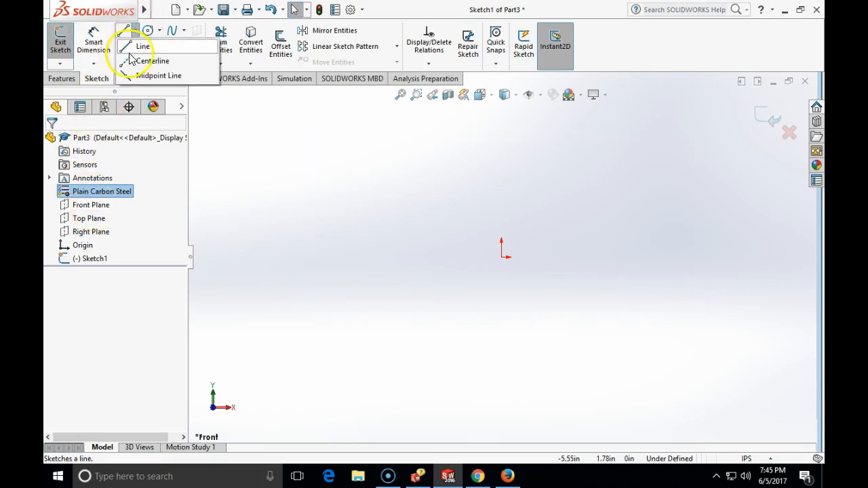
- Draw a horizontal centerline from the origin and dimension it 10 in long
left_click(142, 46)
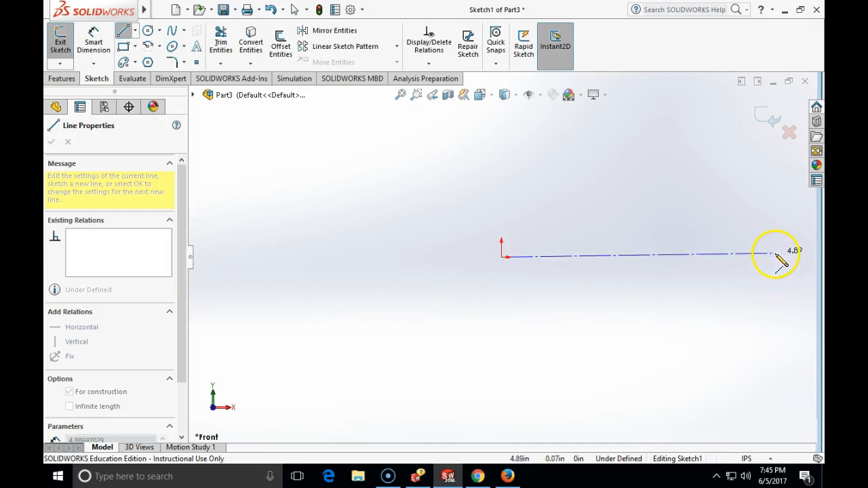
left_click(775, 259)
type("10")
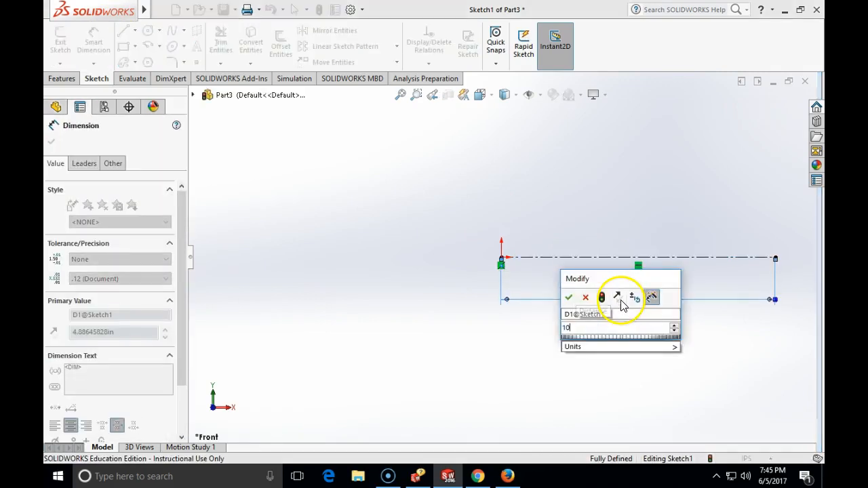
left_click(569, 298)
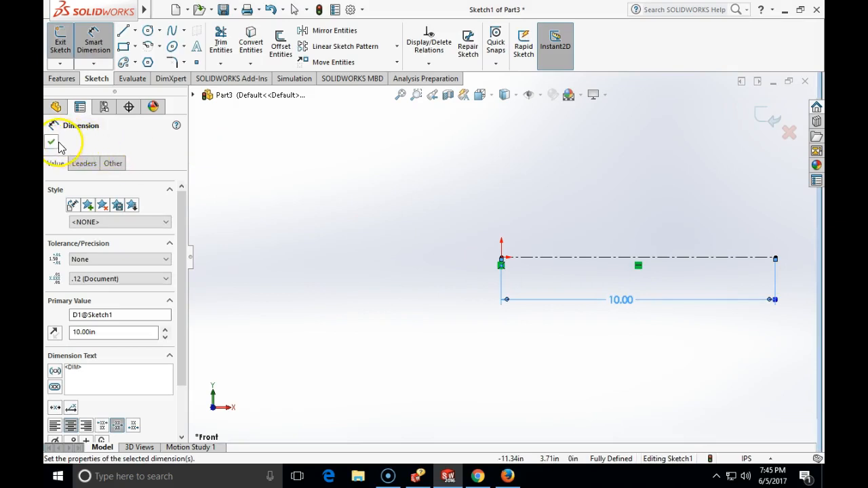
left_click(51, 142)
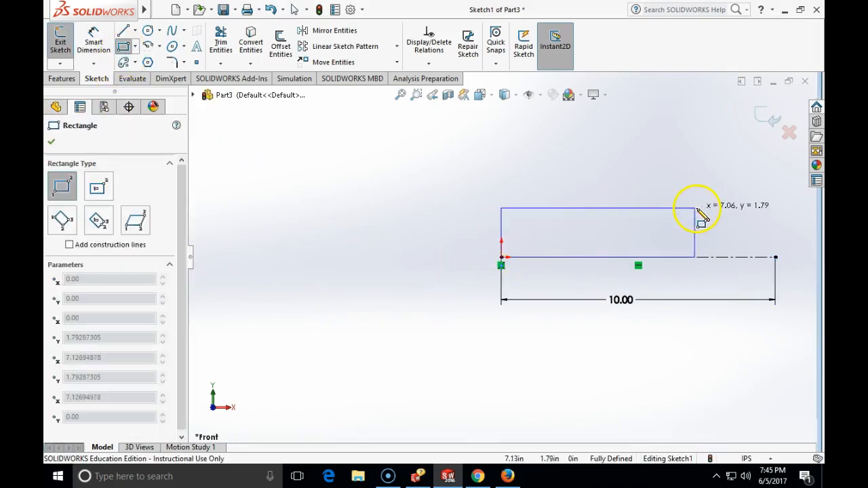
- Draw a corner rectangle from the origin, dimensioned 6+13/16 (6.81) long and 0.87 tall
left_click(610, 209)
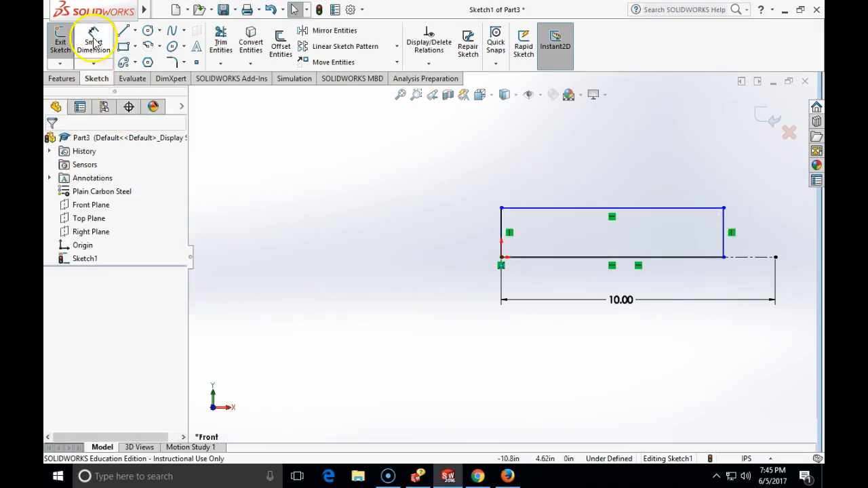
left_click(731, 232)
type("8")
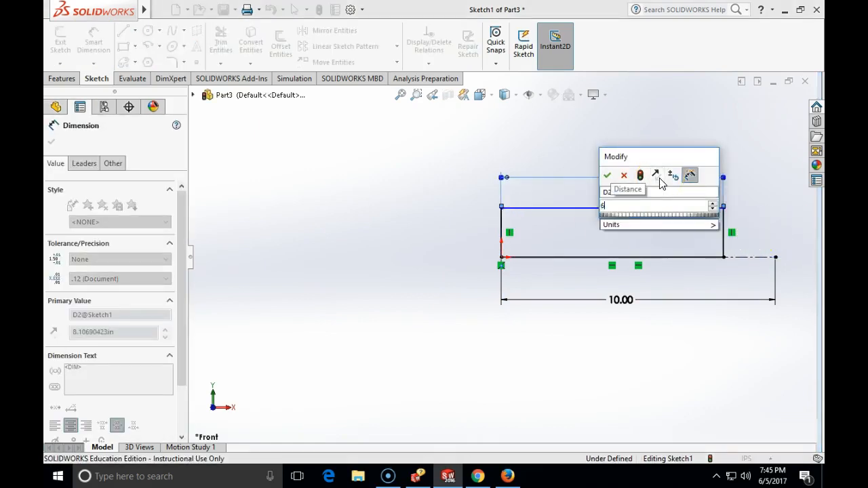
type("+13/16")
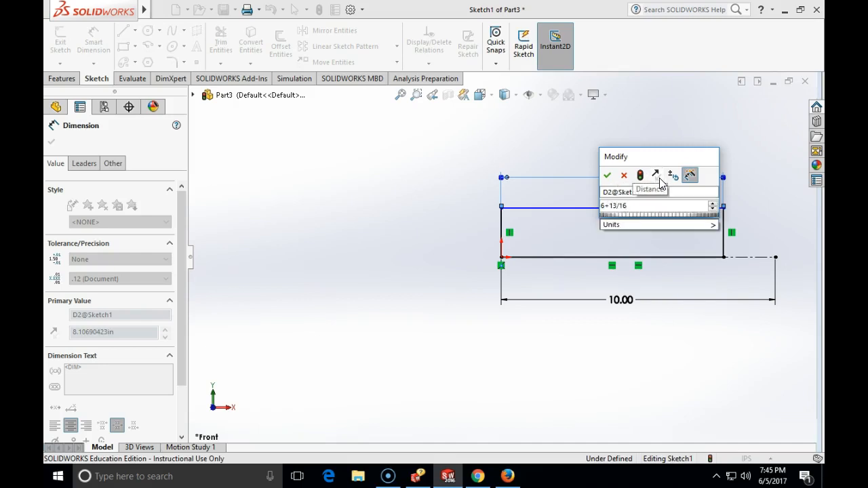
left_click(607, 175)
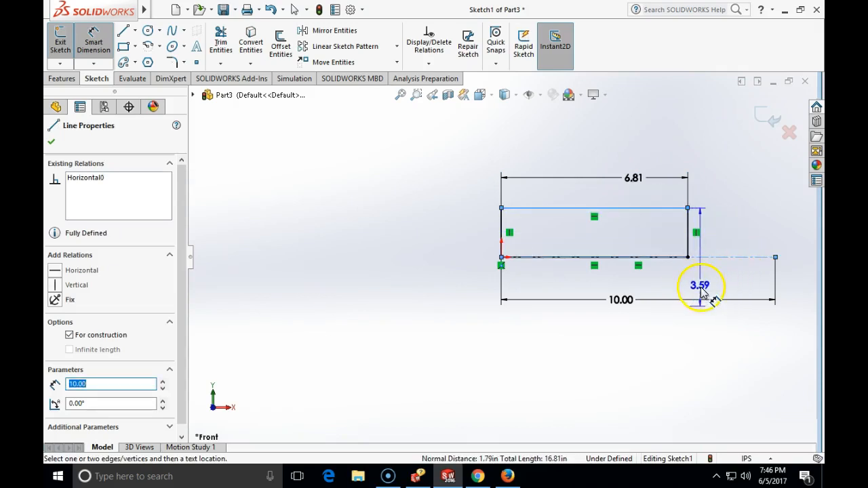
left_click(700, 284)
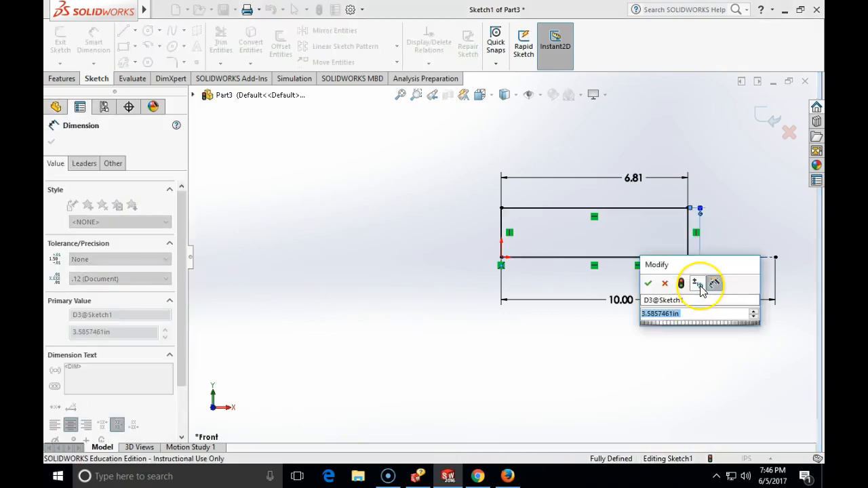
mouse_move(695, 283)
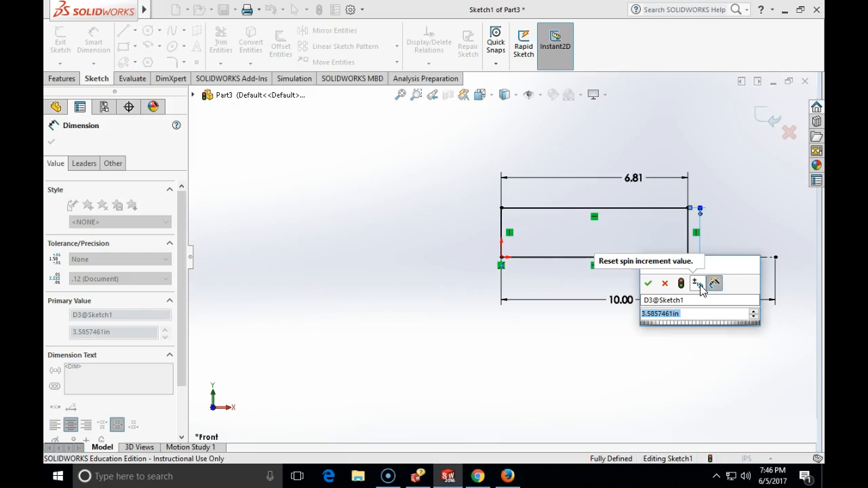
left_click(648, 283)
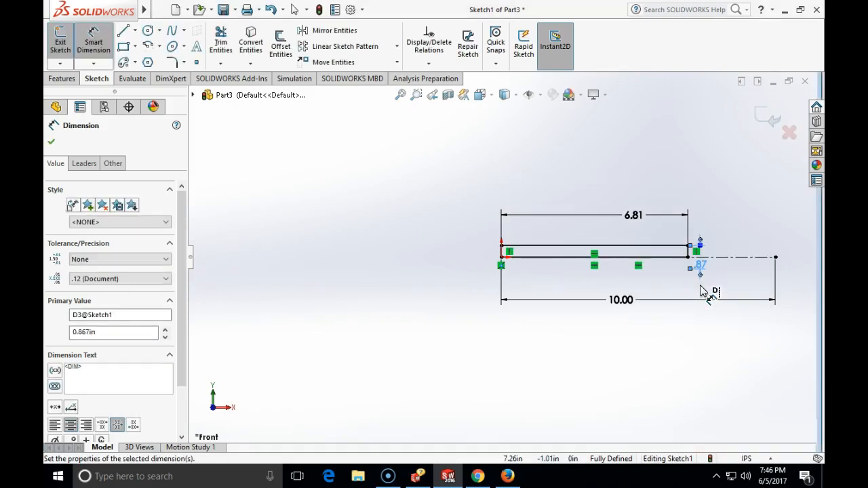
left_click(51, 141)
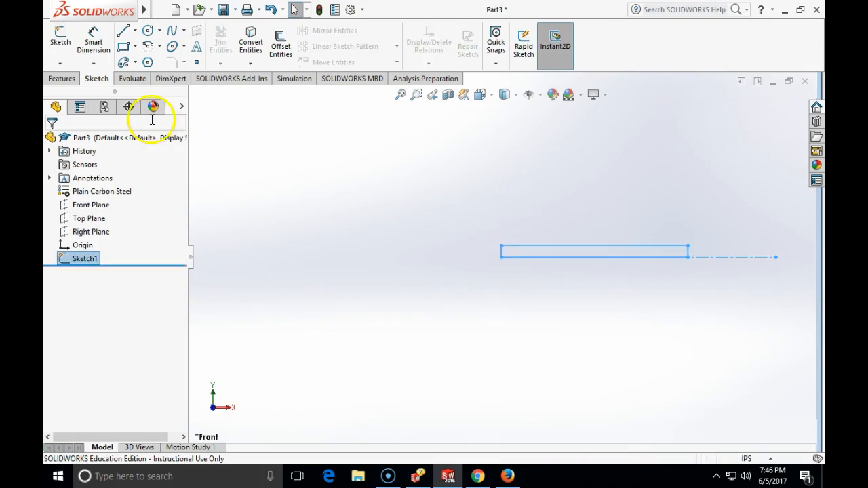
- Revolve the sketch 360° about the centerline into Revolve1
left_click(62, 78)
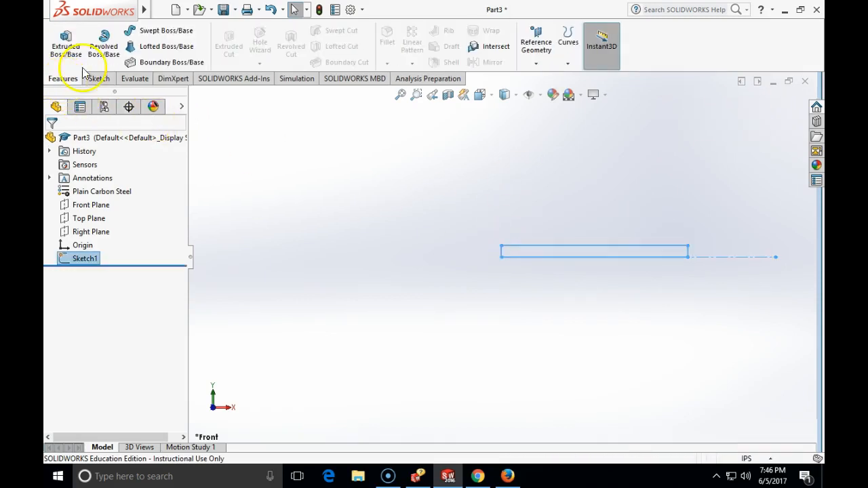
left_click(103, 41)
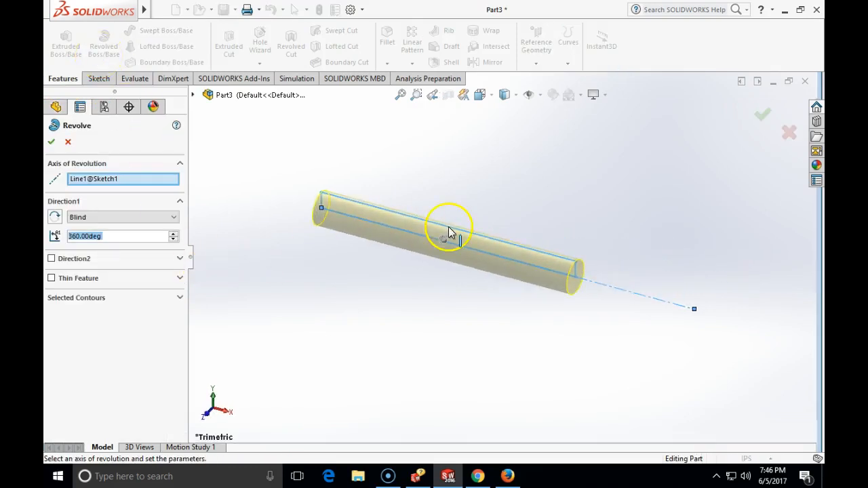
mouse_move(548, 303)
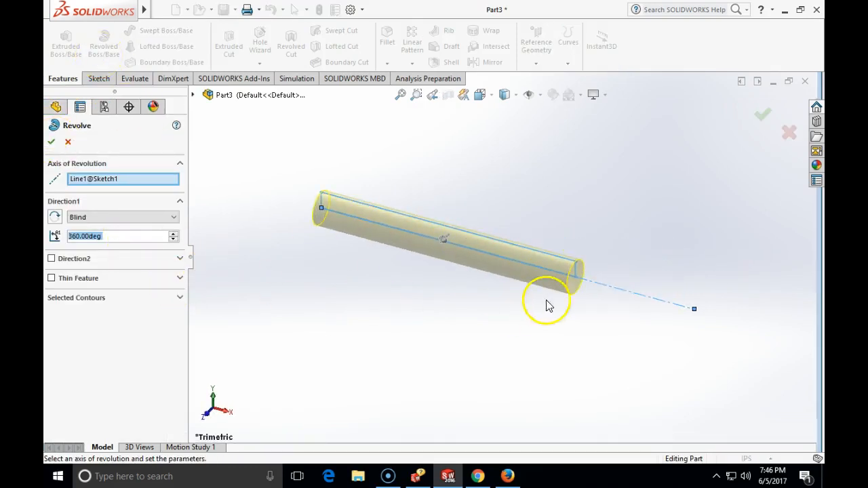
left_click(51, 141)
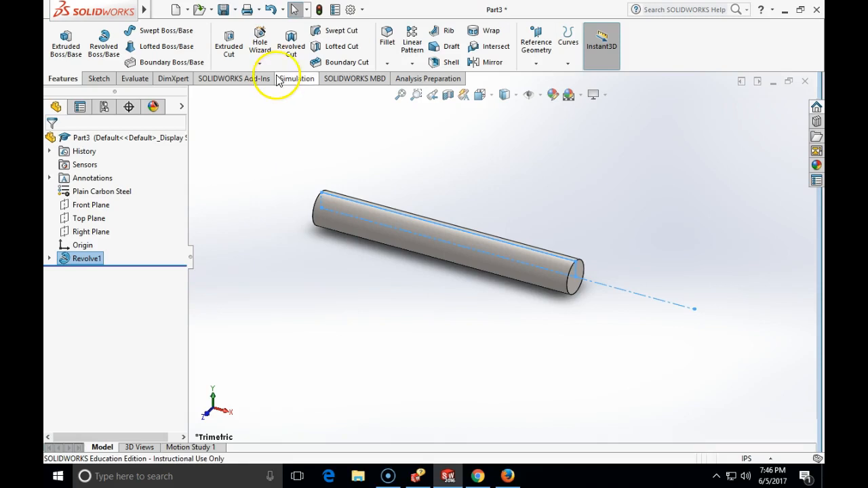
mouse_move(350, 61)
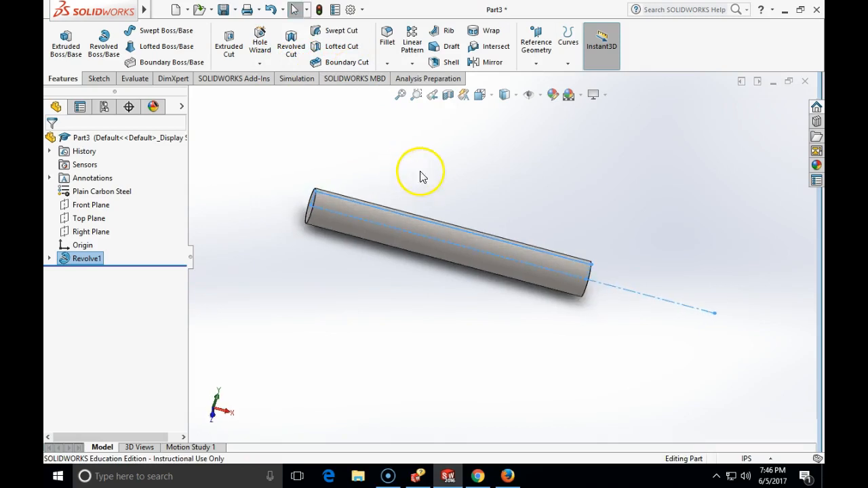
mouse_move(261, 210)
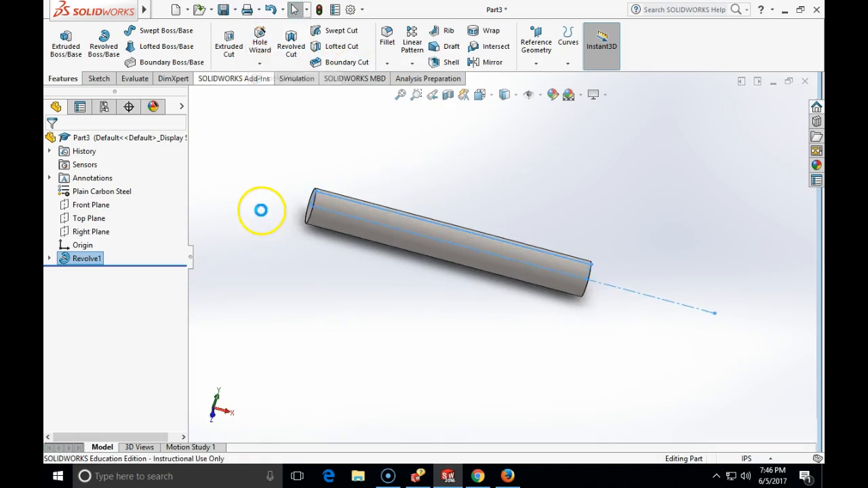
- Start a legacy hole feature and choose a counterbored drilled hole type
left_click(260, 40)
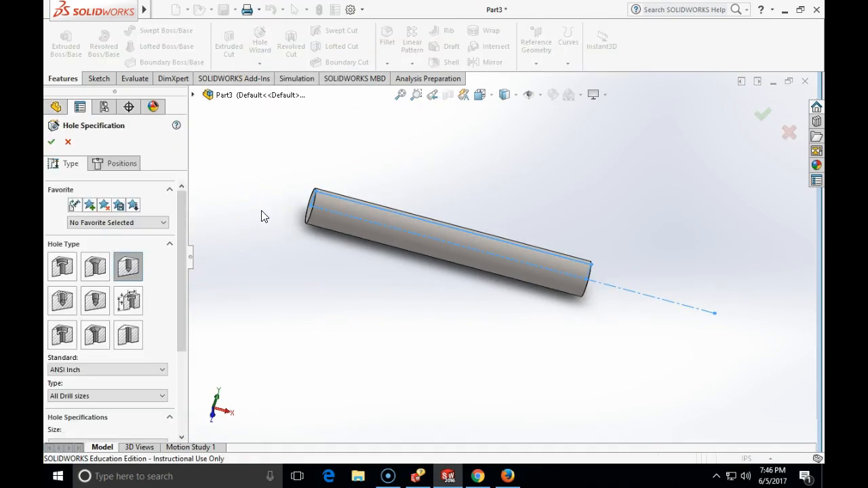
mouse_move(128, 299)
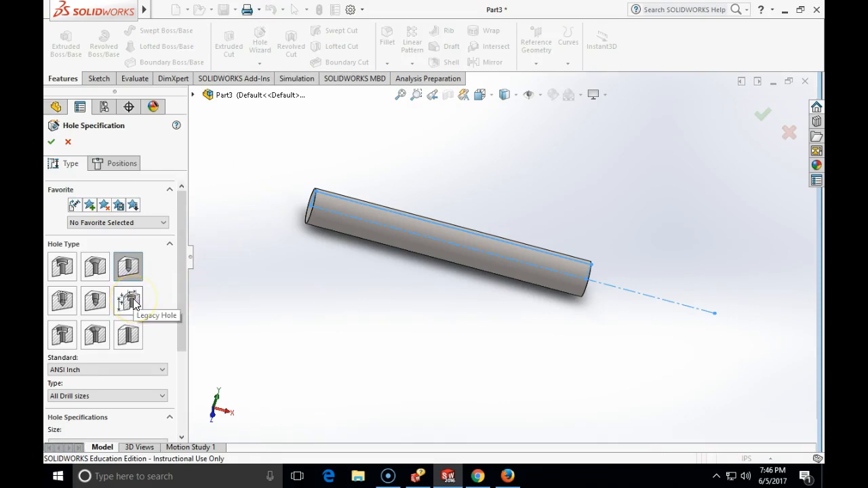
left_click(128, 300)
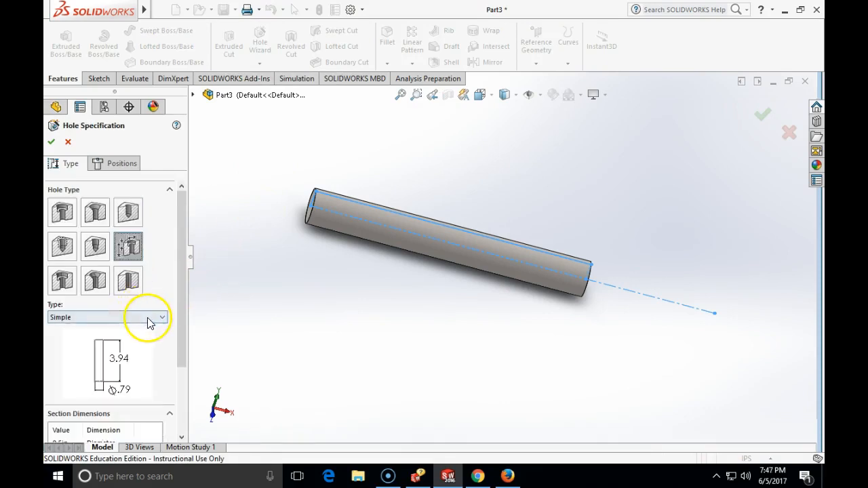
left_click(106, 317)
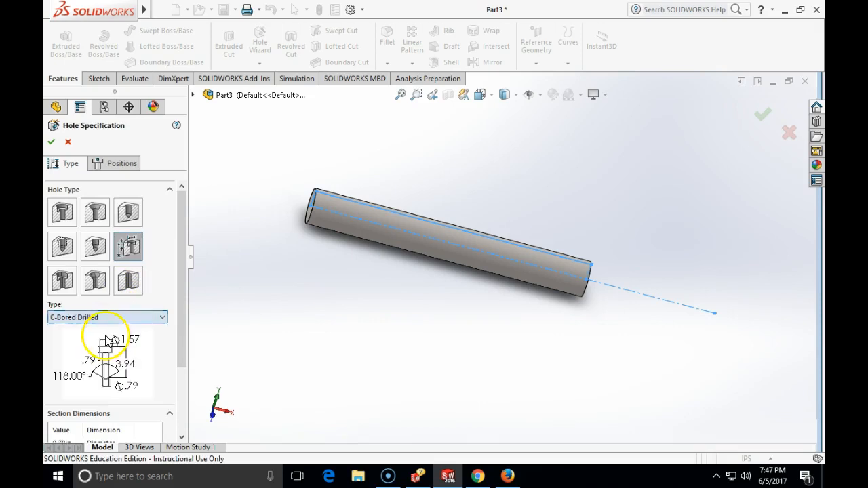
scroll("down", 3)
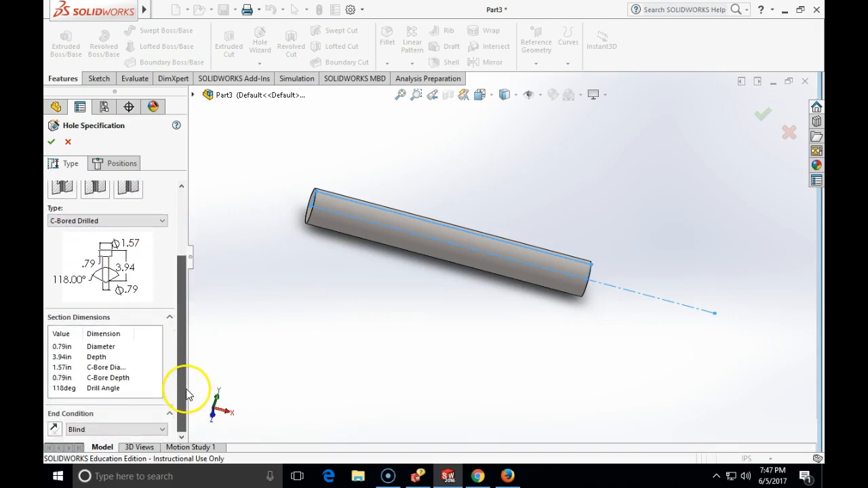
- Set hole diameter .648, depth 4.75, counterbore diameter .742 and counterbore depth 1
double_click(62, 346)
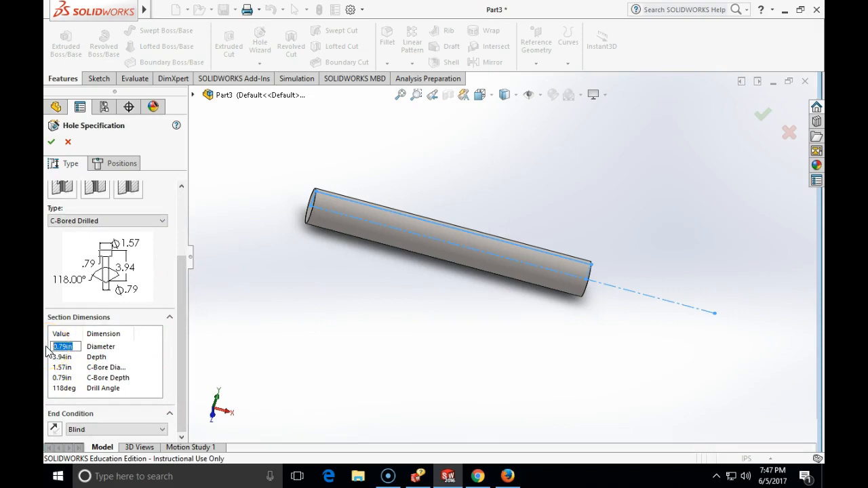
type(".648")
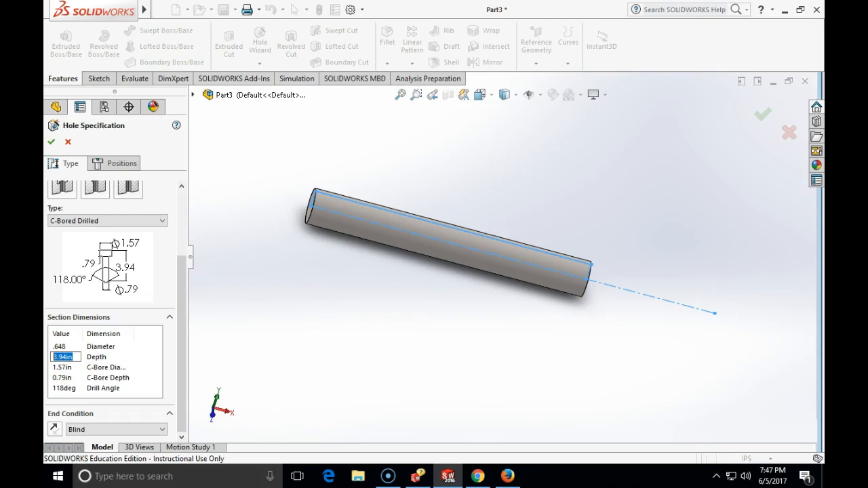
type("4.75")
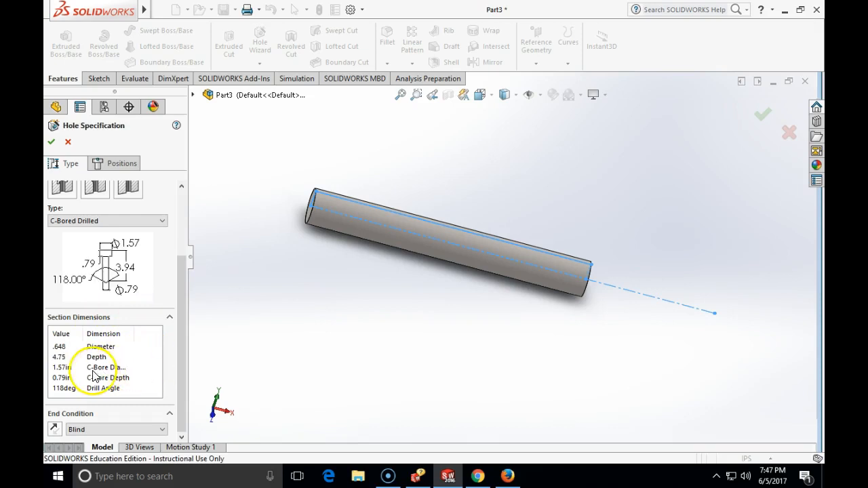
left_click(62, 368)
type(".742")
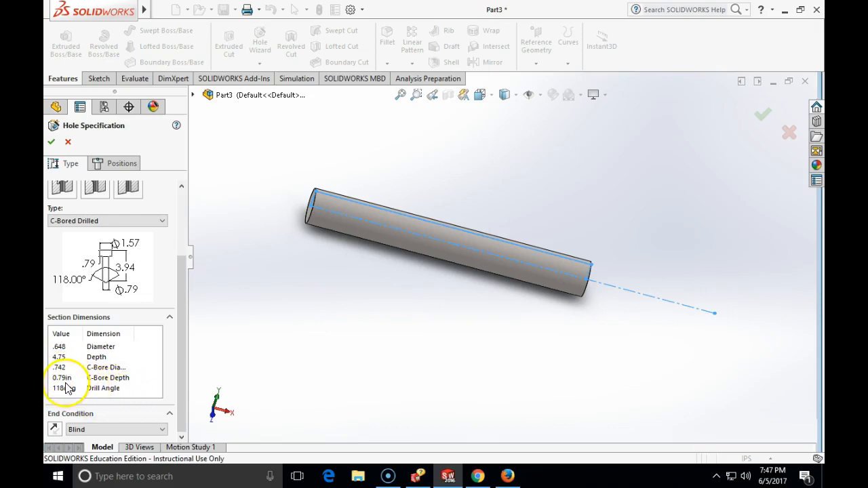
double_click(62, 376)
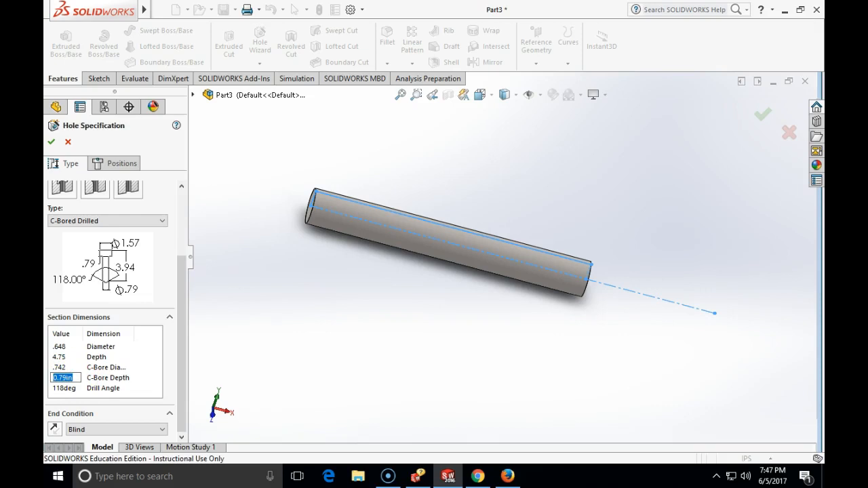
mouse_move(47, 385)
type("1")
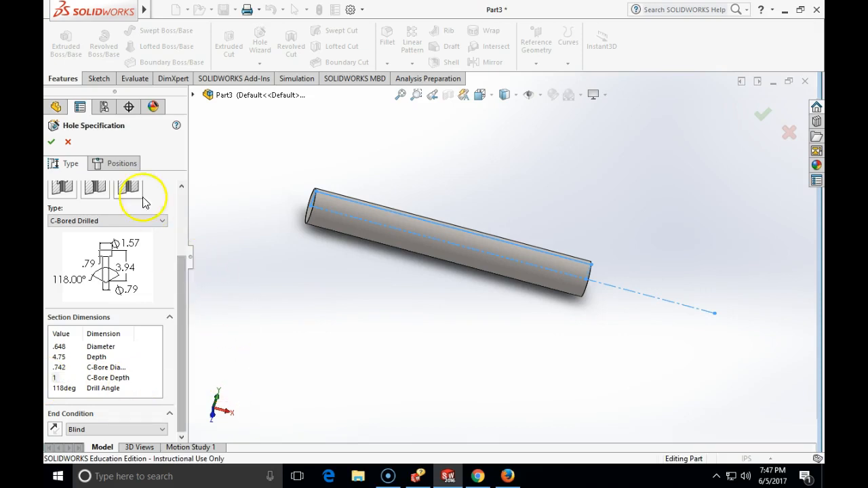
left_click(122, 162)
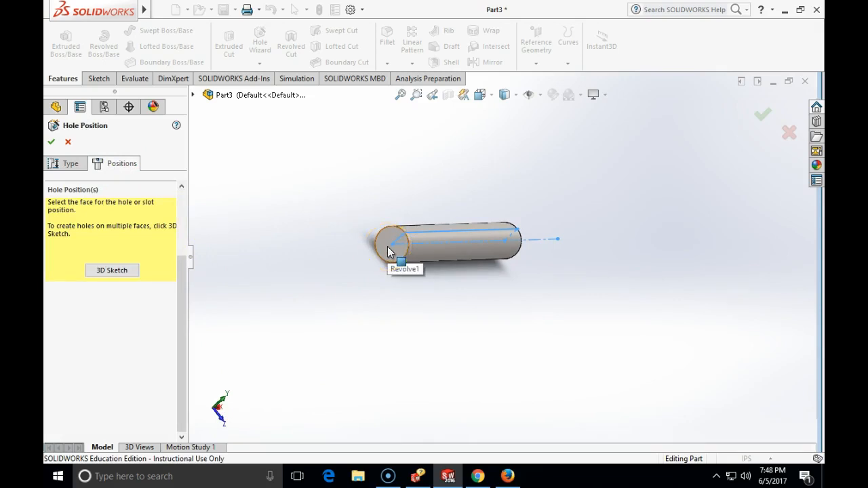
- Place the counterbored hole at the centre of the rod's end face
left_click(392, 249)
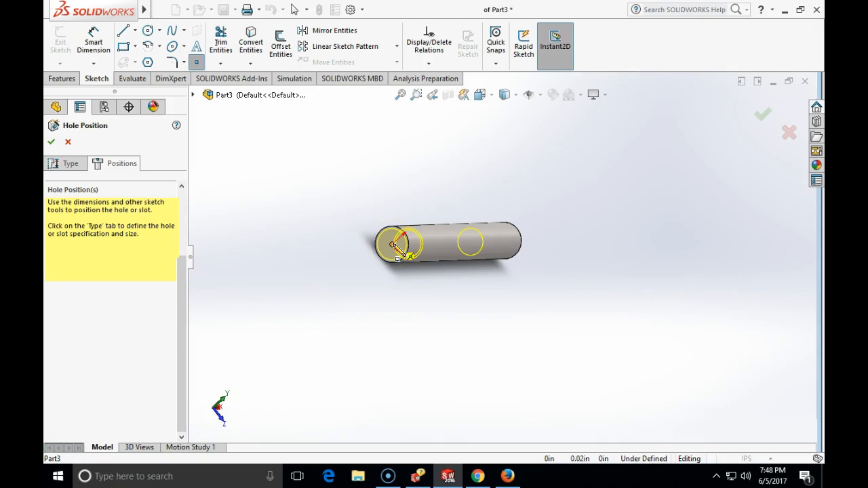
left_click(377, 246)
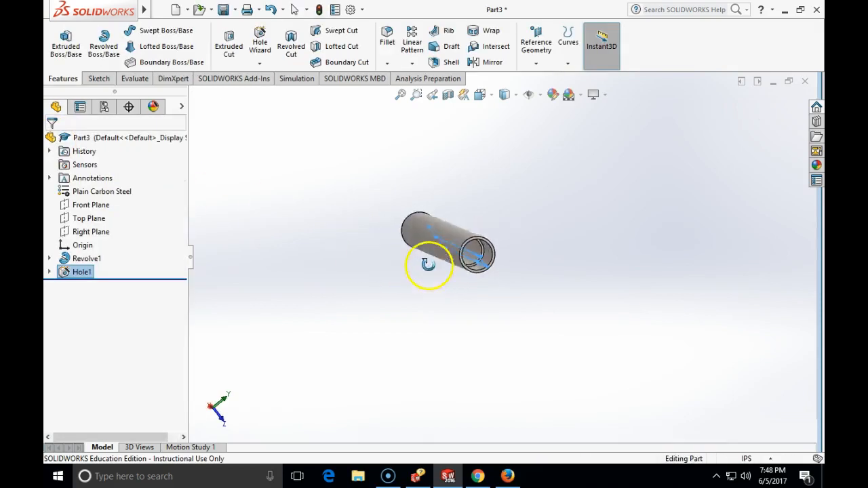
left_click_drag(447, 254, 451, 244)
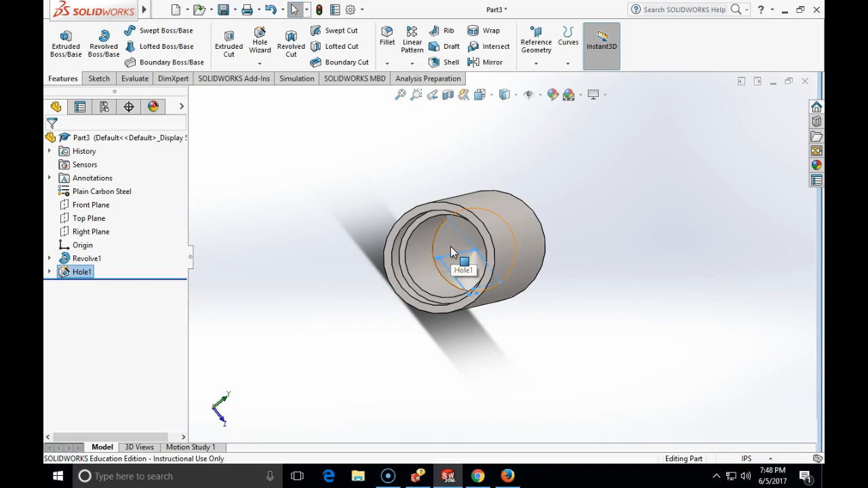
left_click_drag(455, 251, 322, 186)
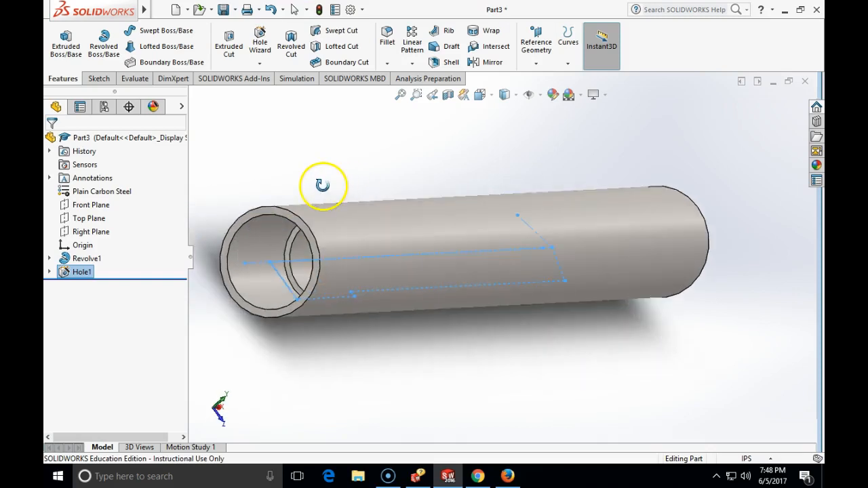
left_click_drag(323, 185, 352, 217)
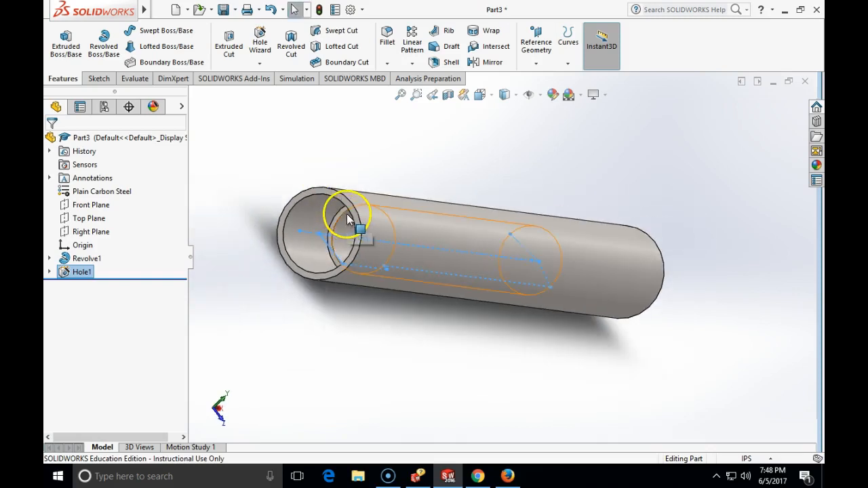
mouse_move(359, 229)
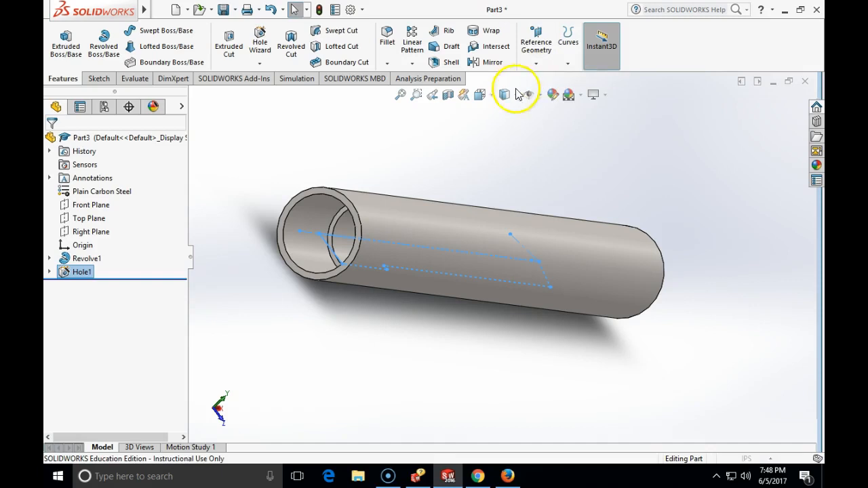
- Create Plane1 parallel to the Top Plane and tangent to the rod's cylindrical face
left_click(535, 40)
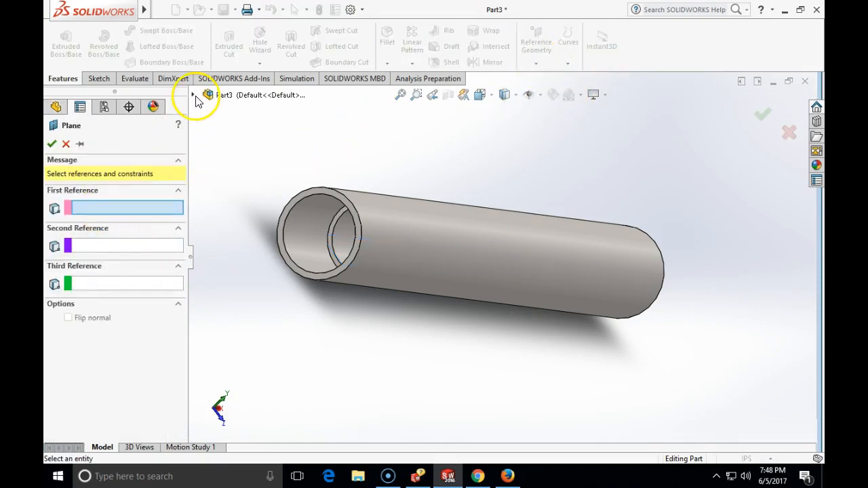
left_click(194, 94)
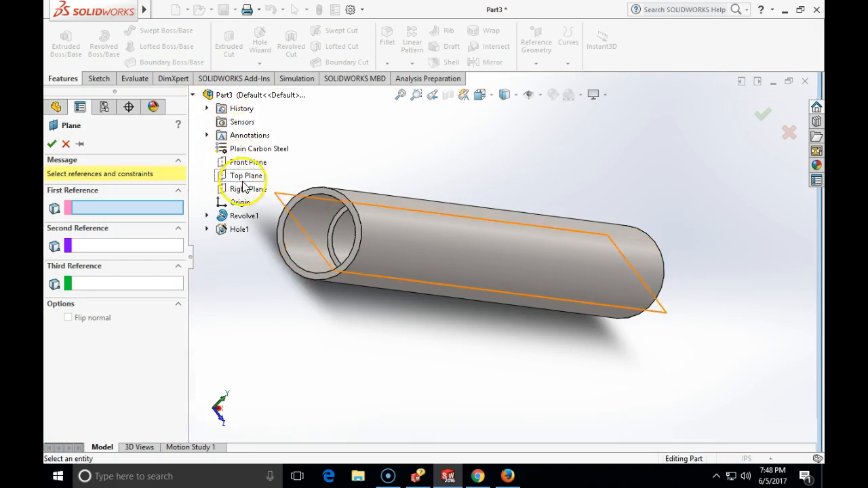
left_click(246, 176)
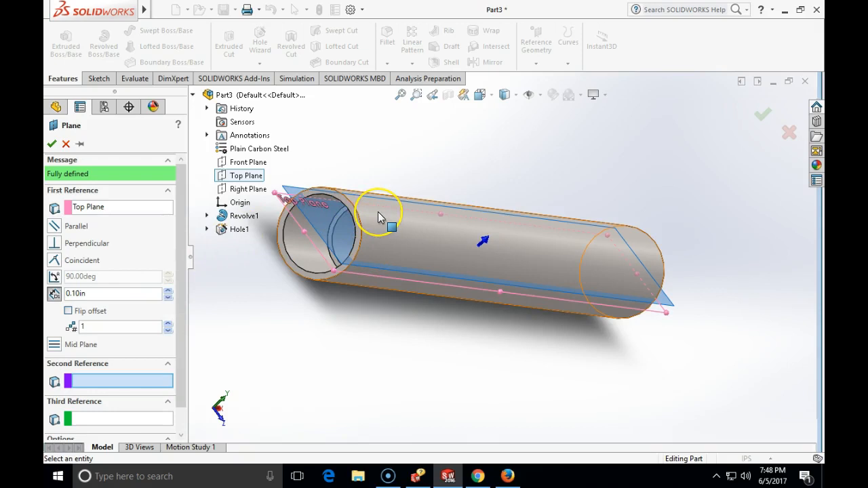
mouse_move(392, 227)
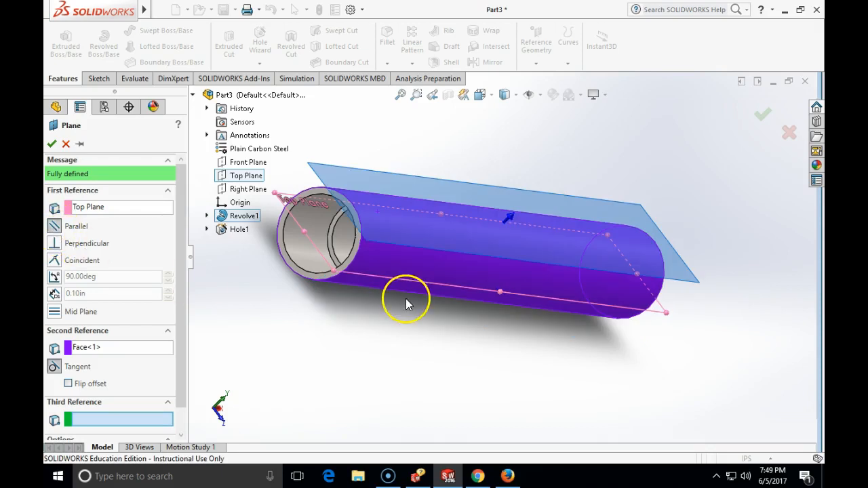
mouse_move(302, 244)
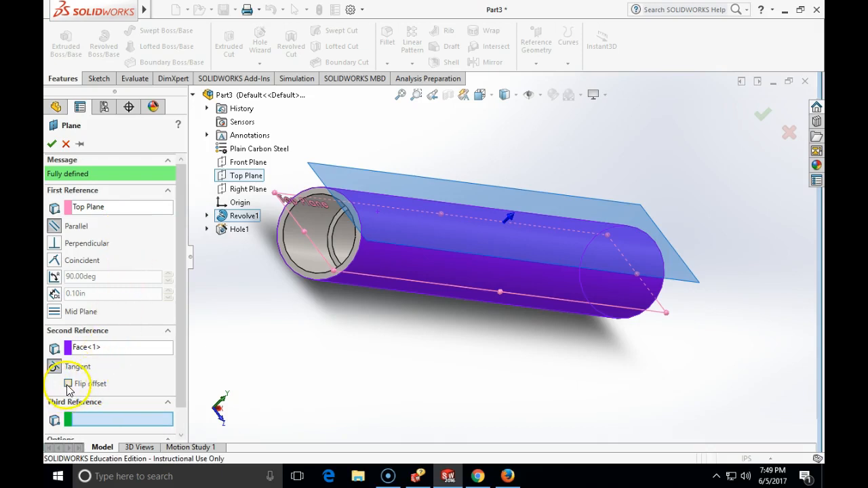
left_click(68, 383)
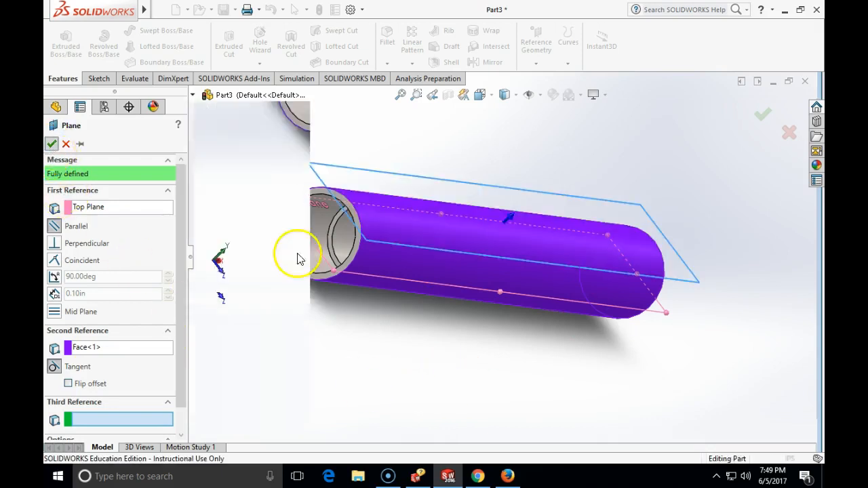
left_click(51, 143)
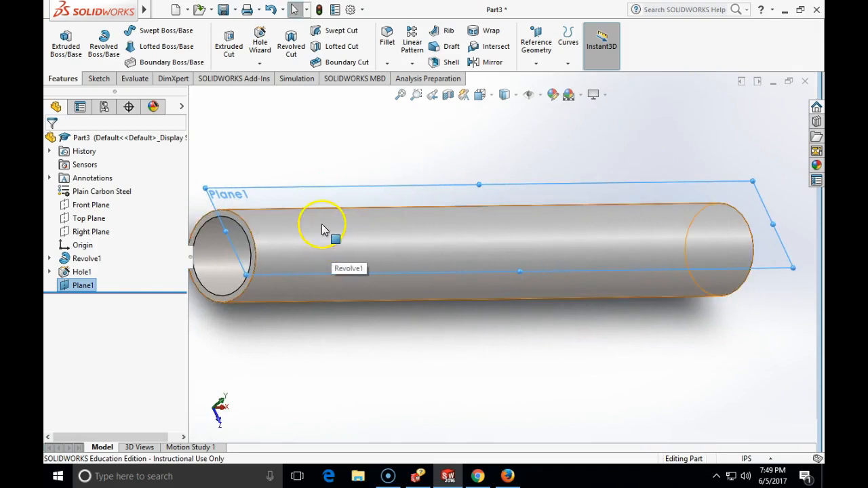
mouse_move(320, 231)
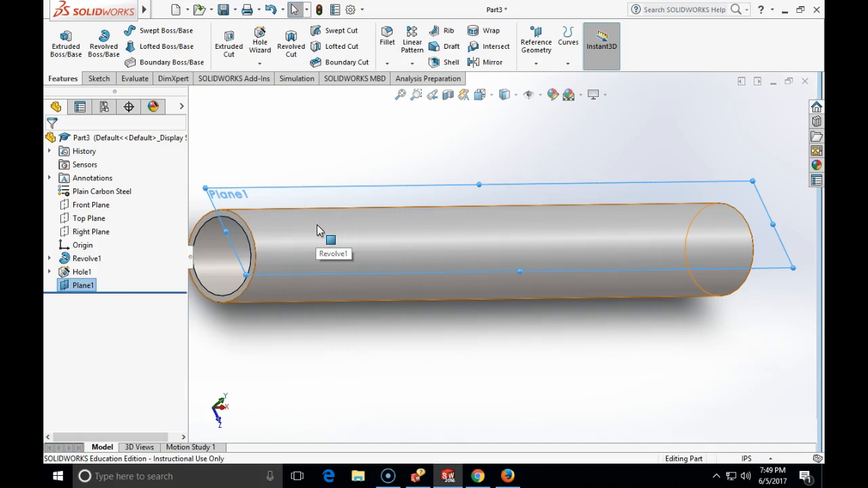
mouse_move(320, 231)
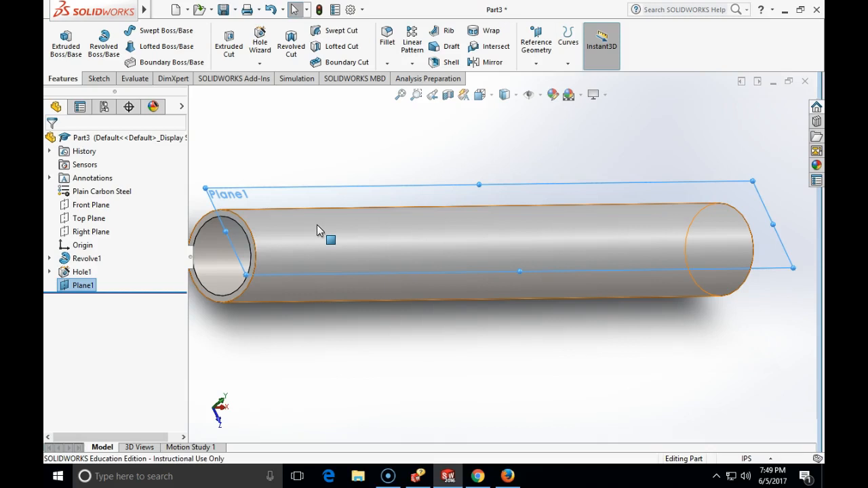
mouse_move(254, 234)
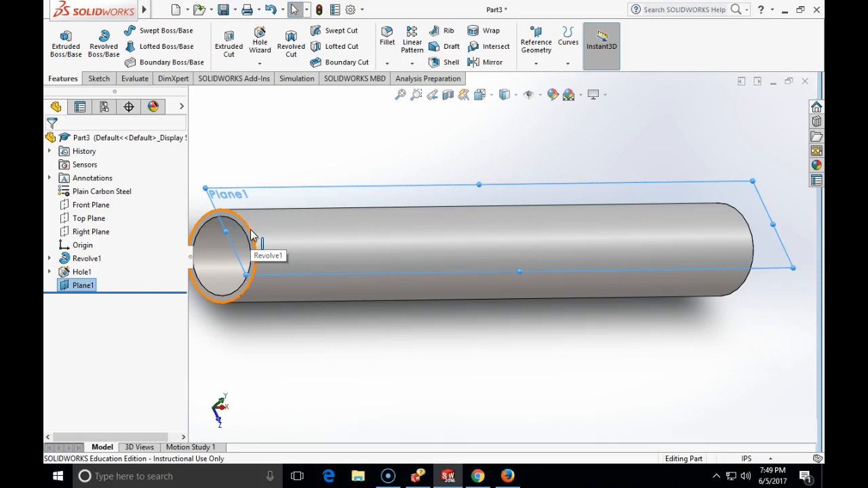
mouse_move(417, 129)
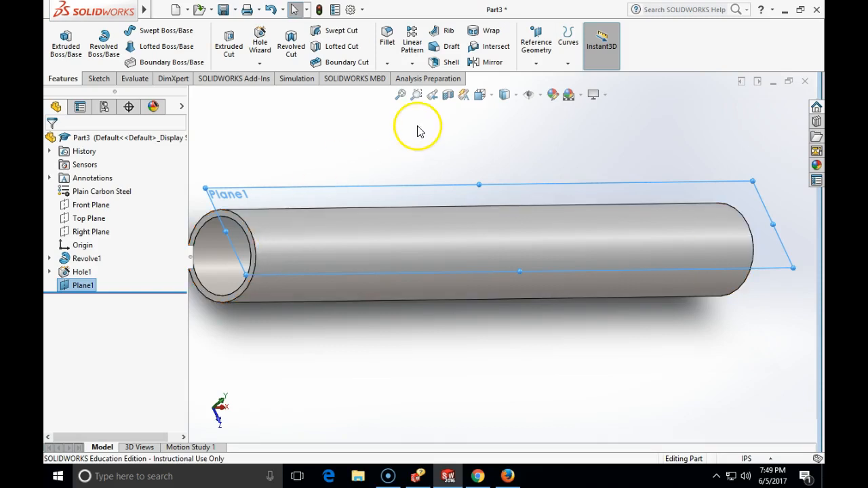
- Define a Hole Wizard hole: ANSI Inch, all drill sizes, 7/16, Through All
left_click(260, 63)
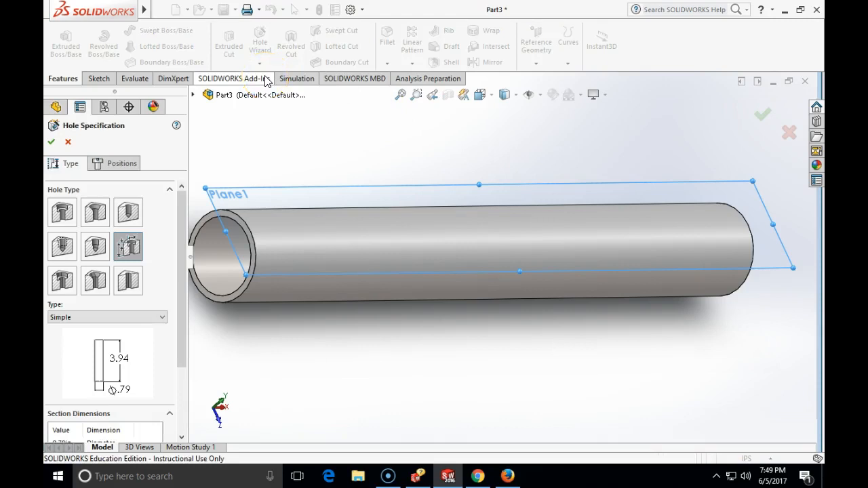
scroll("up", 3)
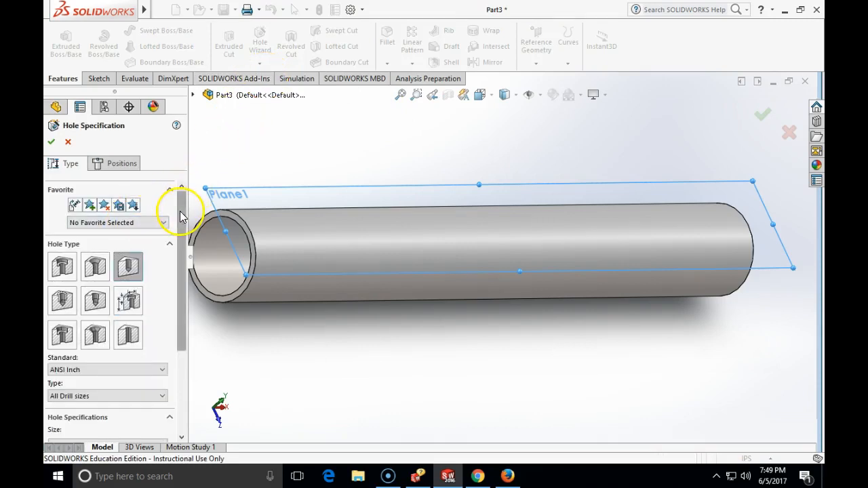
left_click(161, 318)
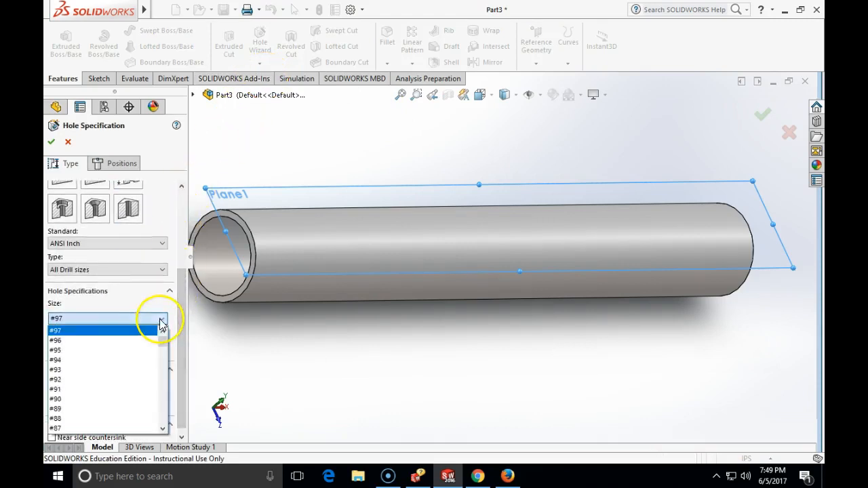
mouse_move(100, 322)
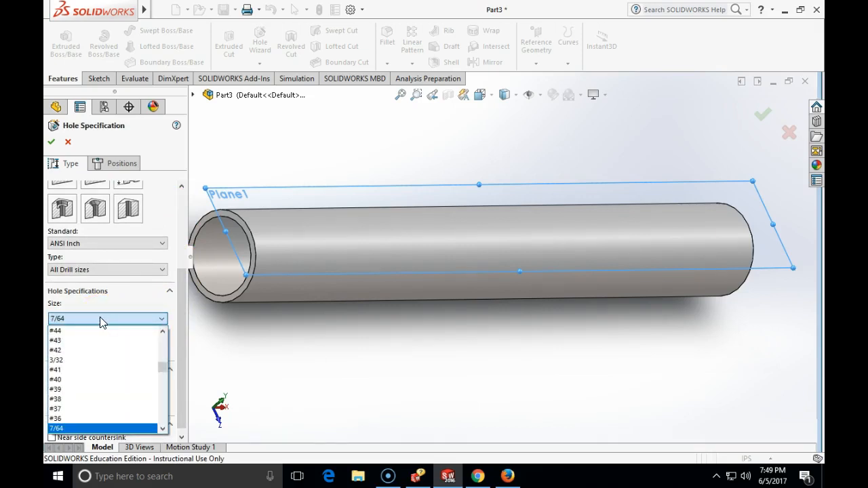
scroll("down", 3)
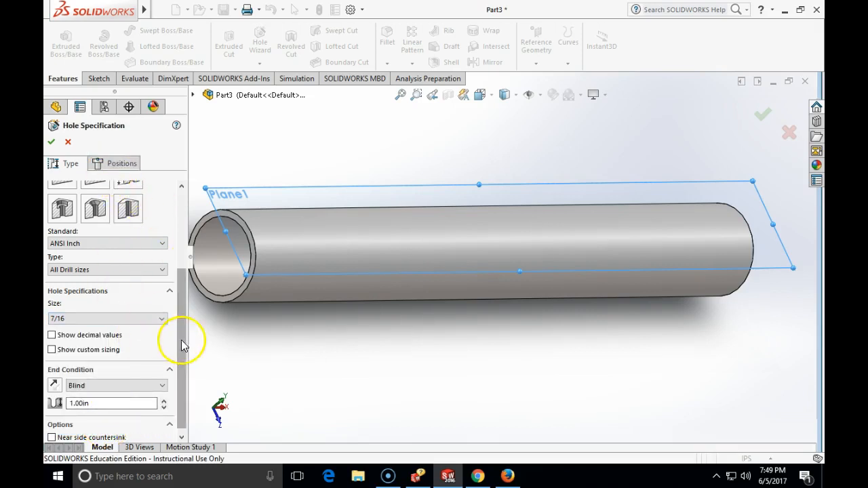
left_click(115, 385)
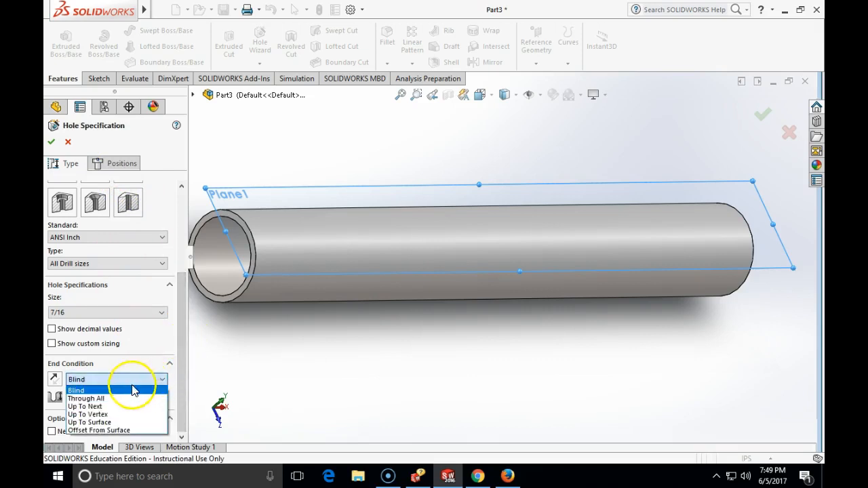
left_click(86, 398)
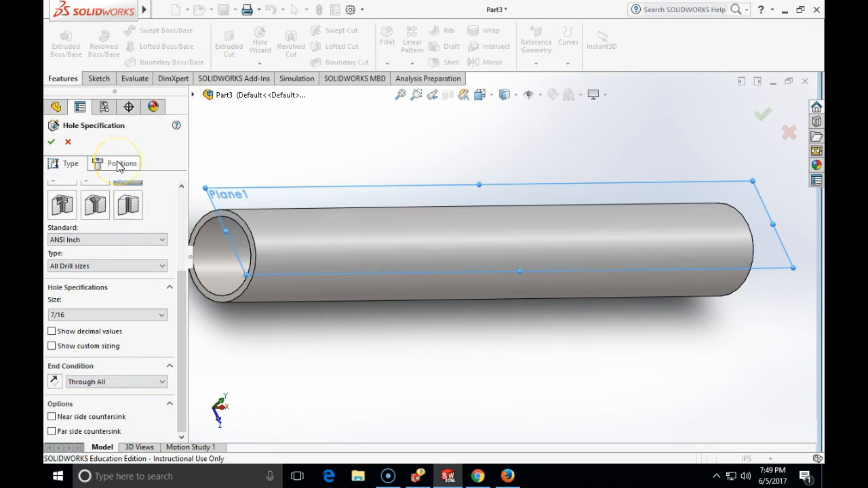
mouse_move(274, 170)
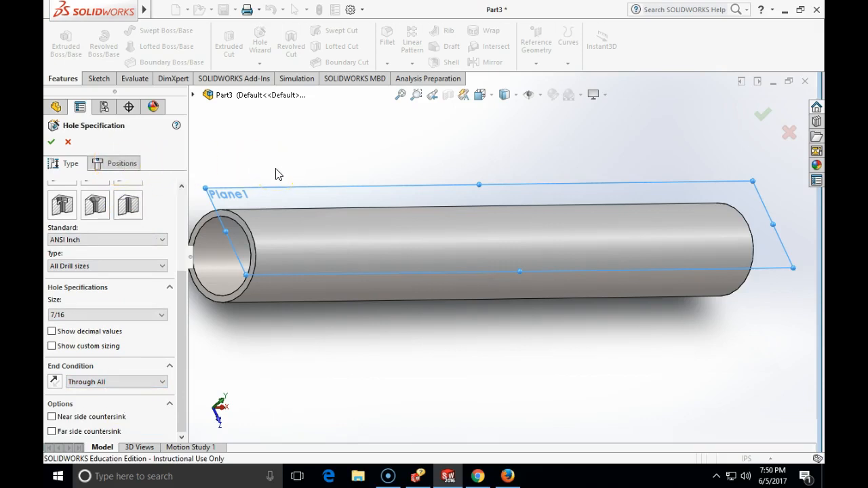
mouse_move(293, 197)
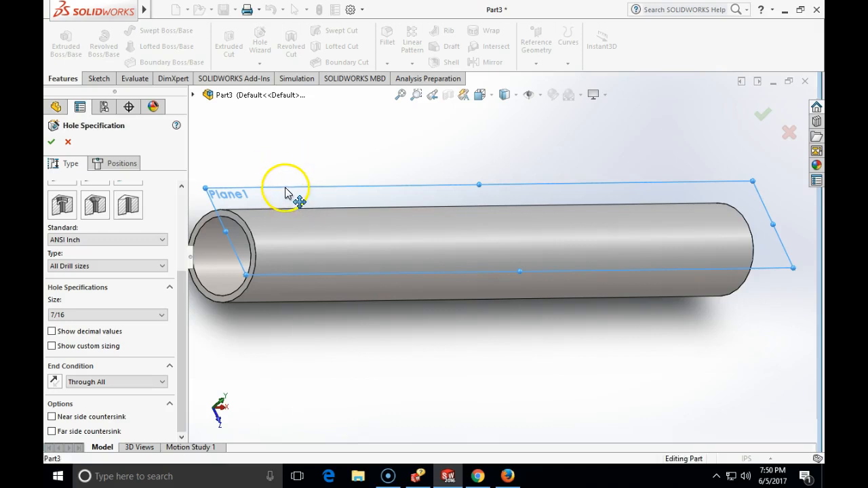
mouse_move(223, 232)
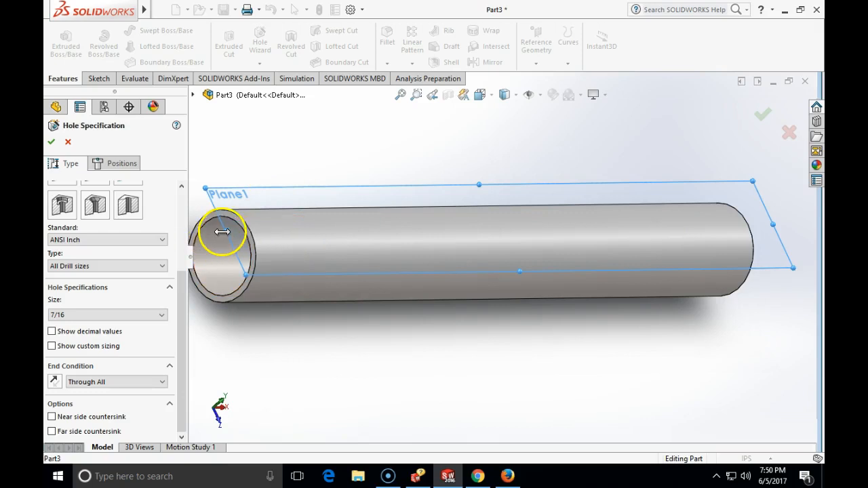
mouse_move(244, 197)
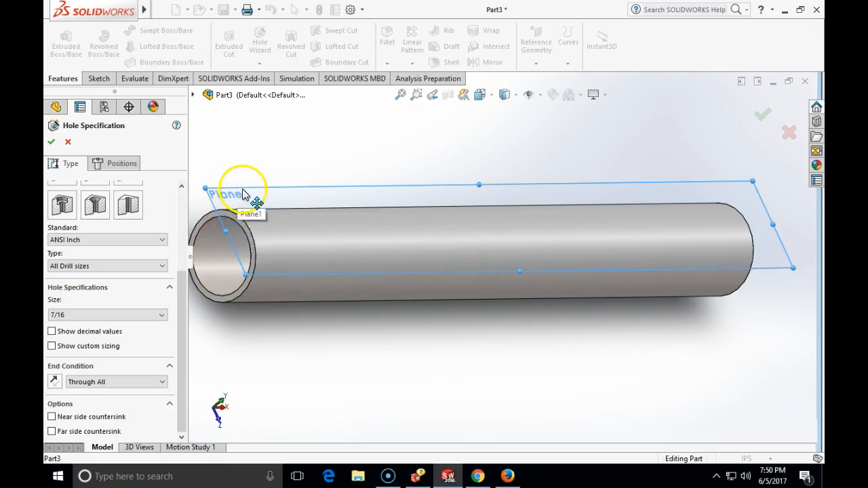
mouse_move(274, 236)
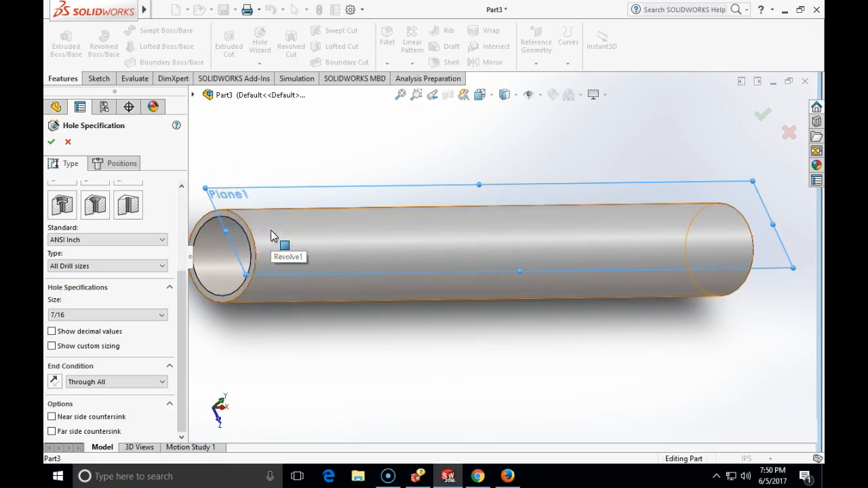
- Place the hole point on Plane1 and make it horizontal to the origin in Front view
left_click(120, 163)
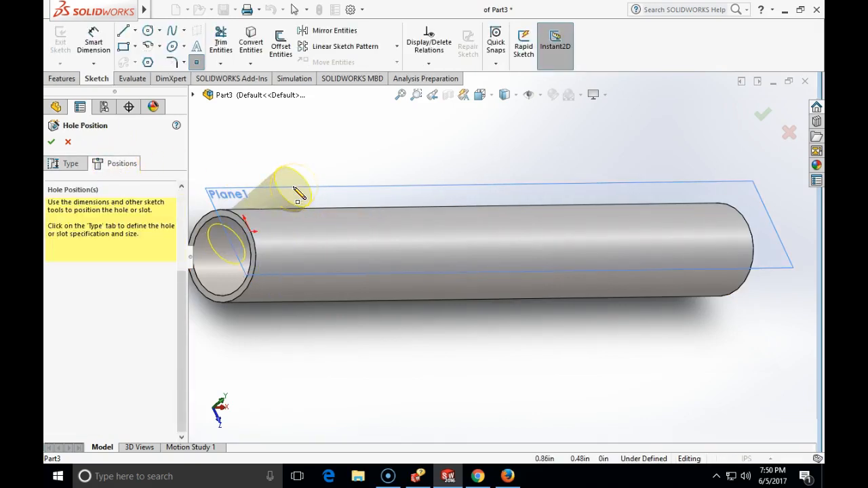
left_click(483, 94)
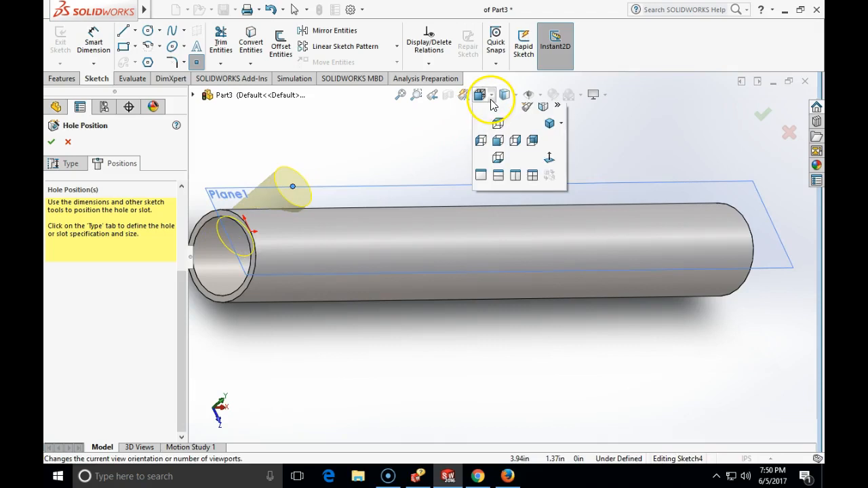
left_click(480, 140)
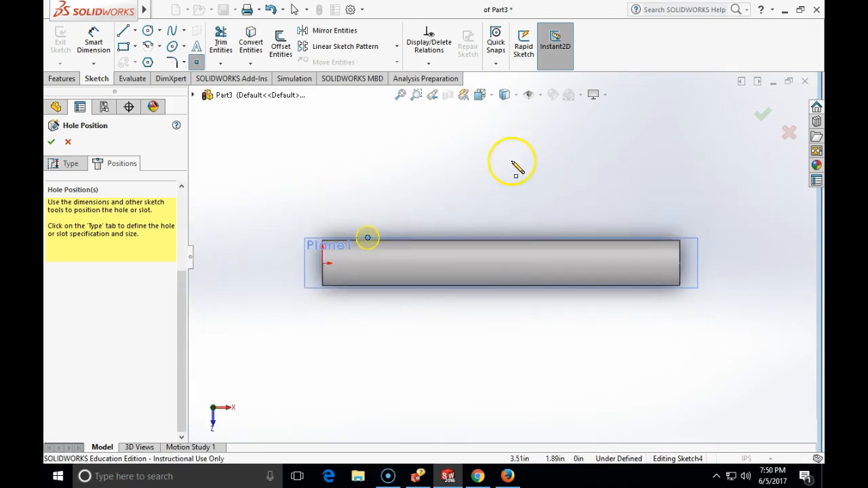
mouse_move(393, 223)
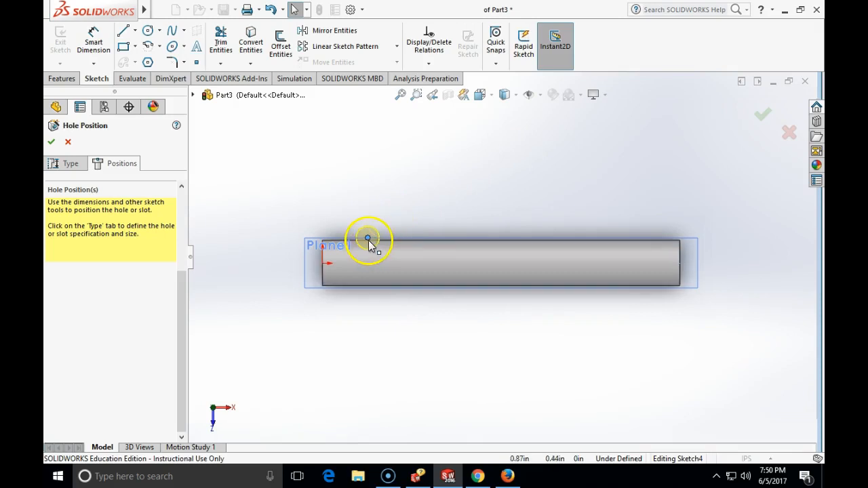
left_click(368, 238)
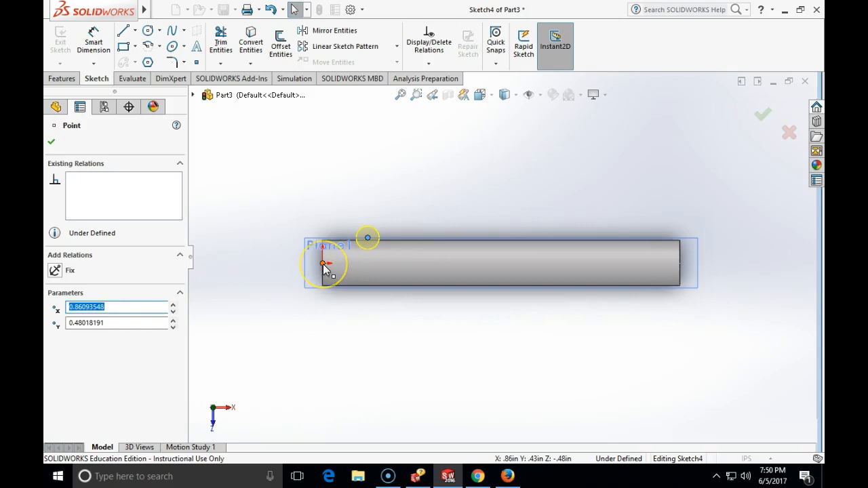
left_click(324, 265)
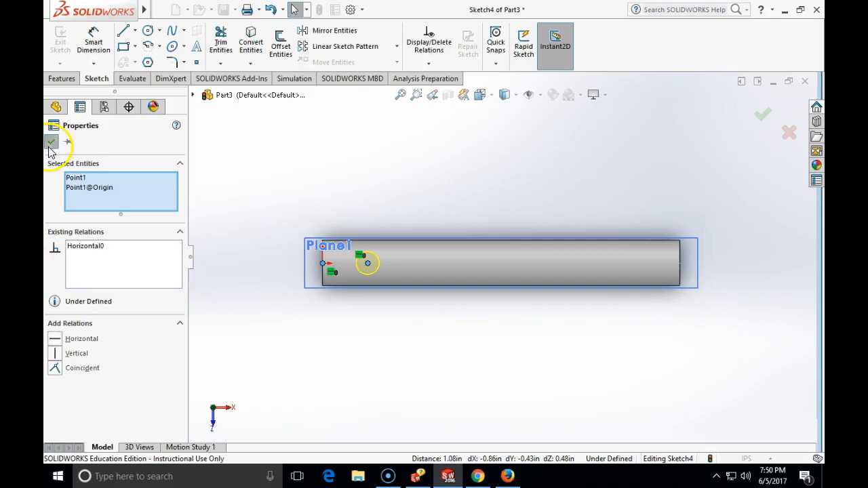
left_click(51, 142)
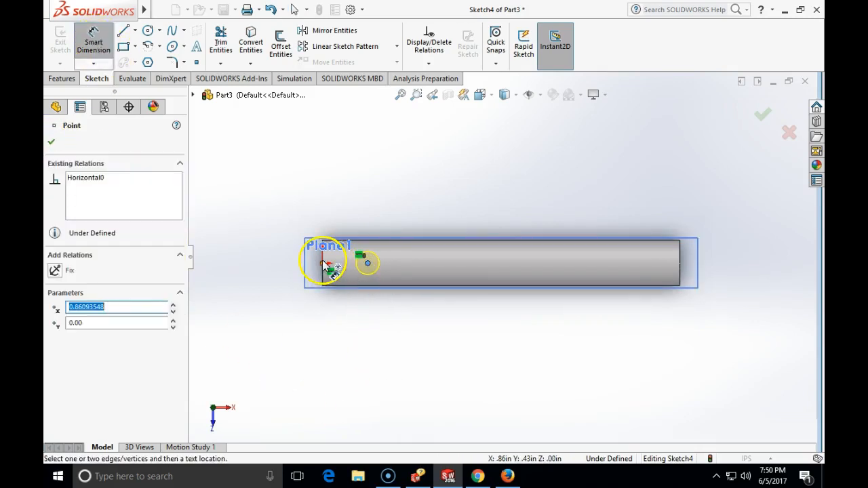
- Dimension the hole centre 7/16 in from the origin
left_click(325, 265)
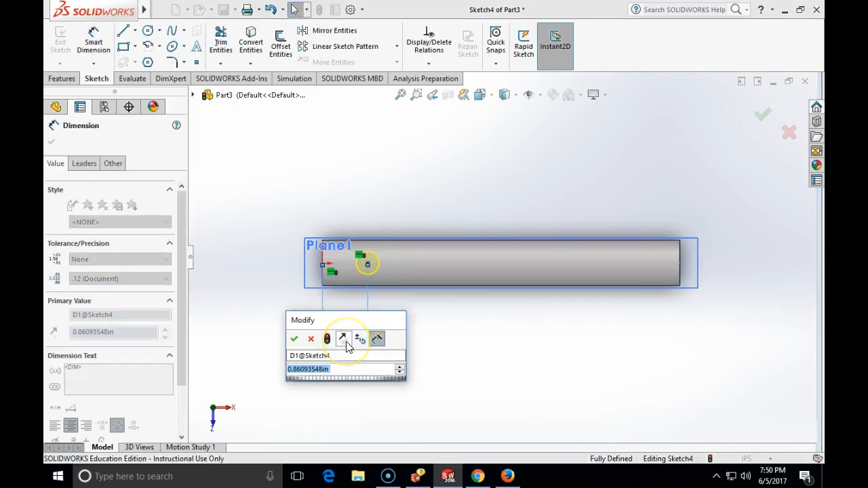
mouse_move(342, 338)
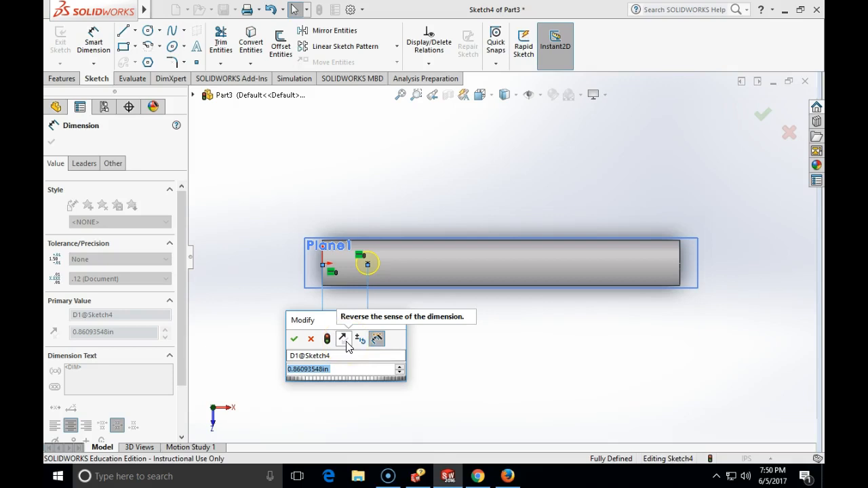
type("7/16")
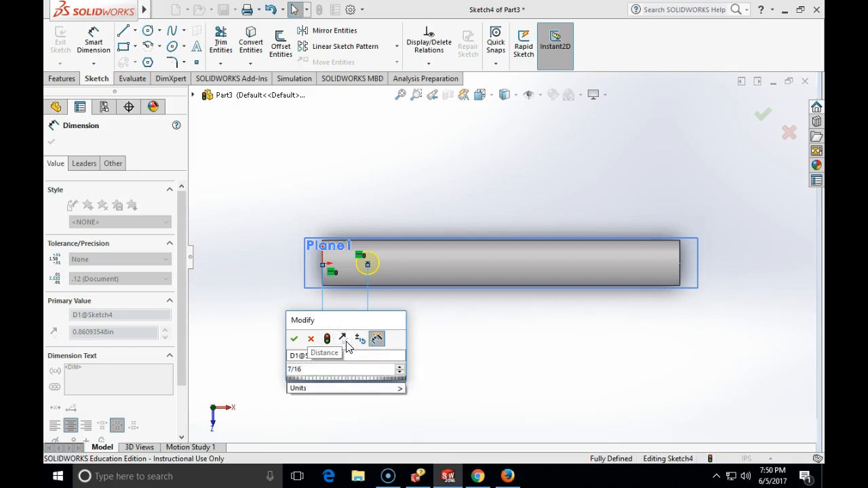
left_click(293, 338)
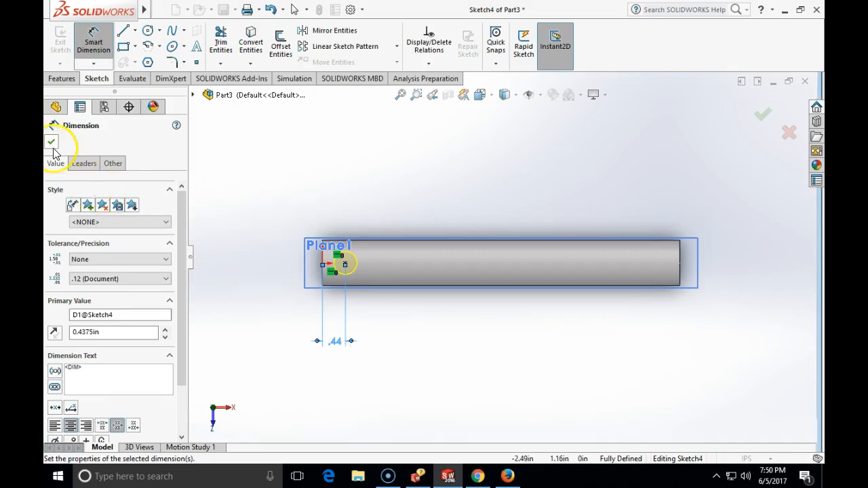
left_click(51, 141)
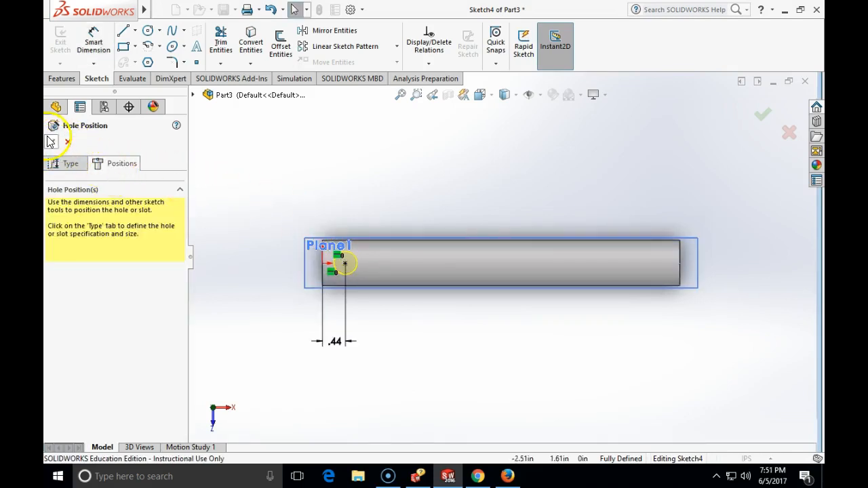
- Confirm the hole position to cut the 7/16 through-all hole into the rod
left_click(762, 113)
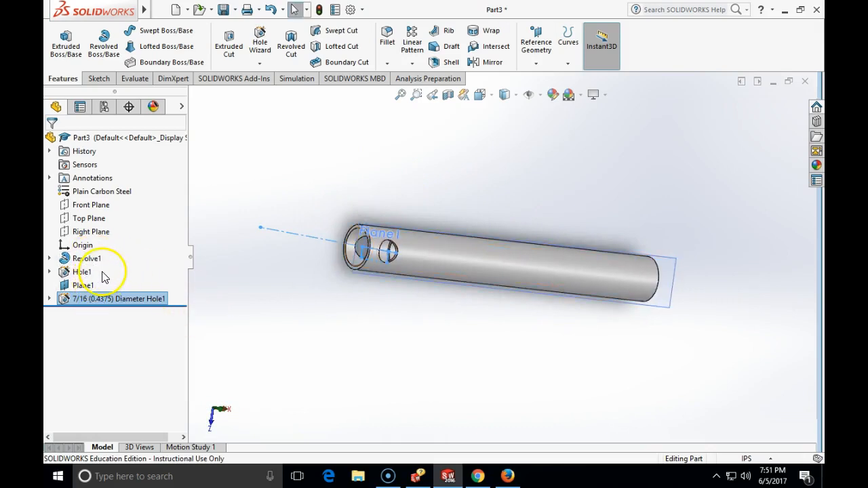
mouse_move(294, 330)
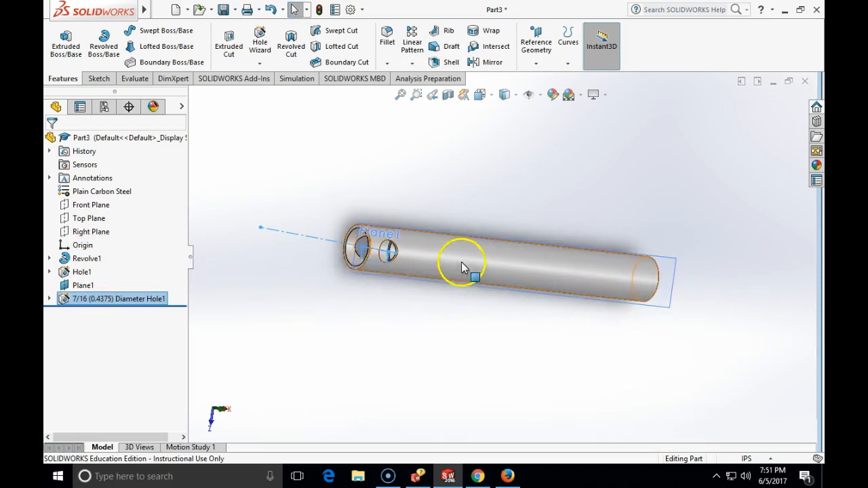
mouse_move(399, 275)
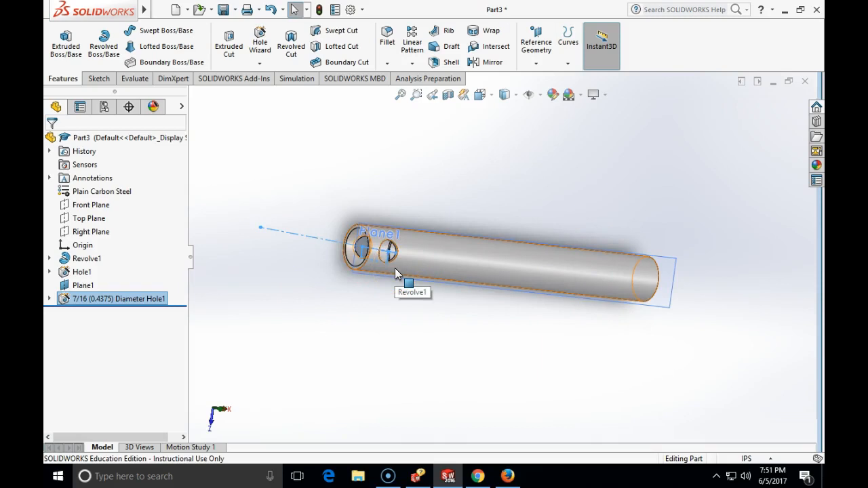
mouse_move(409, 283)
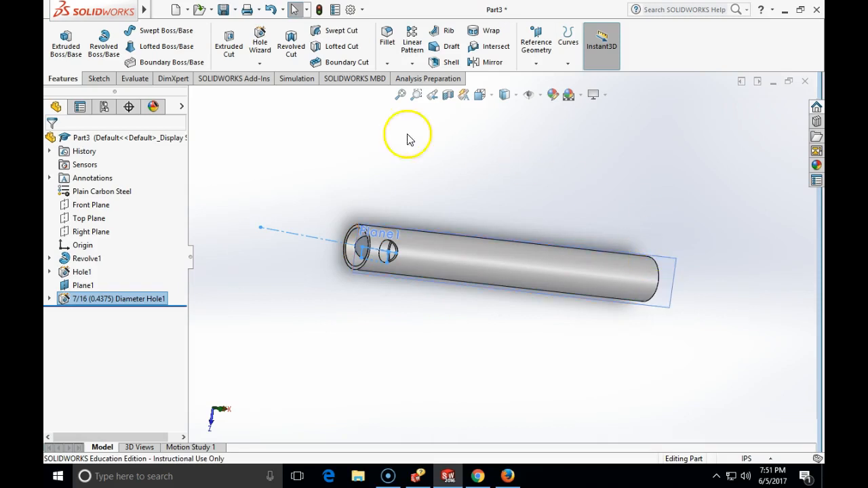
mouse_move(246, 166)
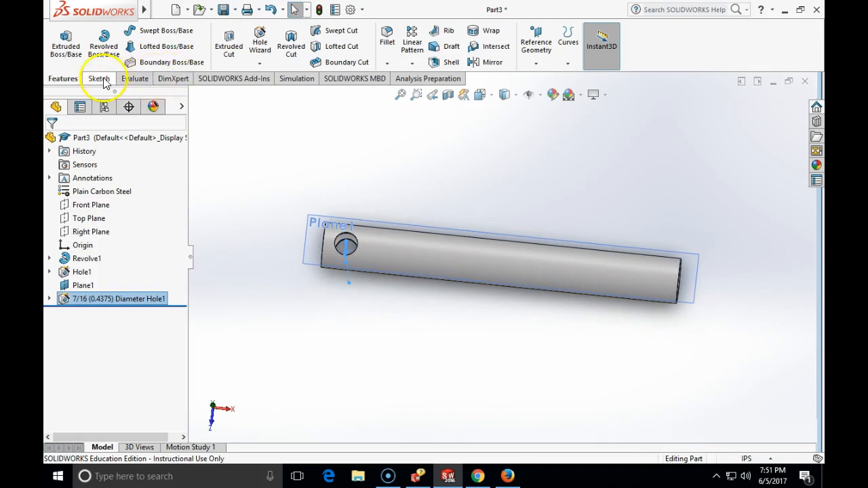
- Sketch on the Front Plane a small rectangle at the rod's top right and an axis centerline
left_click(99, 78)
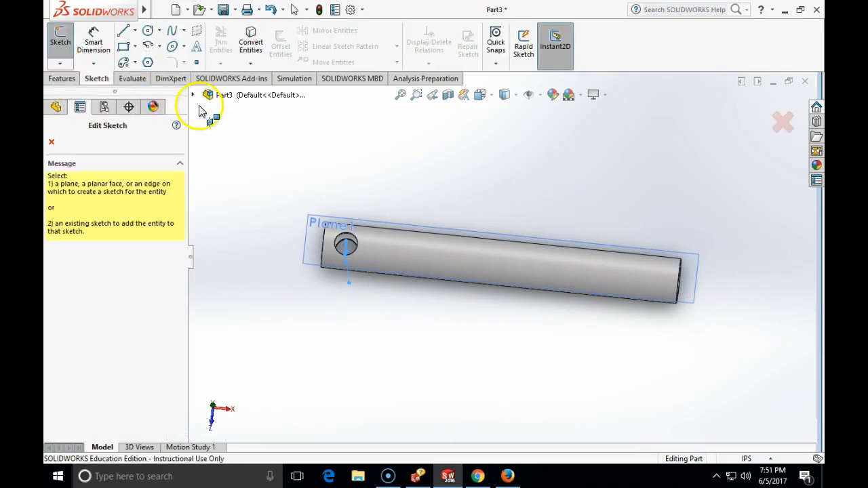
left_click(193, 94)
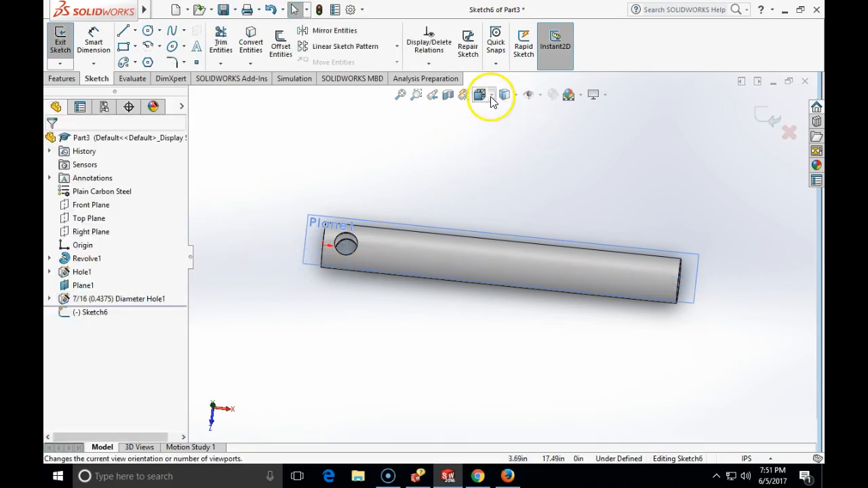
left_click(482, 94)
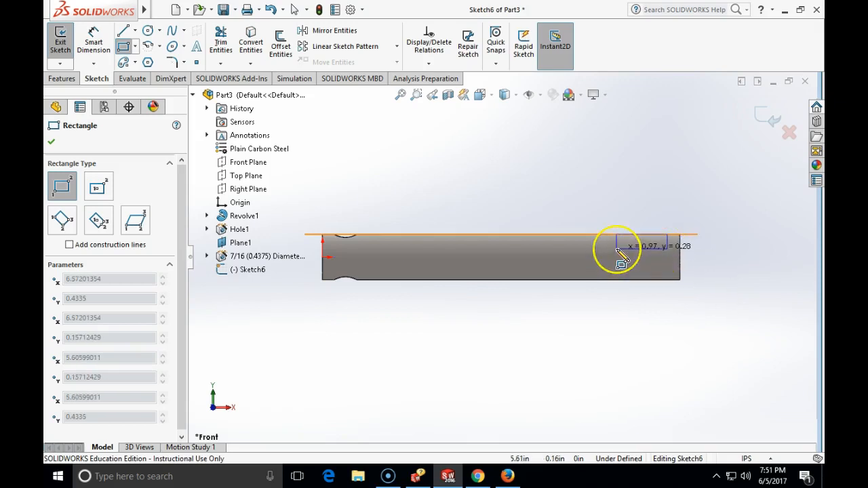
left_click(617, 241)
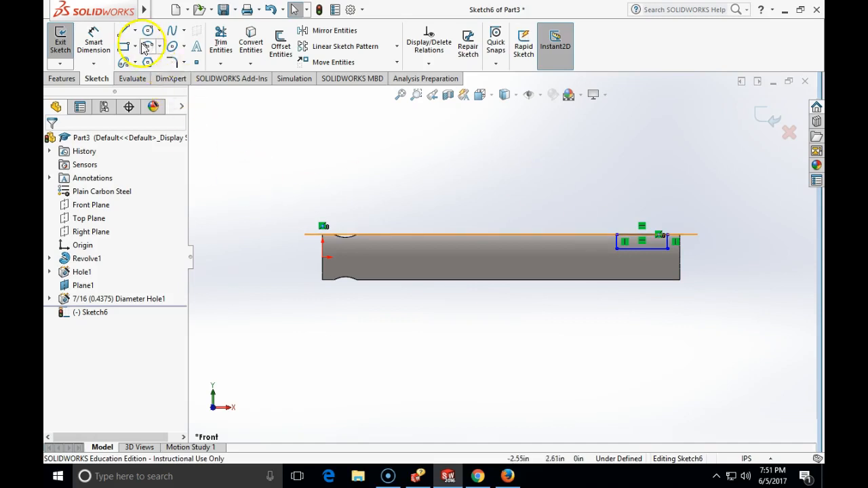
left_click(124, 30)
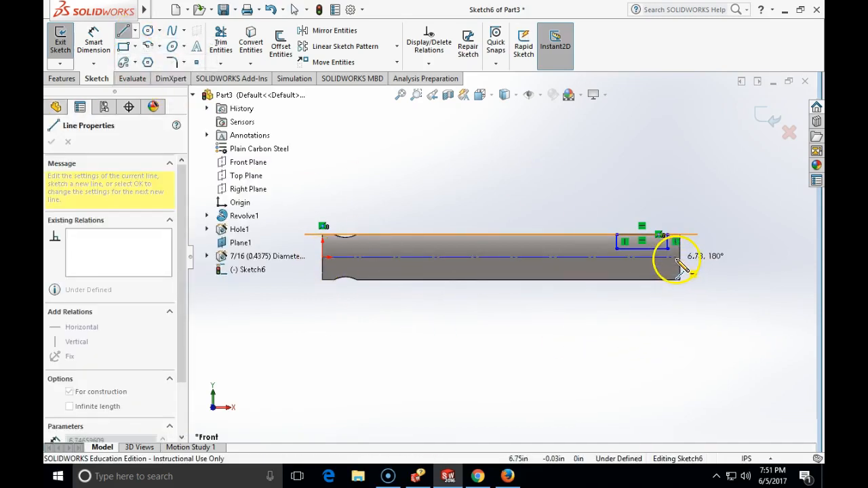
left_click(678, 264)
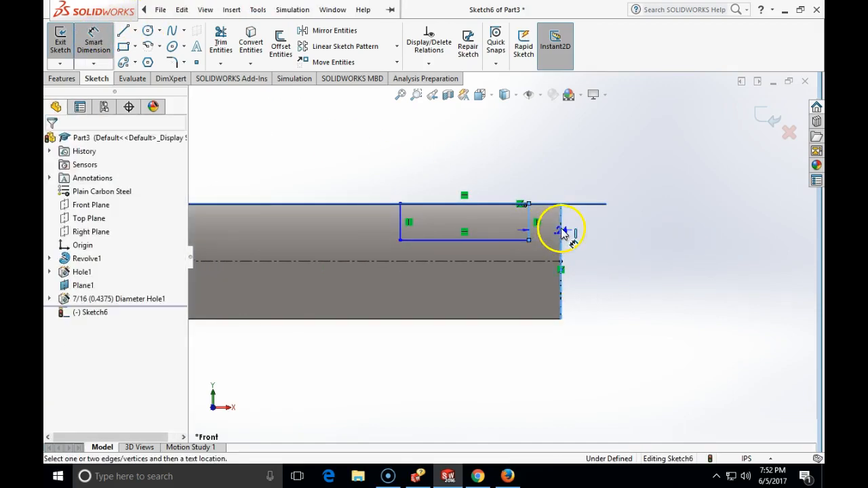
- Dimension the groove rectangle .19 from the rod end and .75 from the bottom edge
left_click(561, 231)
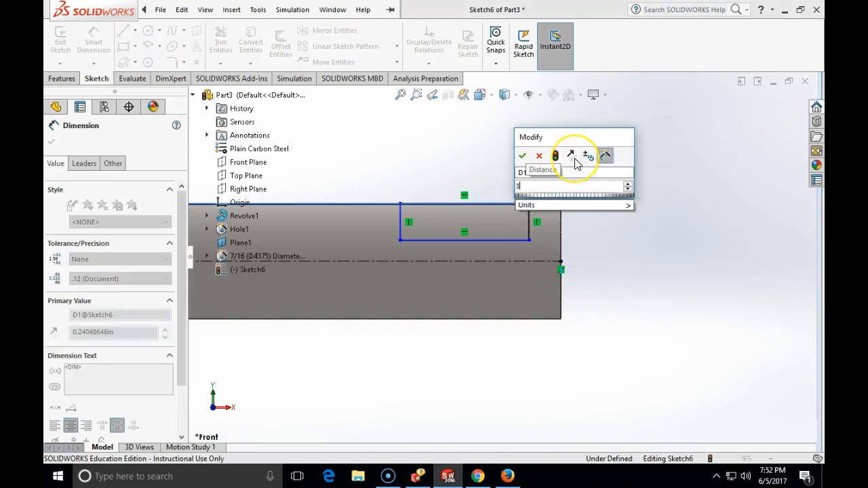
left_click(522, 156)
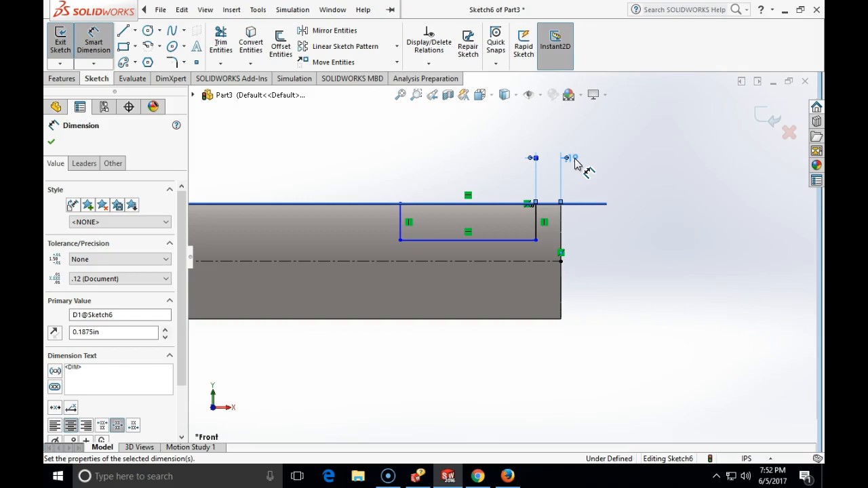
mouse_move(512, 281)
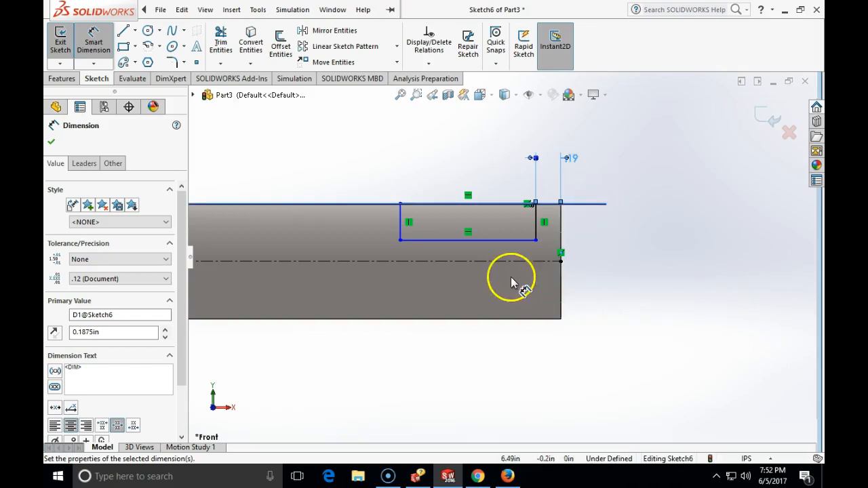
left_click(467, 241)
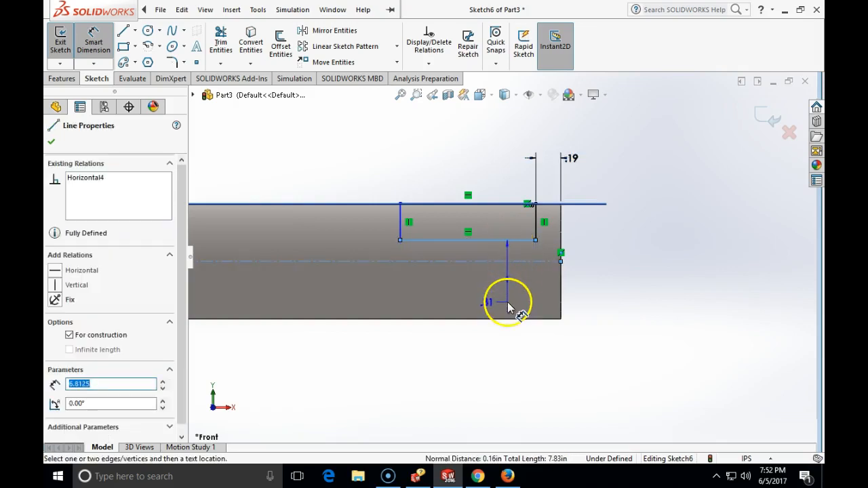
left_click(505, 302)
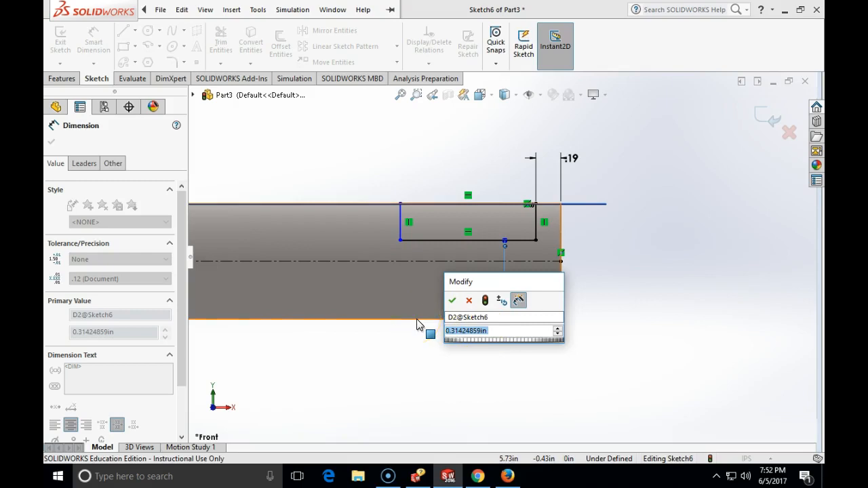
type(".75")
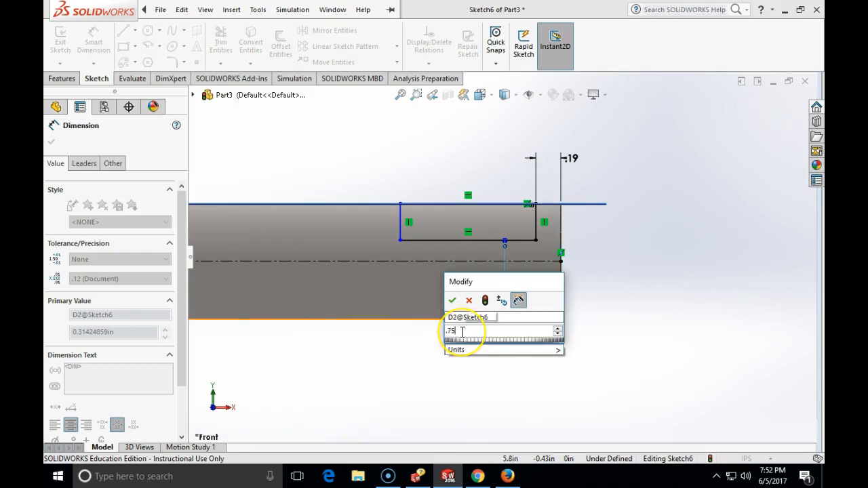
left_click(451, 300)
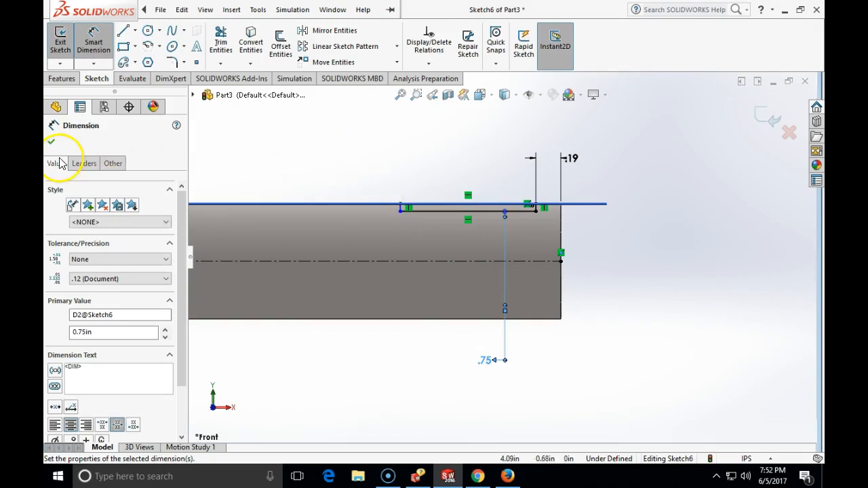
left_click(52, 141)
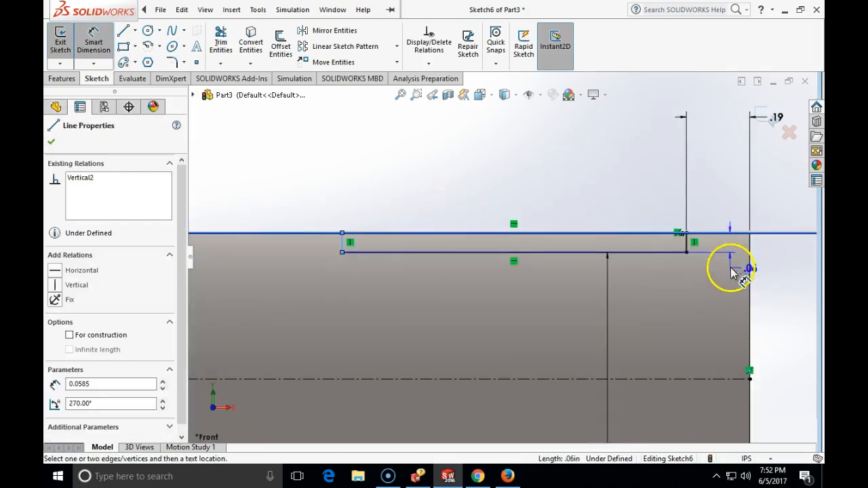
mouse_move(482, 193)
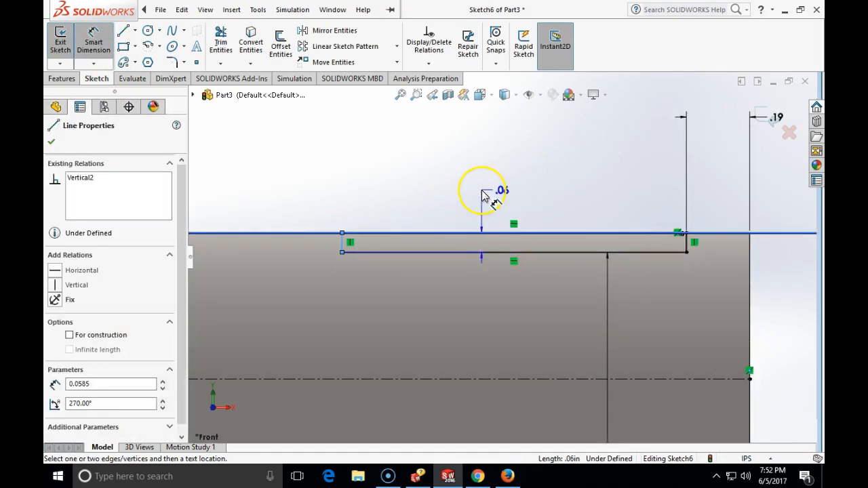
- Set the groove width to .10, dismissing the over-defining dimension warning
left_click(481, 192)
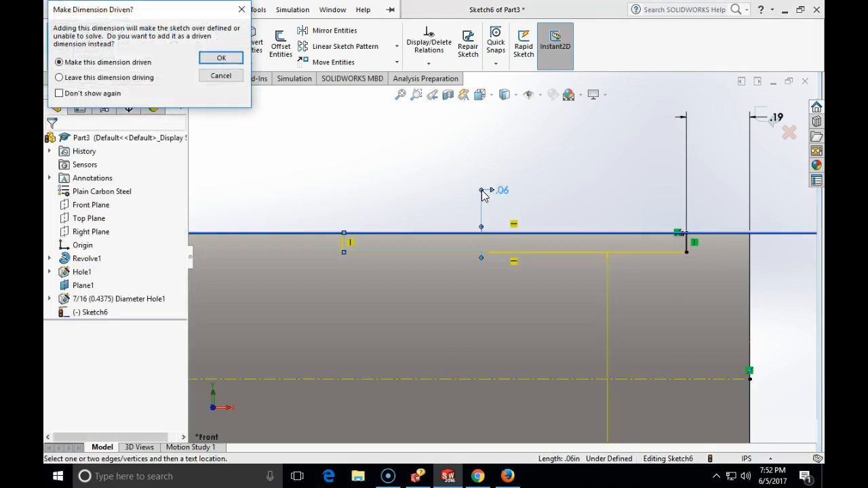
left_click(220, 57)
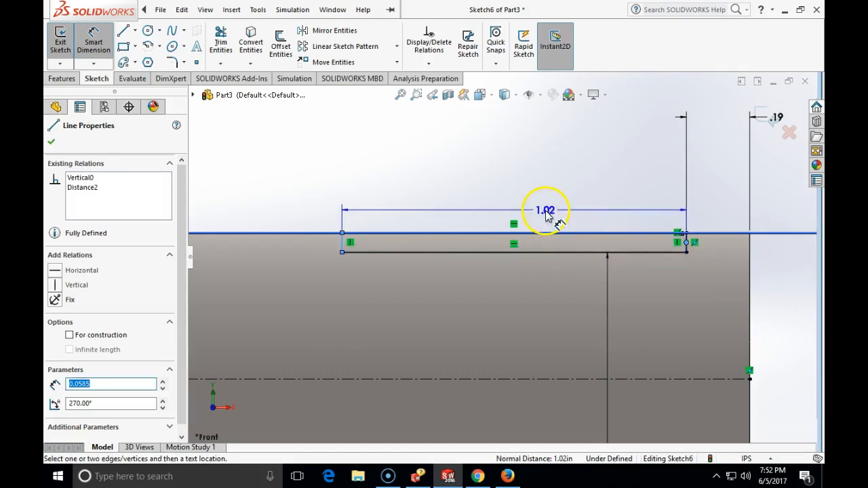
left_click(544, 209)
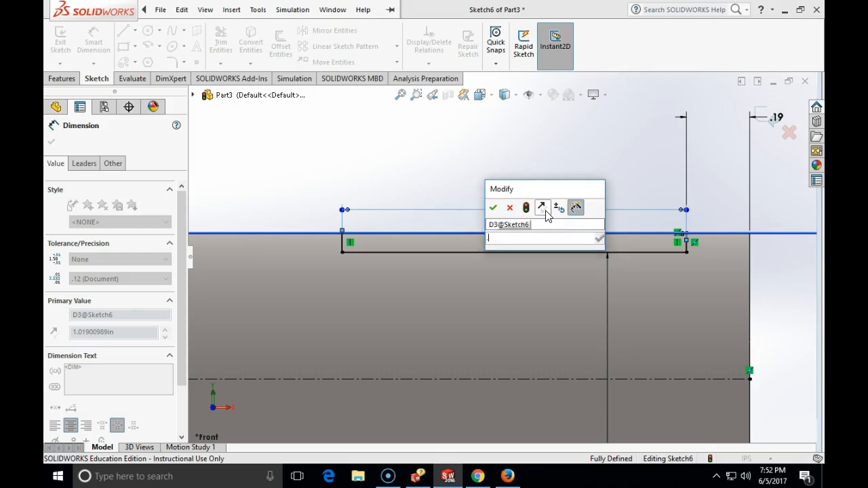
left_click(492, 207)
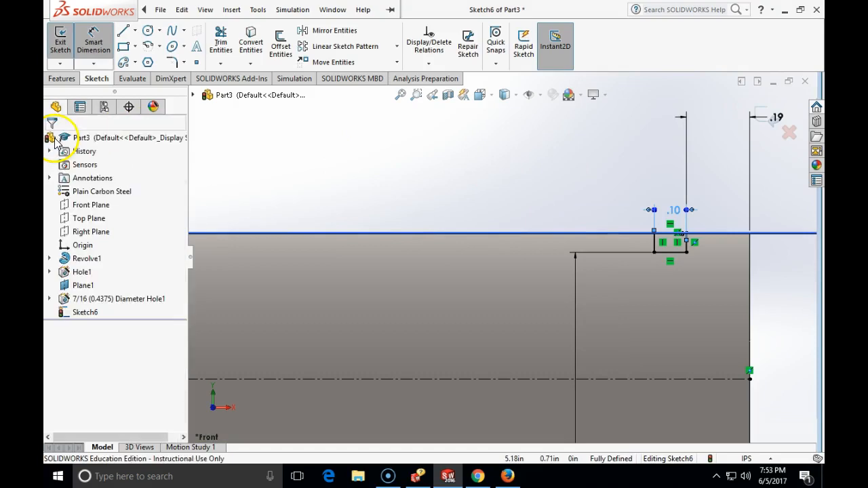
left_click(257, 10)
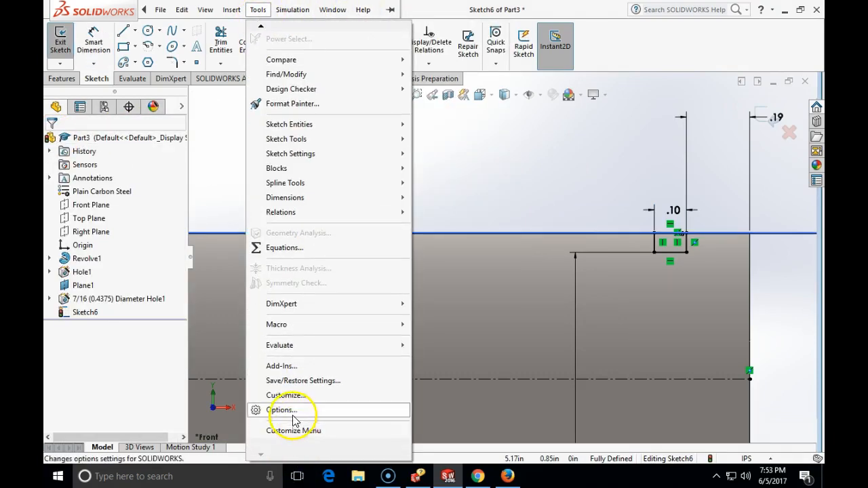
- View the length decimal precision choices under Document Properties > Units
left_click(283, 410)
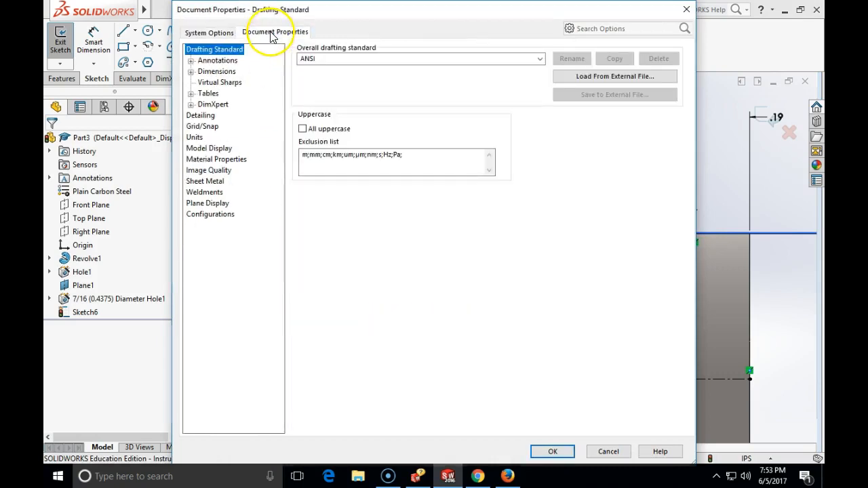
left_click(194, 137)
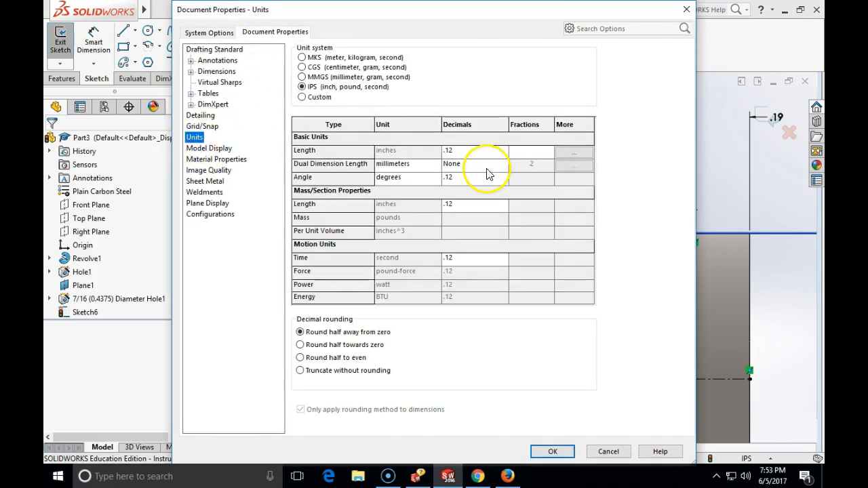
left_click(501, 149)
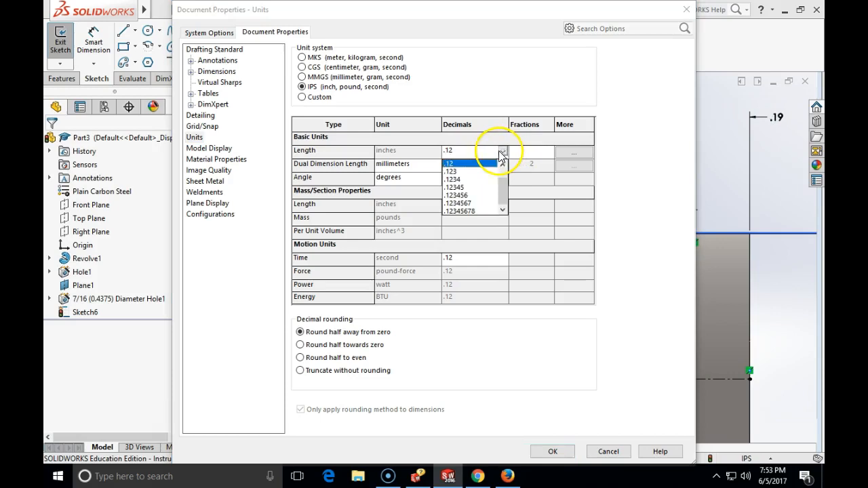
left_click(451, 171)
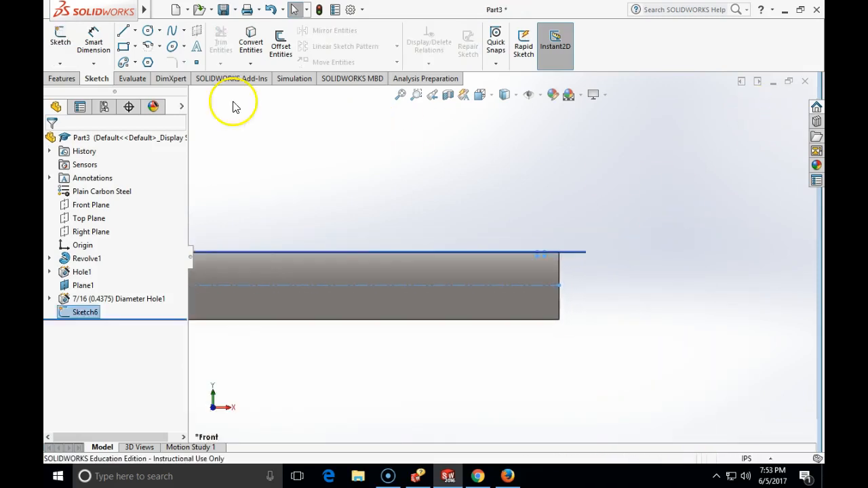
- Cut the groove with a Revolved Cut (Cut-Revolve1) and orbit the rod into 3D
left_click(62, 78)
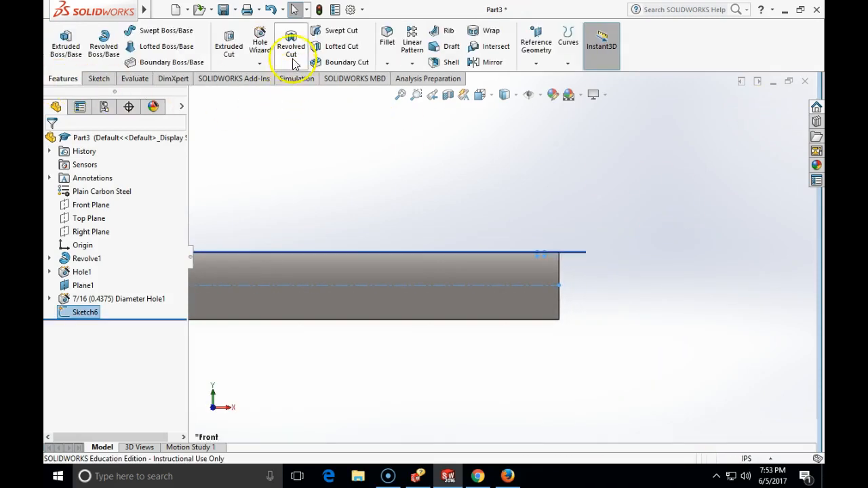
left_click(291, 41)
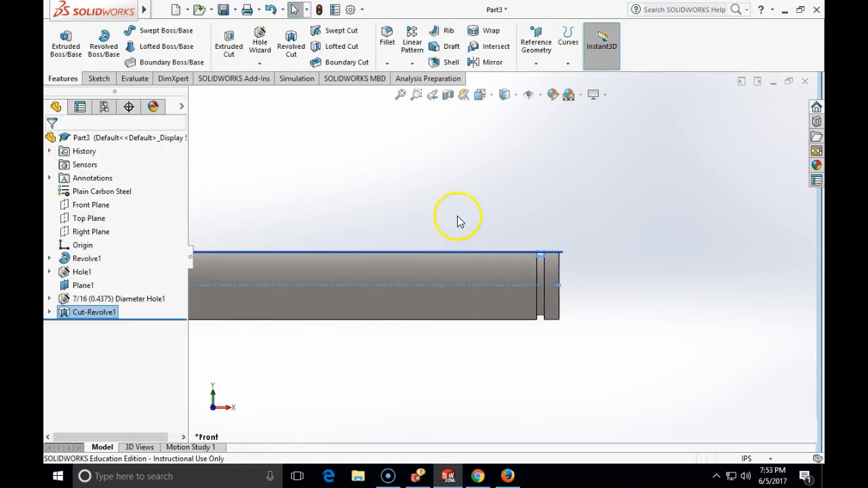
left_click_drag(458, 221, 487, 193)
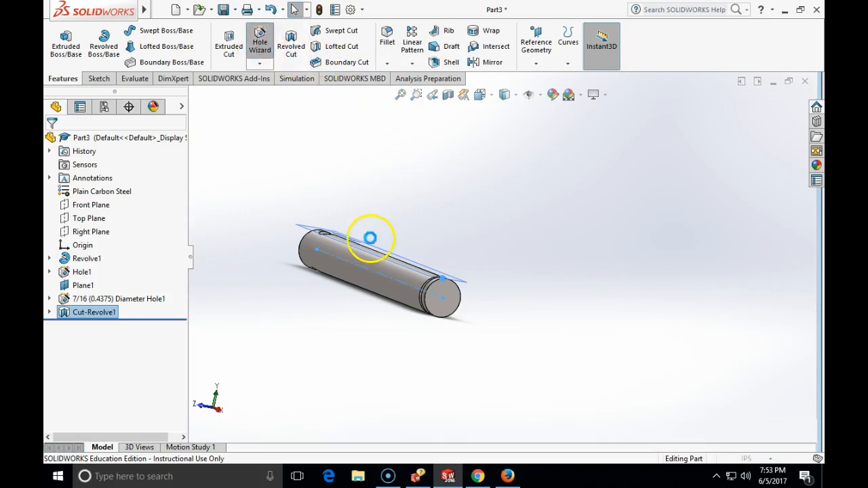
- Start a Hole Wizard hole and browse the ANSI Inch tapped hole specification
left_click(259, 40)
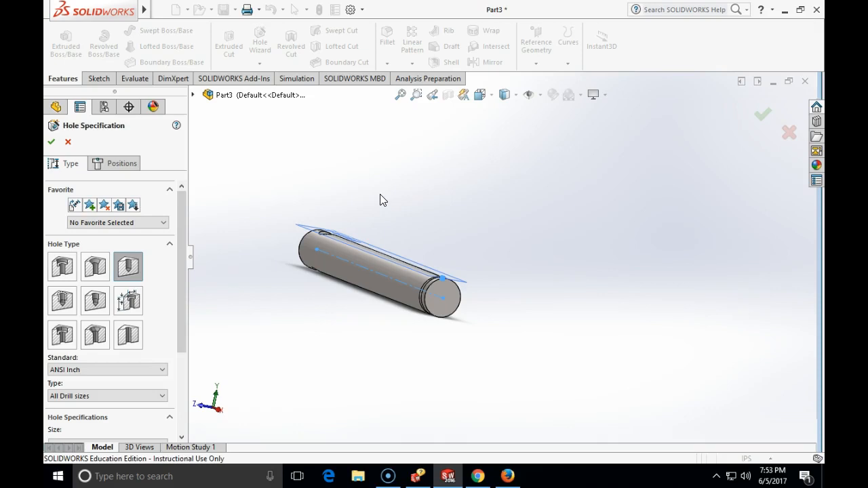
mouse_move(159, 275)
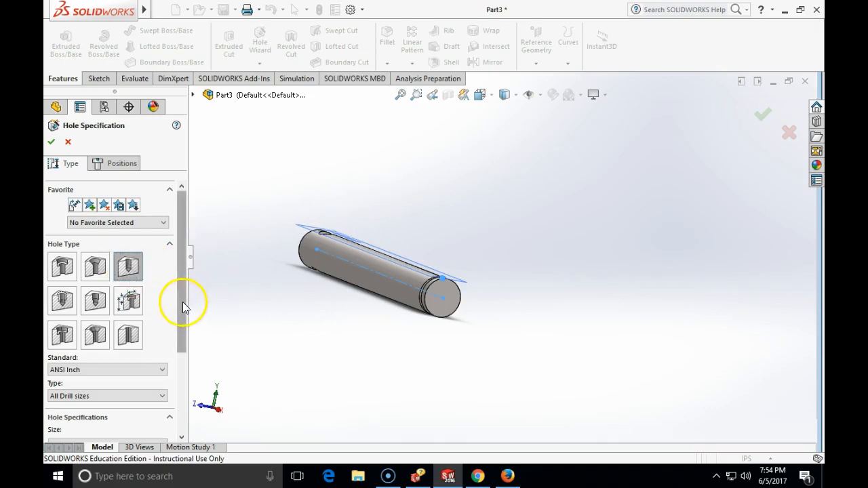
scroll("down", 3)
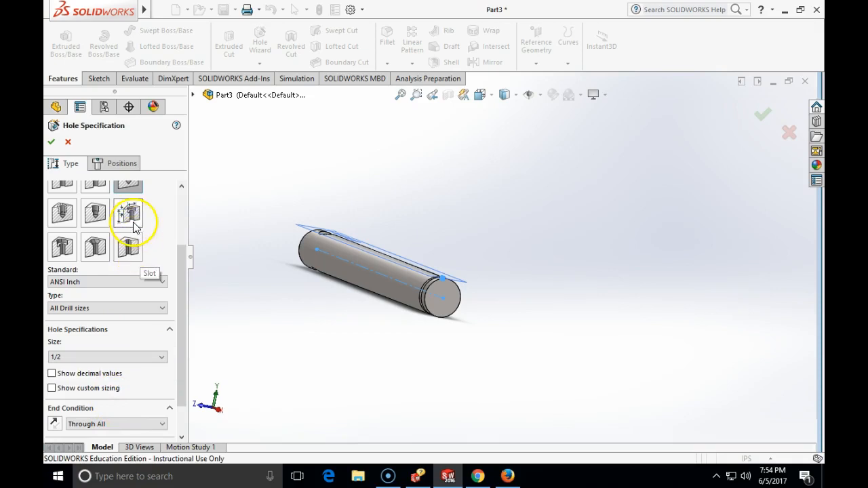
scroll("down", 3)
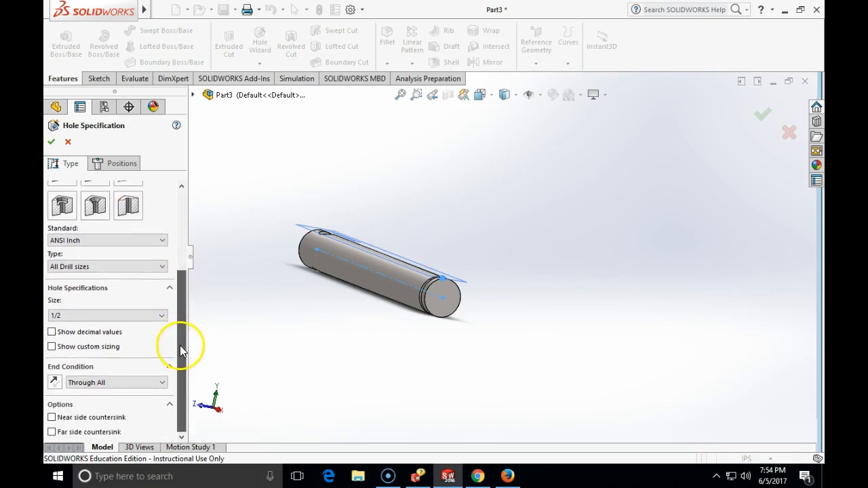
scroll("up", 3)
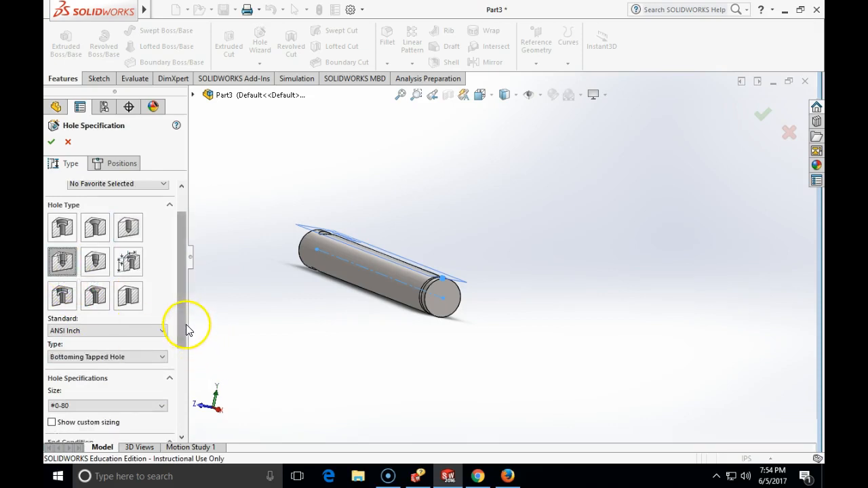
- Make the hole a plain tapped hole sized 9/16-18
left_click(162, 322)
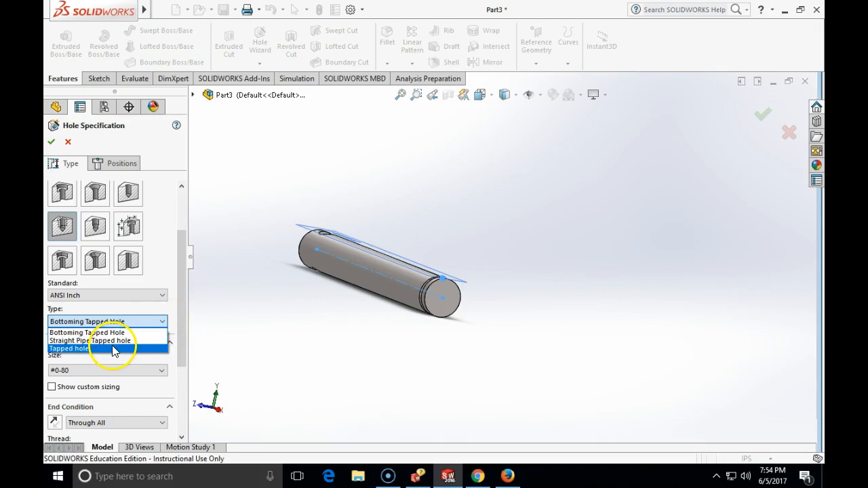
left_click(69, 348)
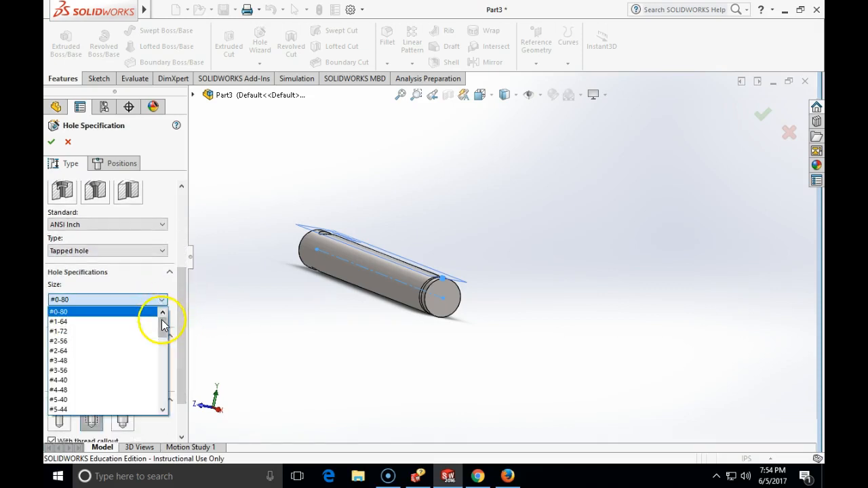
scroll("down", 3)
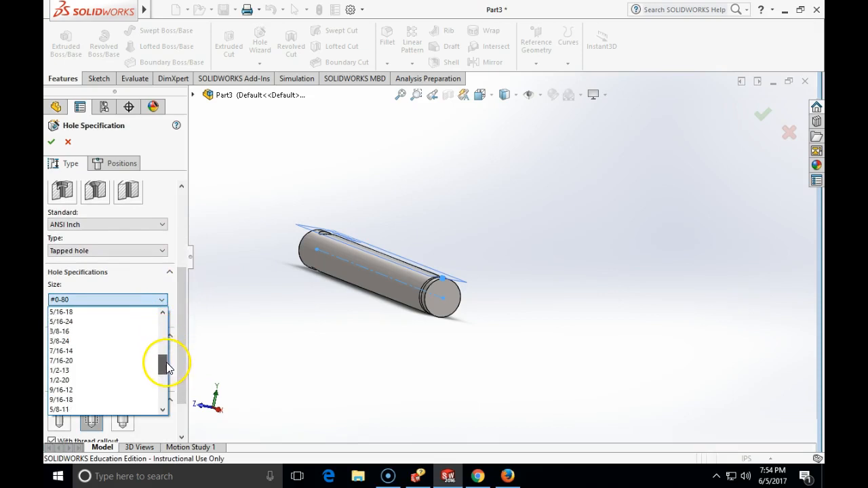
left_click(61, 399)
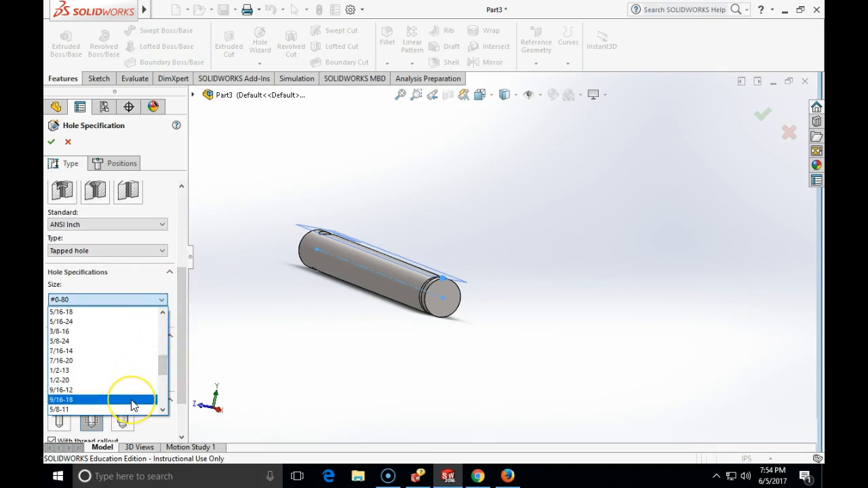
mouse_move(133, 400)
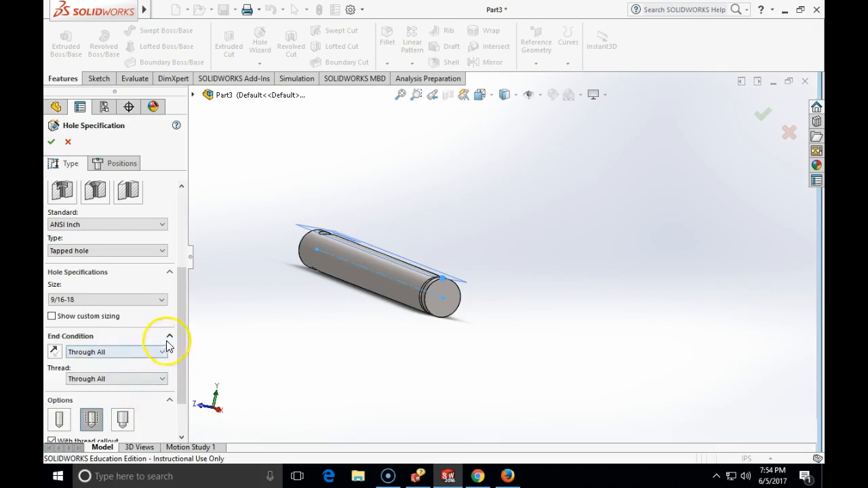
scroll("down", 3)
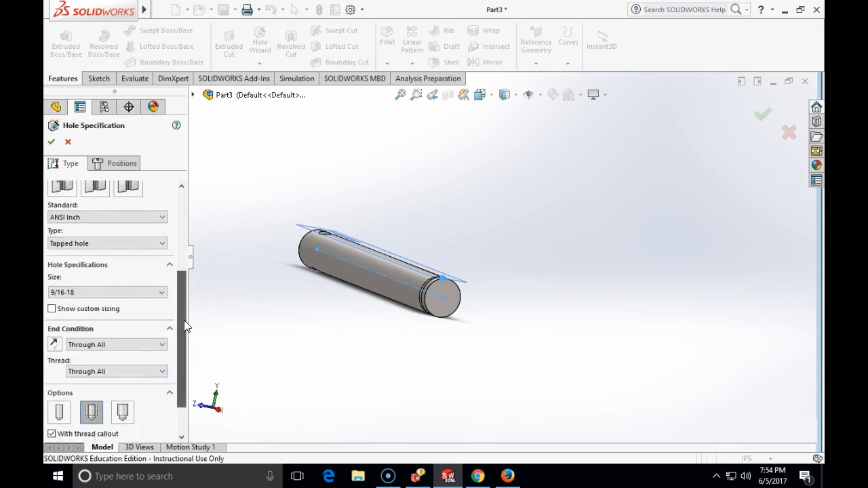
scroll("down", 3)
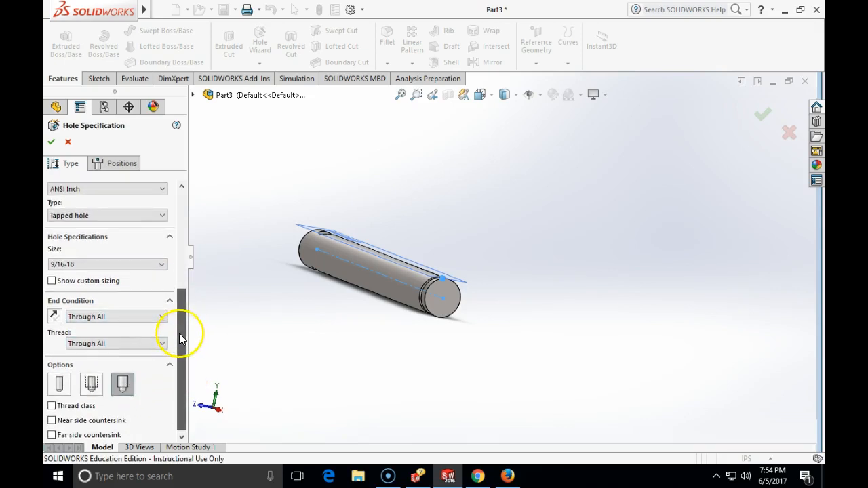
- Make the hole blind, 1.313 in deep with a 7/8 in thread depth
left_click(161, 316)
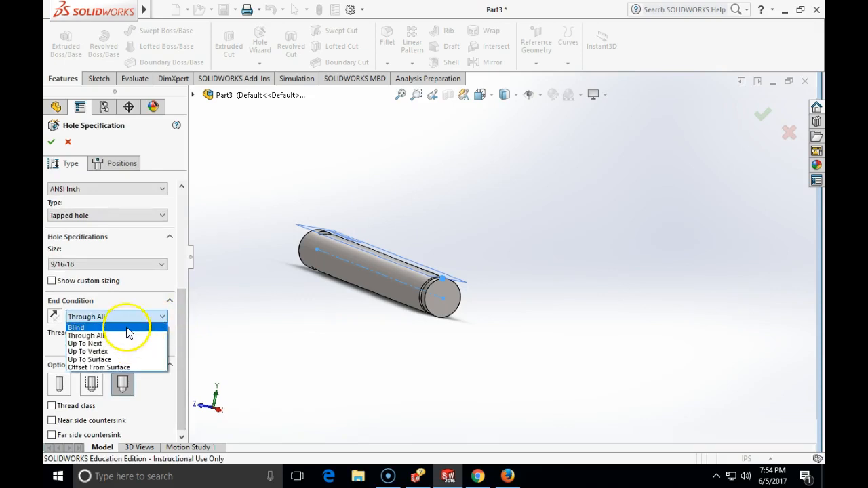
left_click(76, 327)
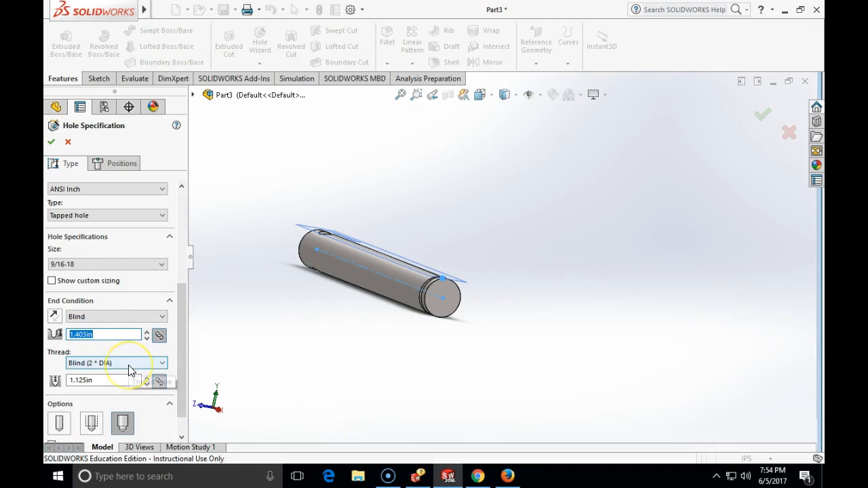
mouse_move(129, 366)
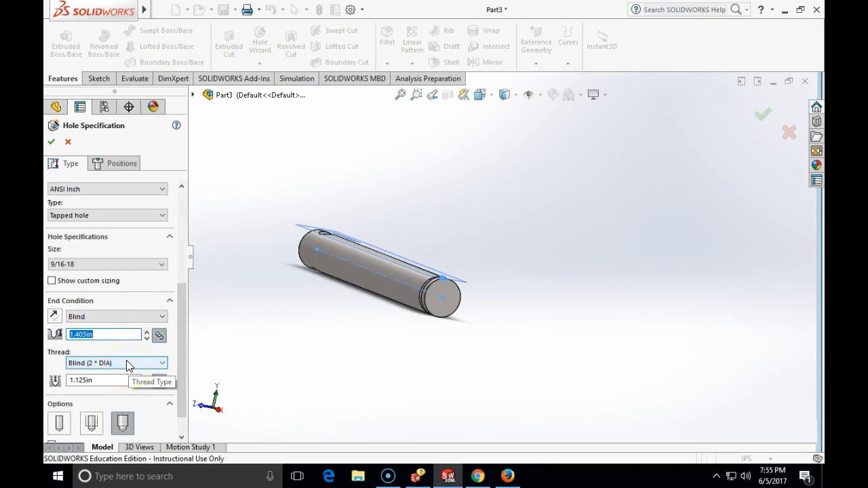
type("1")
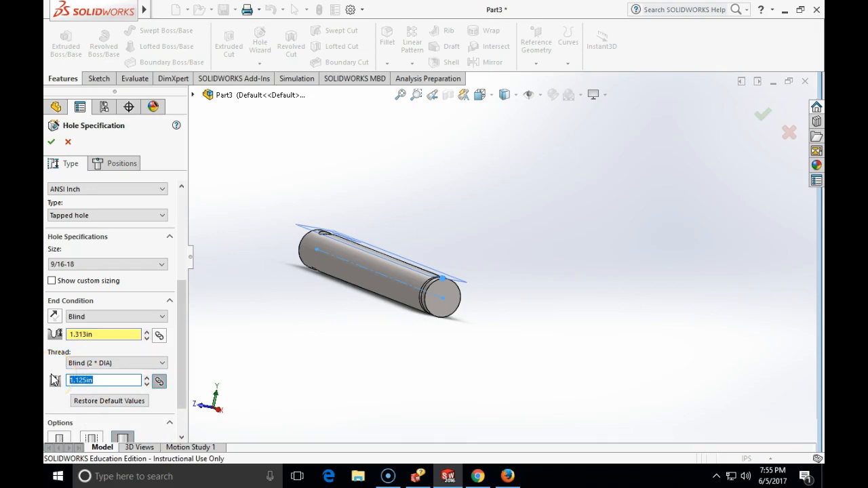
type("7")
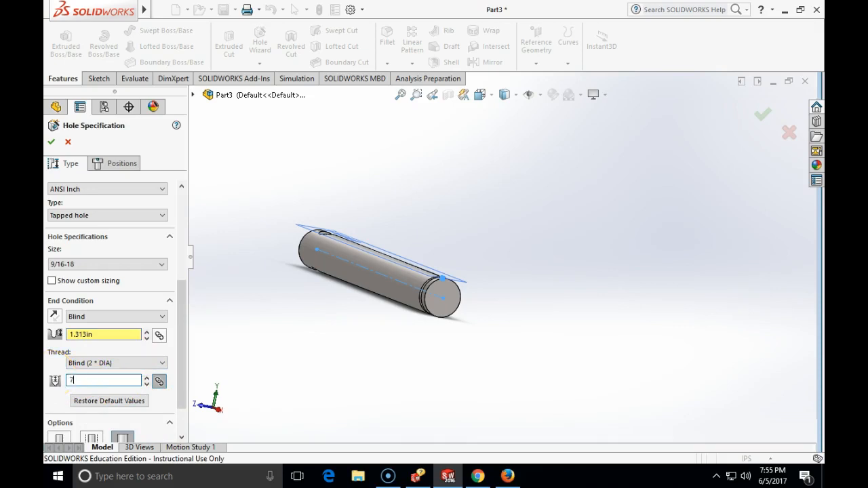
type("/8")
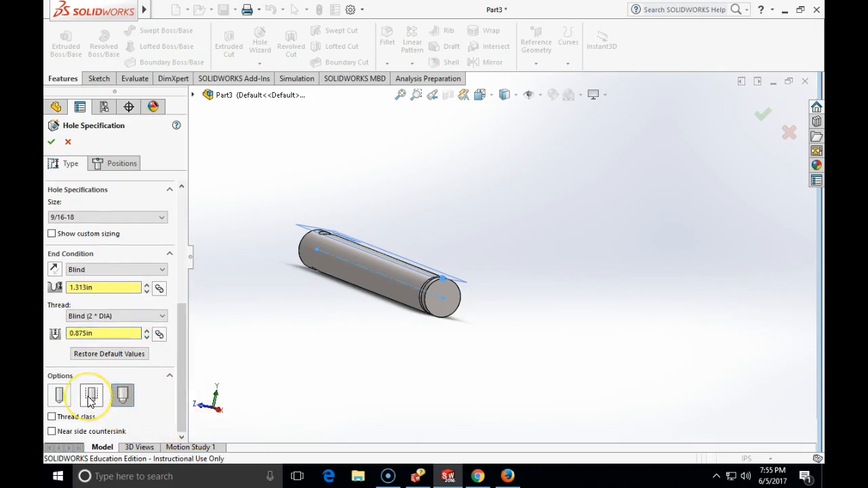
mouse_move(58, 394)
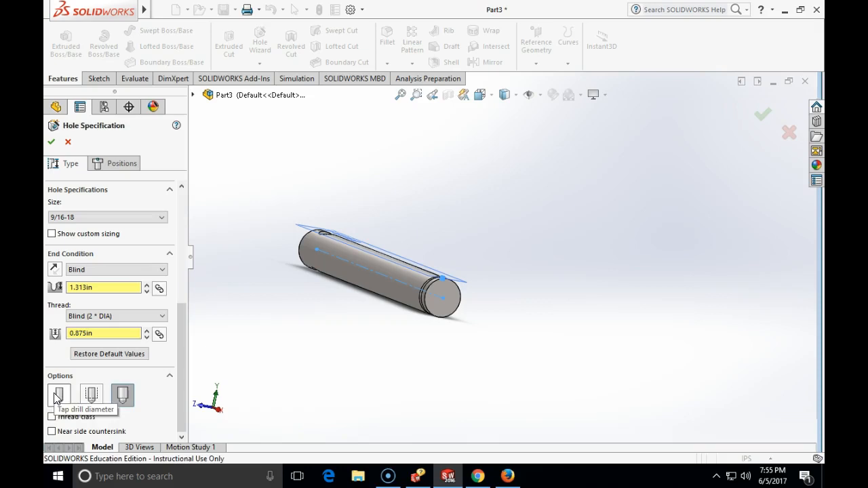
- Add a cosmetic thread with callout and set thread class 3B
left_click(92, 395)
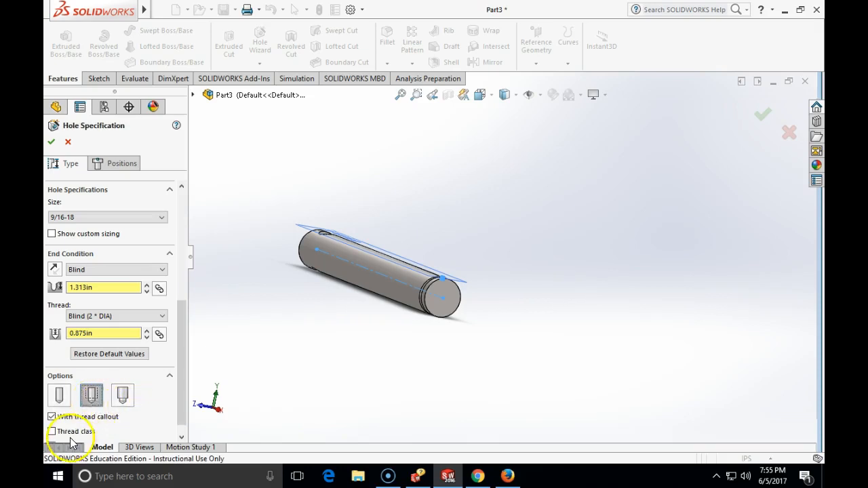
left_click(52, 431)
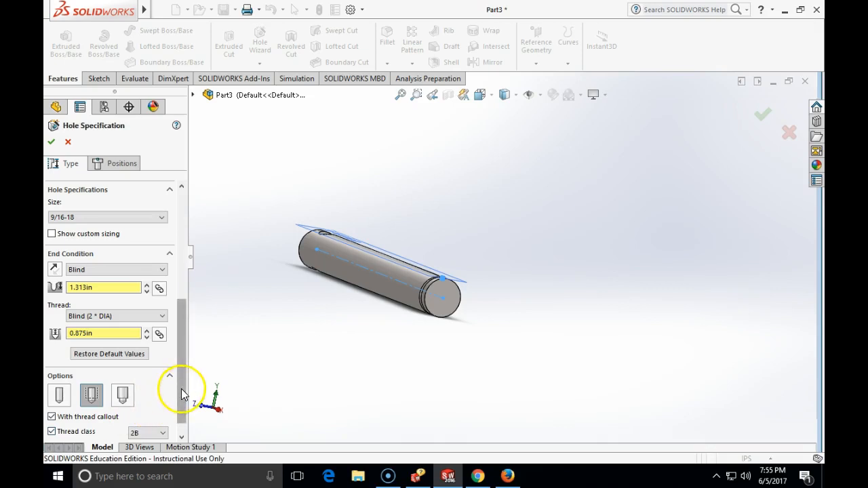
scroll("down", 3)
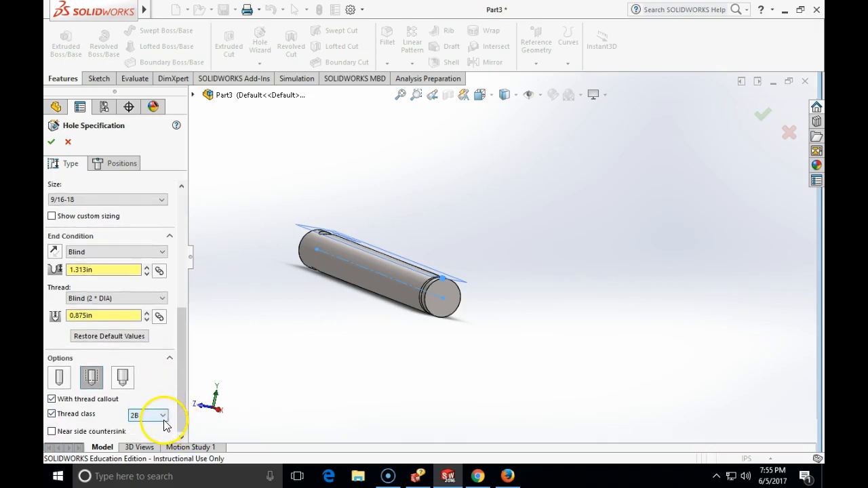
left_click(148, 415)
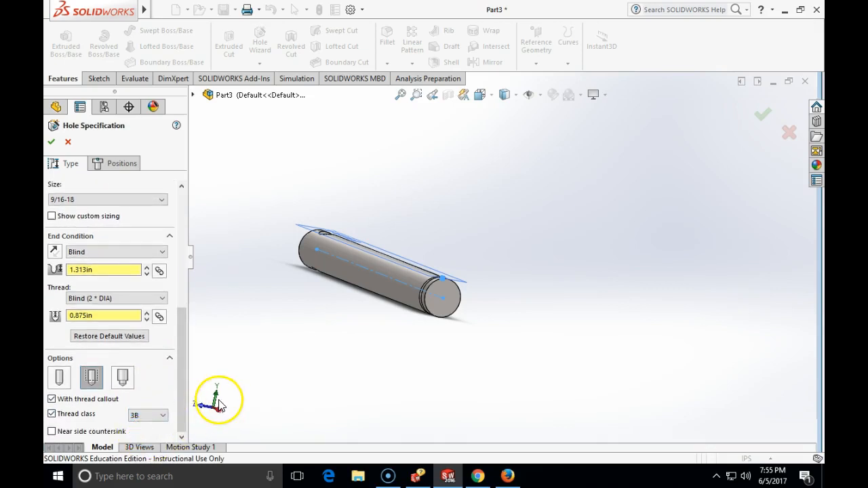
left_click(121, 163)
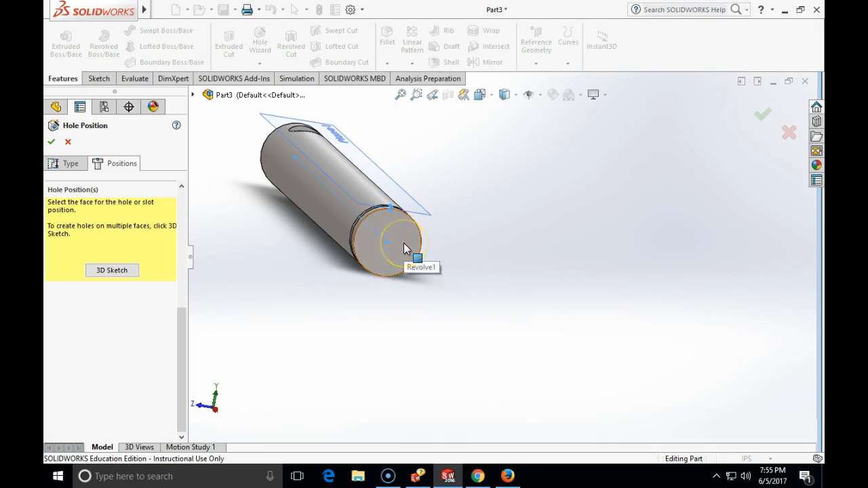
- Centre the 9/16-18 tapped hole on the rod's end face and create it
left_click(390, 241)
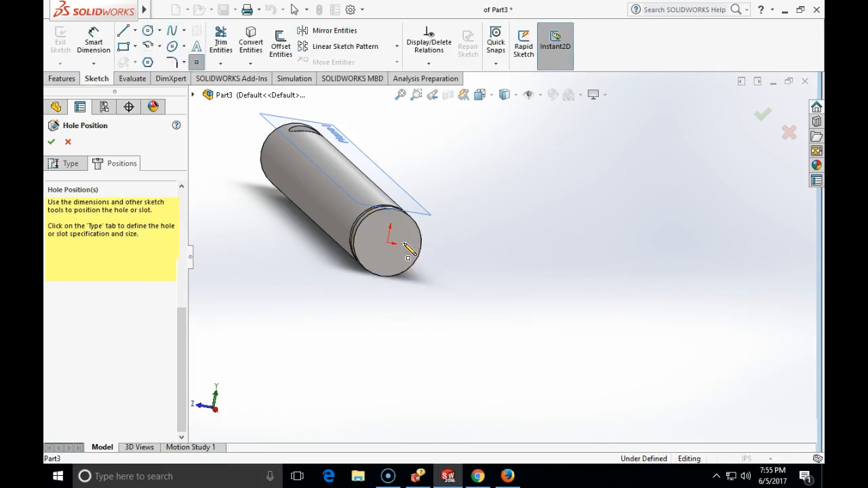
left_click(392, 245)
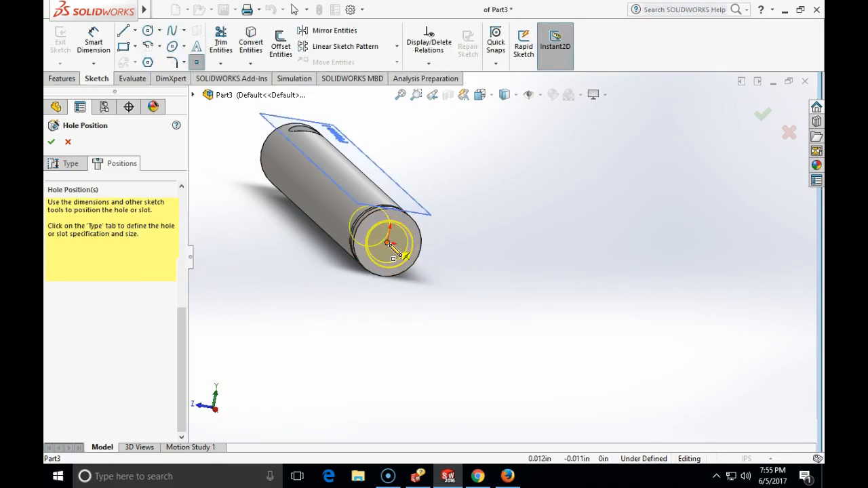
left_click(390, 244)
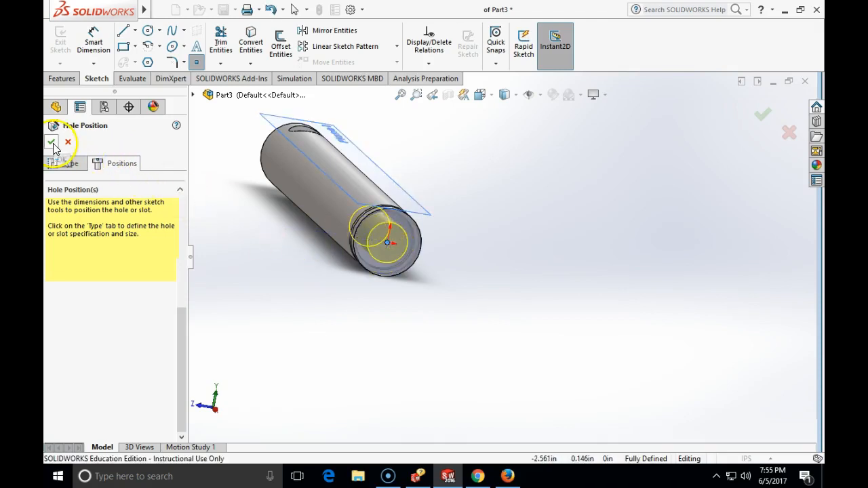
left_click(51, 142)
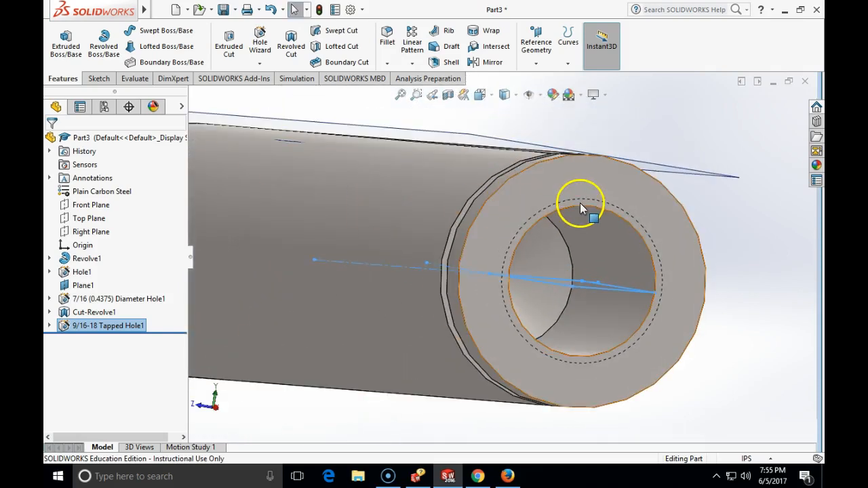
mouse_move(579, 200)
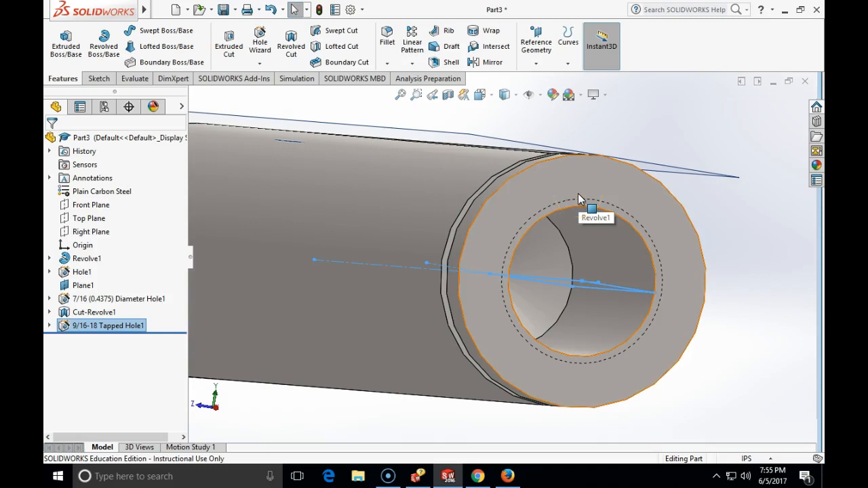
mouse_move(573, 219)
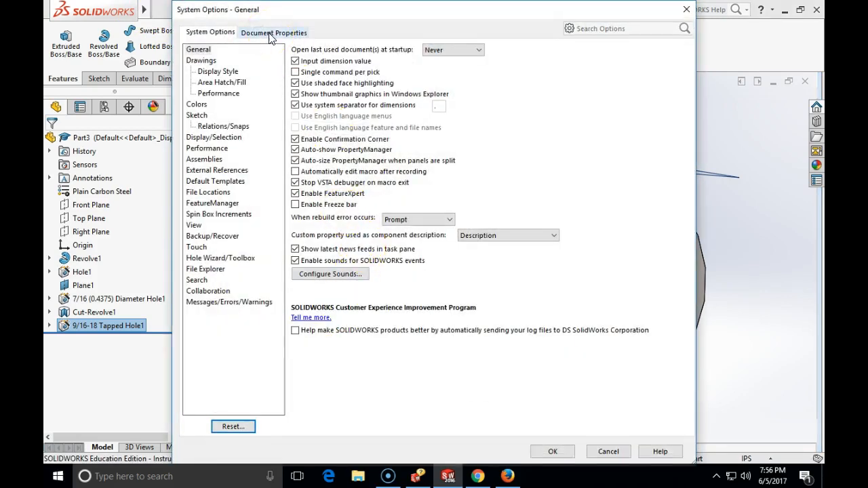
- Enable shaded cosmetic threads under Document Properties > Detailing and close Options
left_click(274, 32)
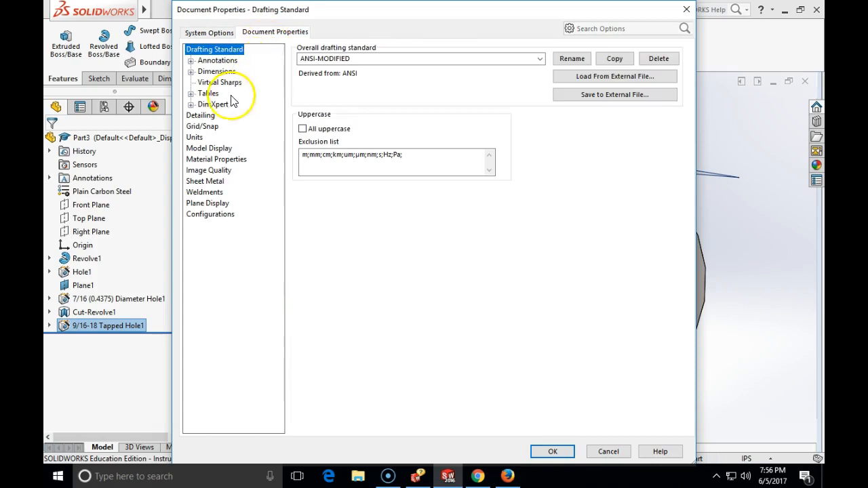
mouse_move(201, 116)
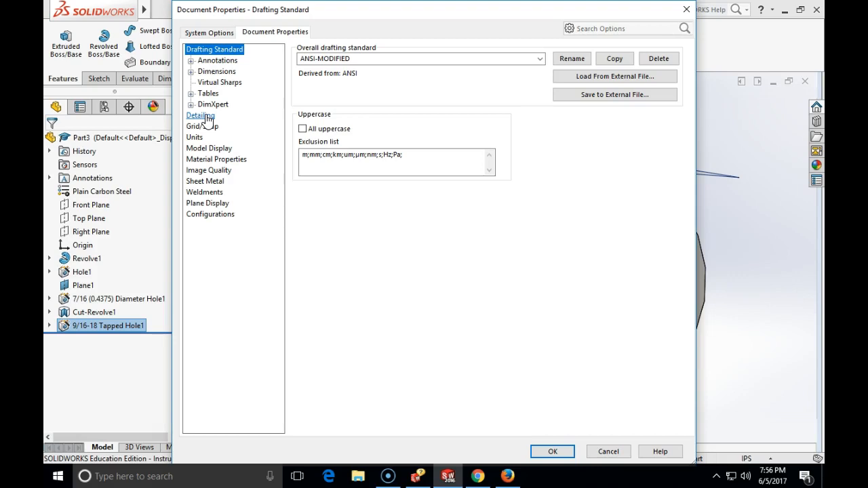
left_click(200, 115)
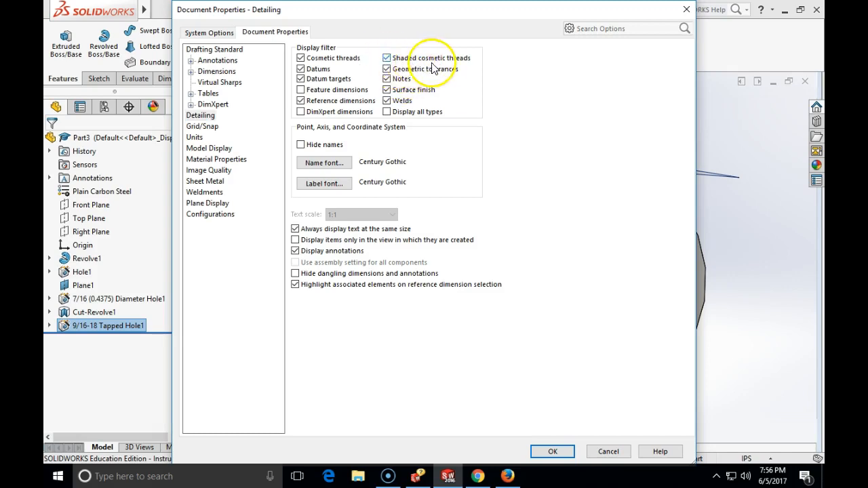
mouse_move(459, 68)
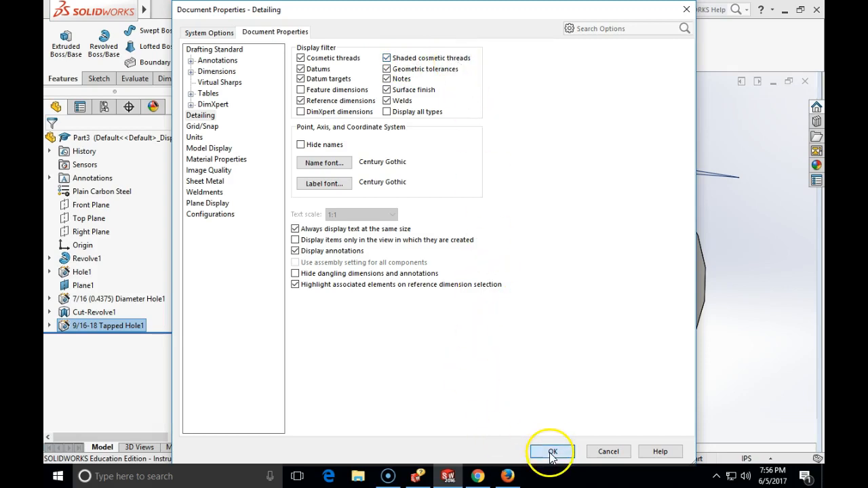
left_click(552, 451)
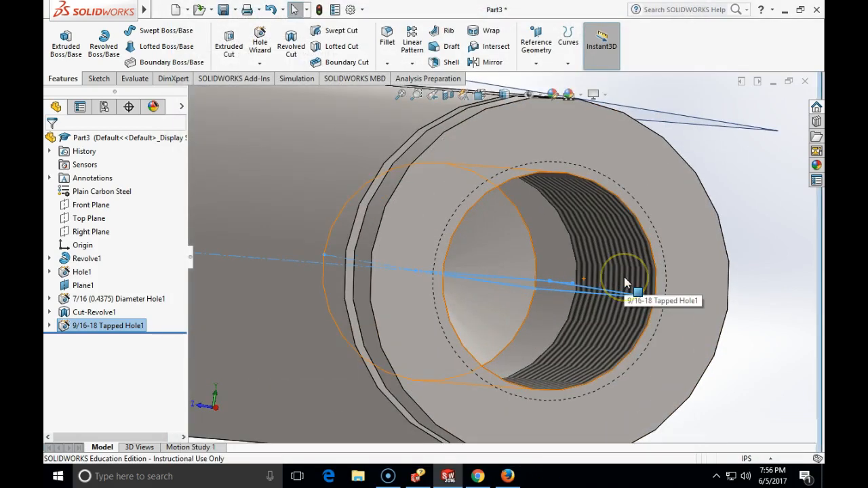
left_click_drag(624, 281, 654, 277)
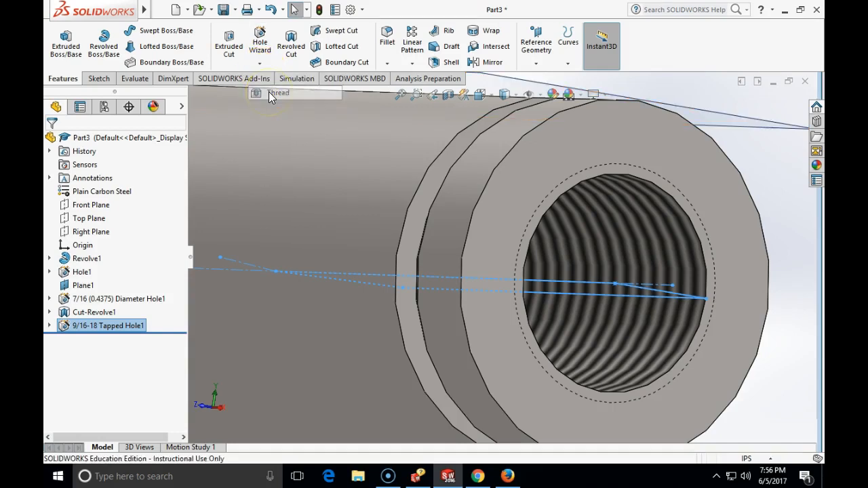
- Start a cut thread on the hole's circular edge, ending blind 7/8 in deep
left_click(278, 93)
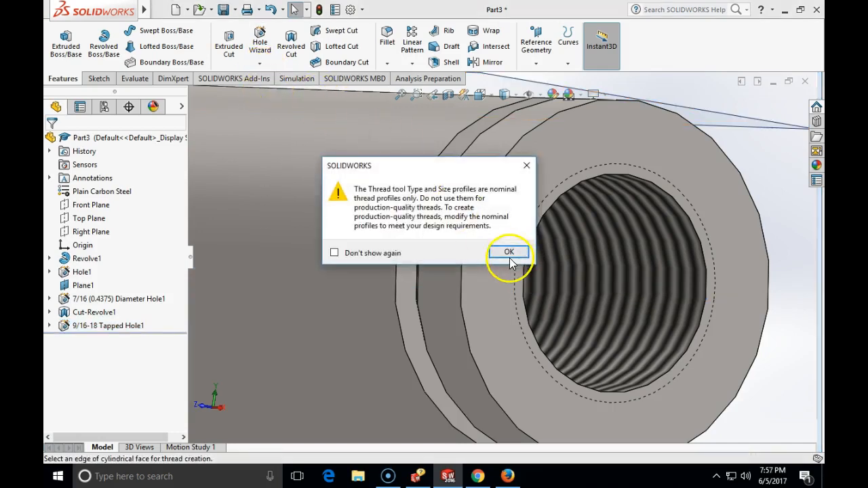
left_click(508, 252)
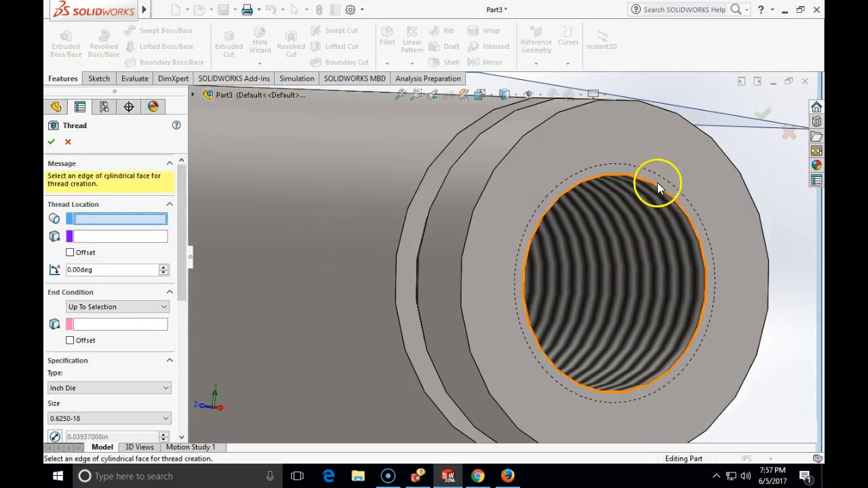
mouse_move(661, 192)
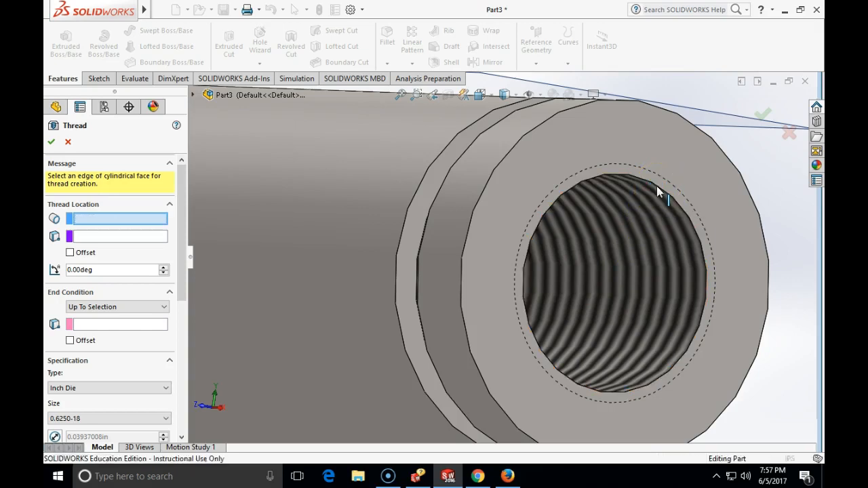
left_click(620, 228)
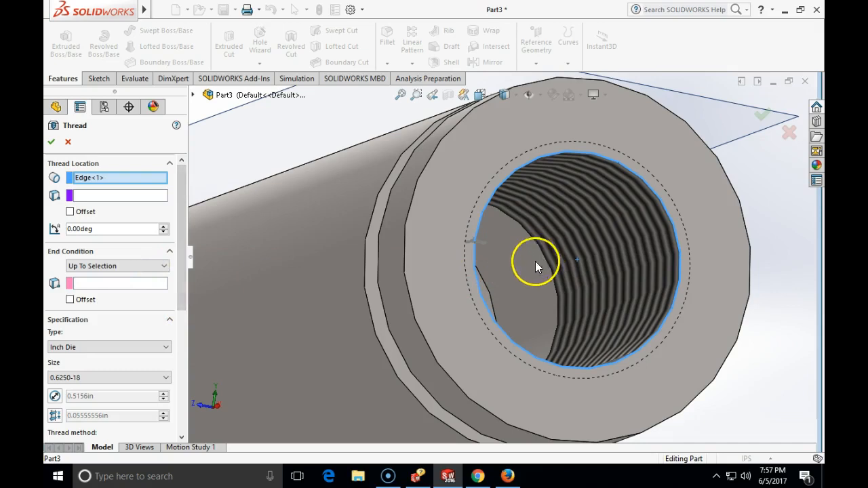
left_click(115, 266)
type("7/8")
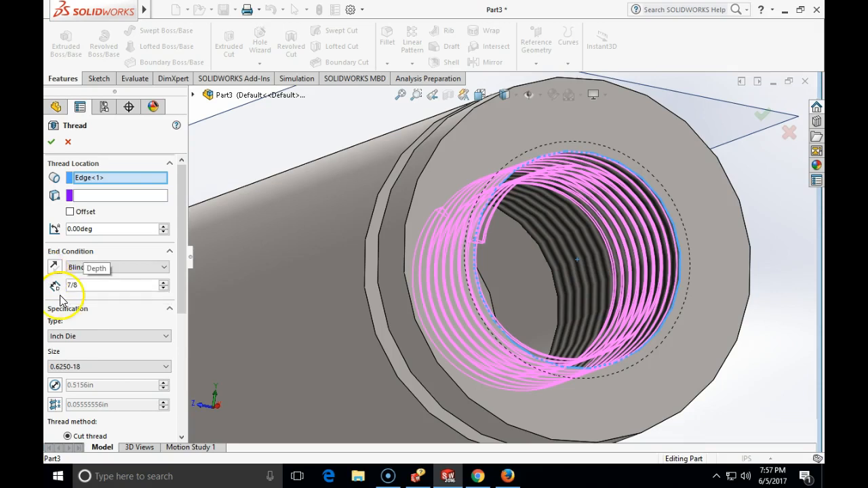
- Switch the thread type to Inch Tap, keeping size 0.6250-18
left_click(162, 336)
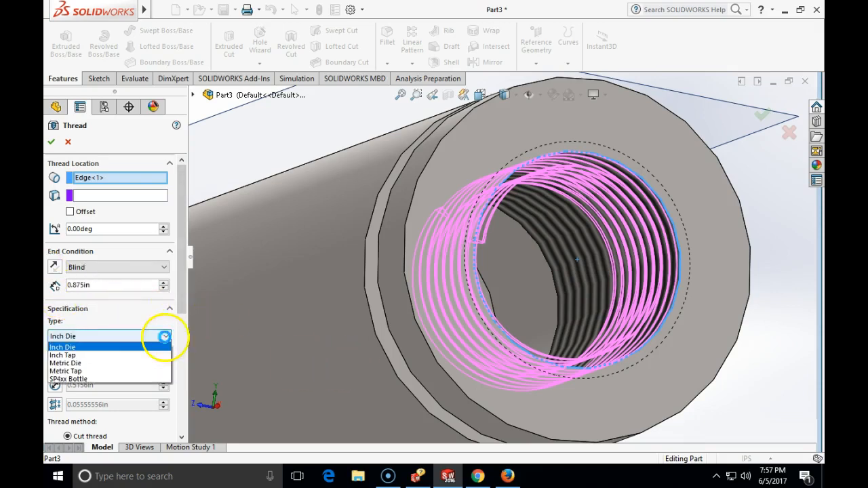
left_click(62, 355)
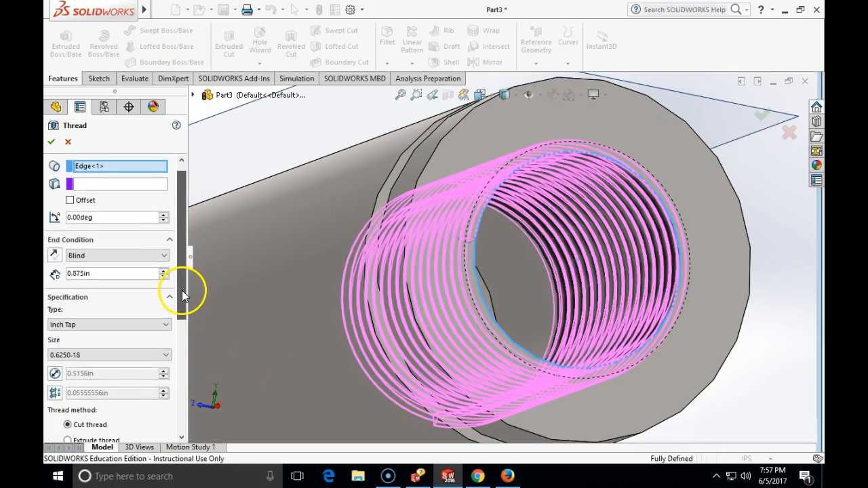
scroll("down", 3)
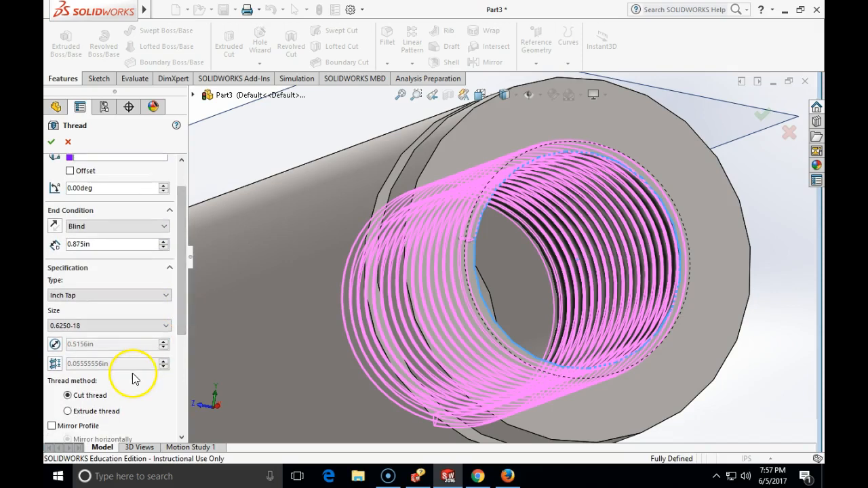
mouse_move(131, 350)
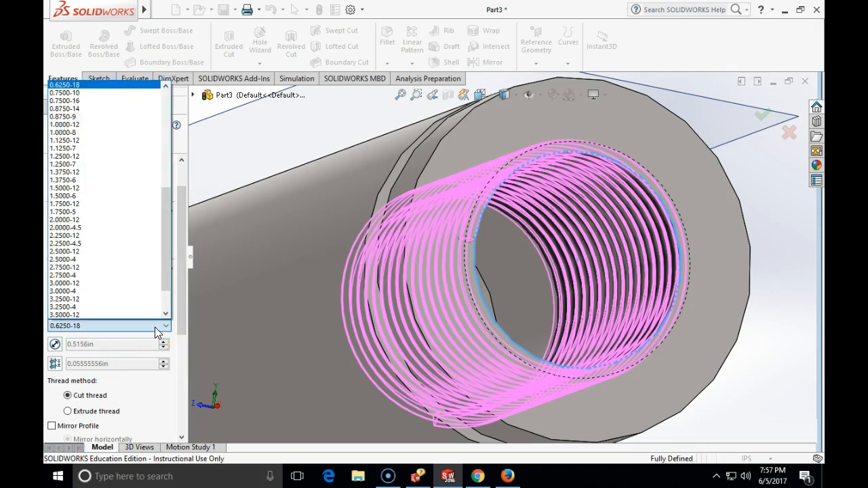
left_click(109, 325)
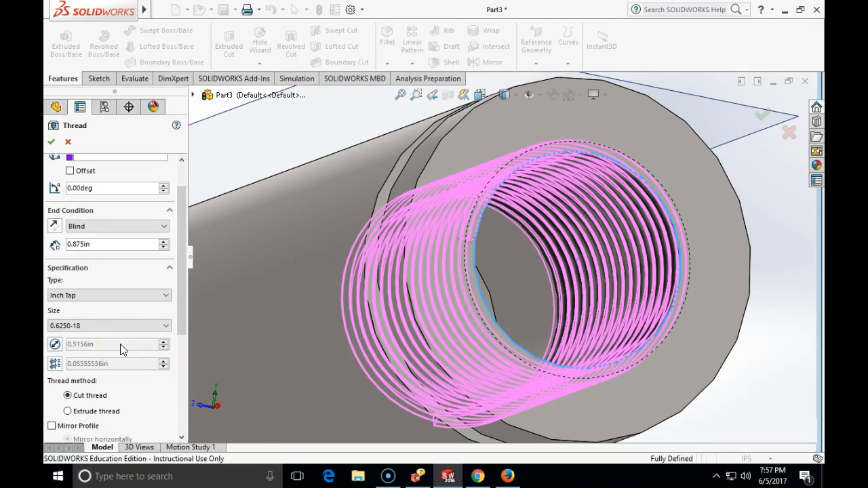
mouse_move(131, 265)
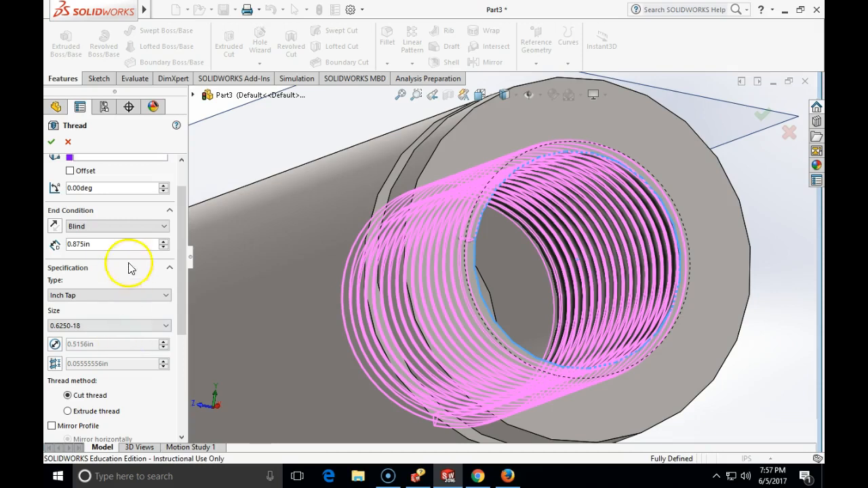
mouse_move(98, 348)
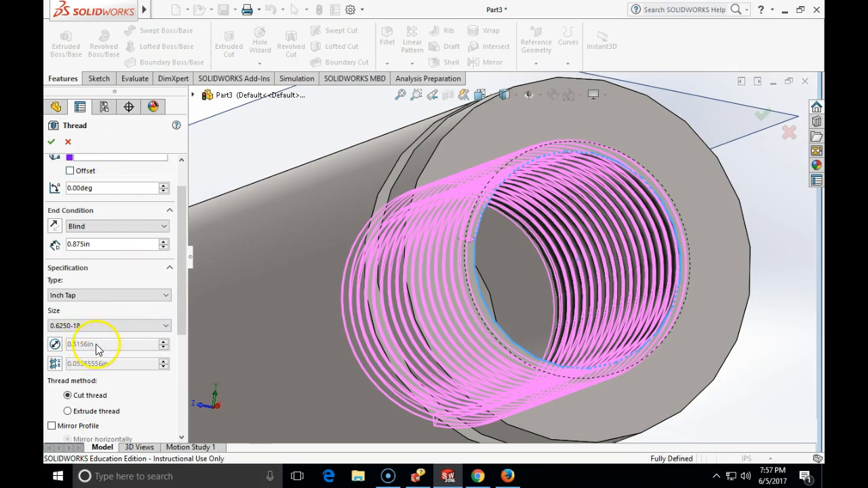
mouse_move(446, 322)
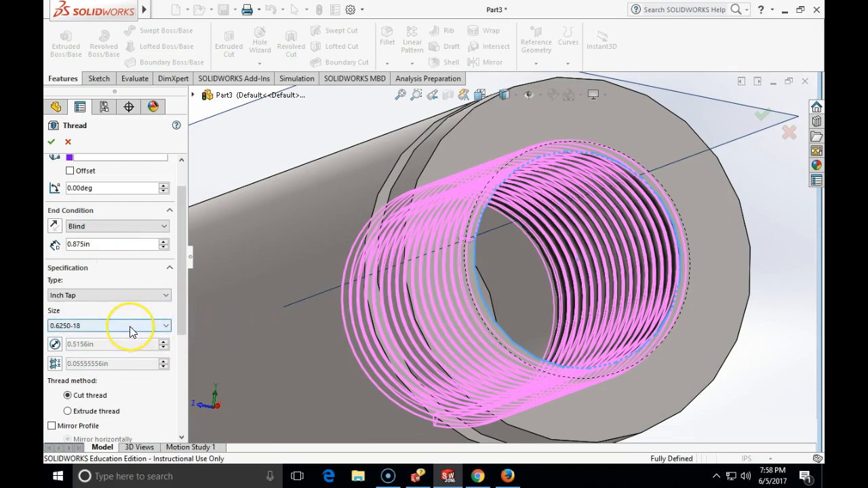
- Browse thread sizes, try 1.7500-5, then revert to 0.6250-18 right-hand thread
left_click(165, 325)
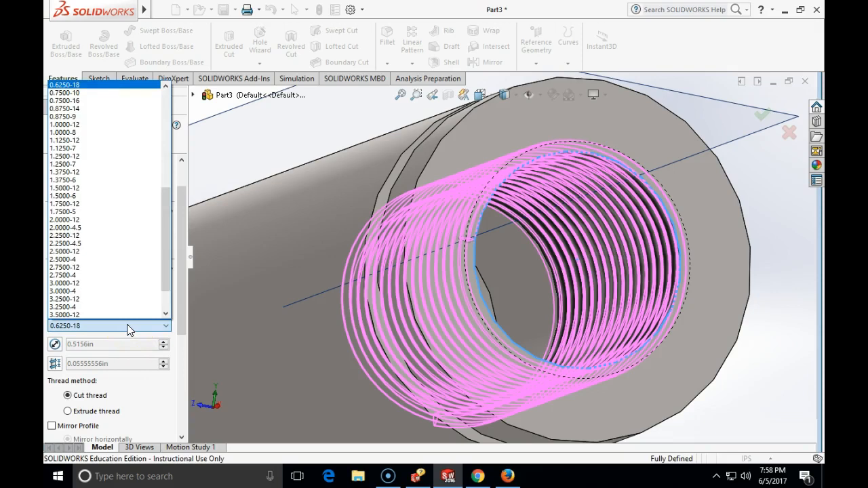
left_click(91, 124)
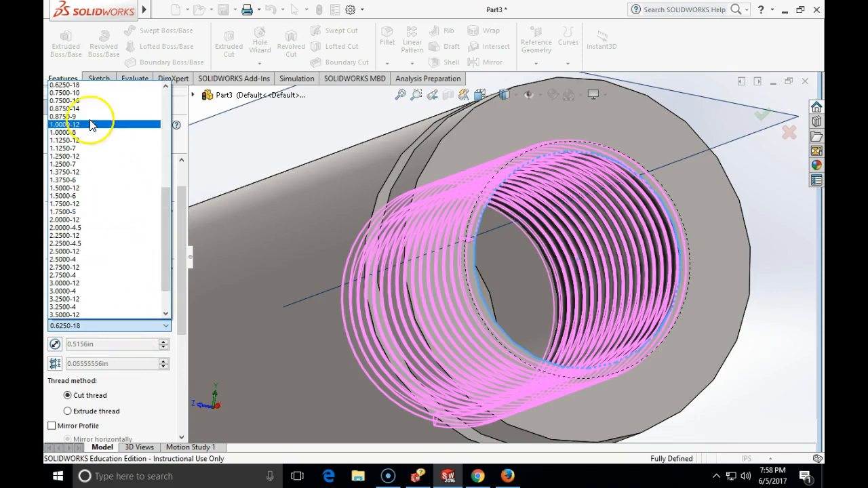
left_click(64, 84)
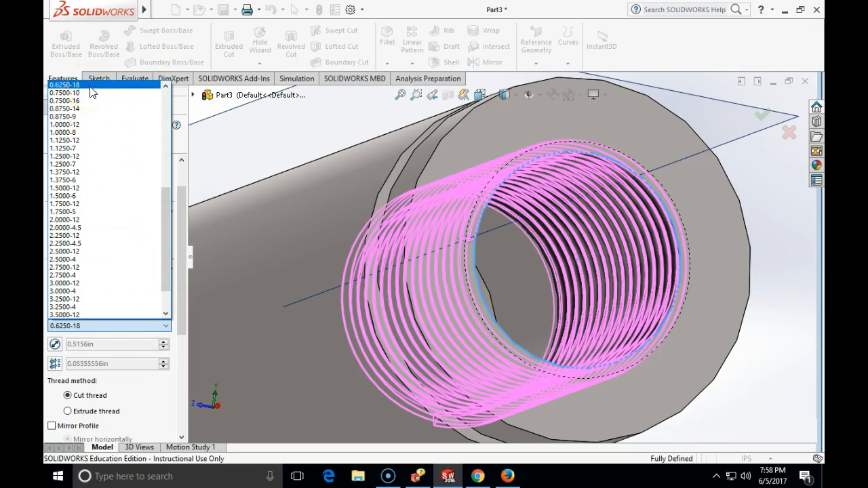
left_click(88, 124)
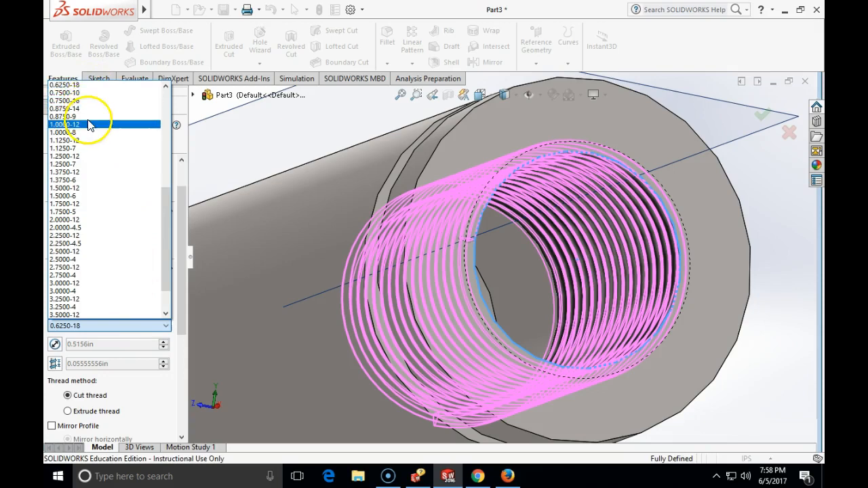
left_click(65, 211)
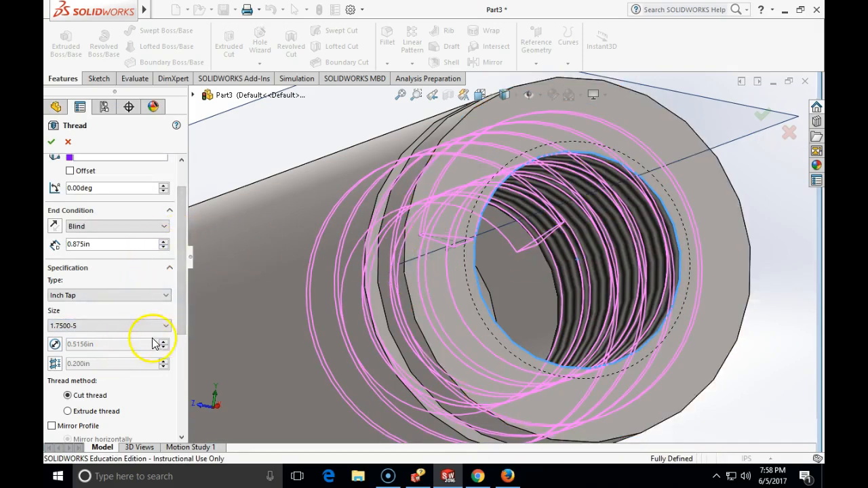
left_click(164, 326)
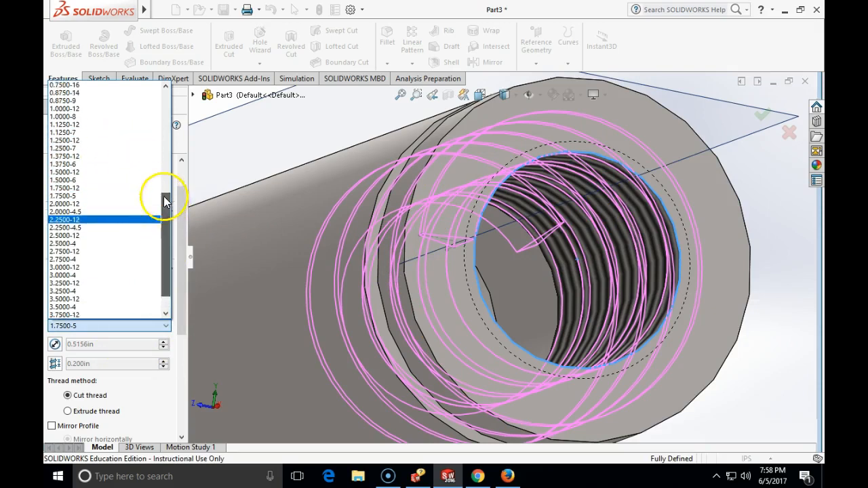
scroll("up", 3)
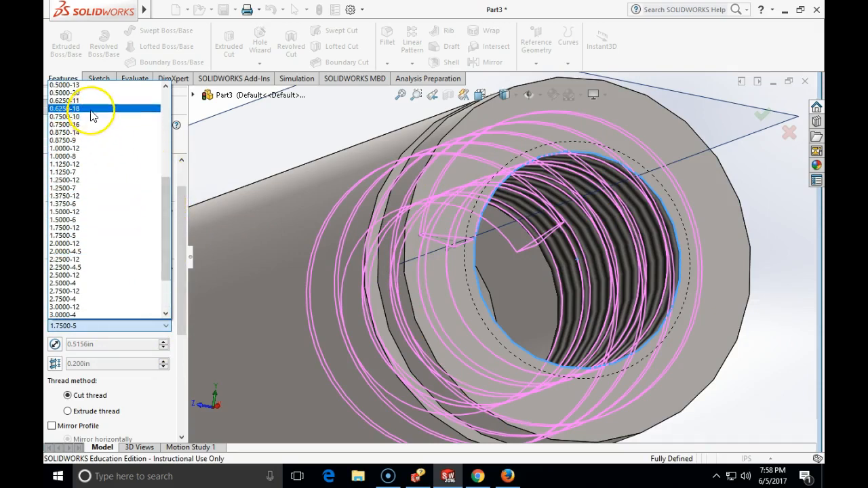
left_click(64, 109)
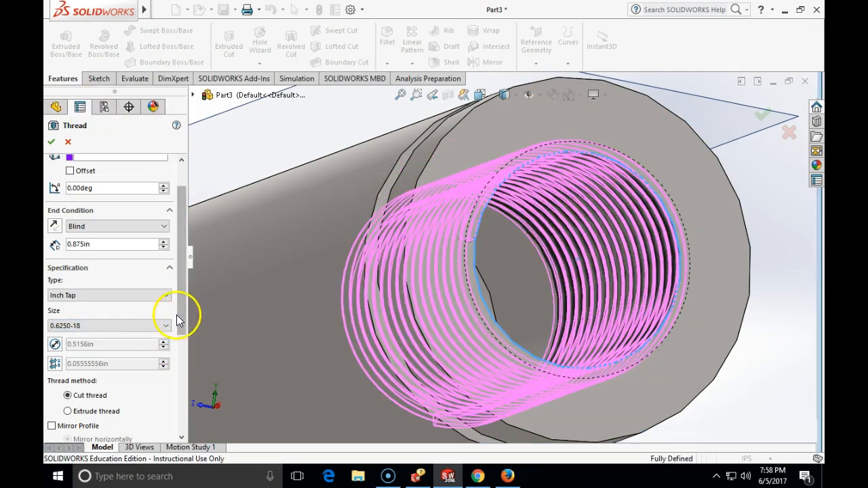
scroll("down", 3)
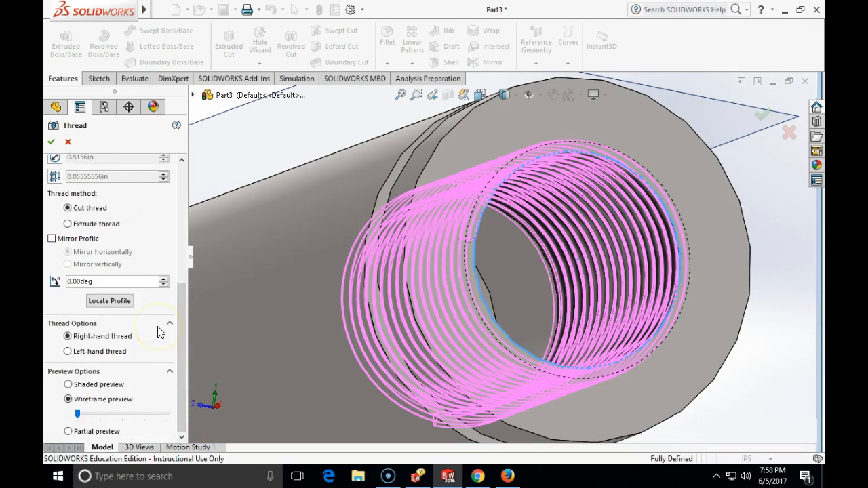
mouse_move(160, 354)
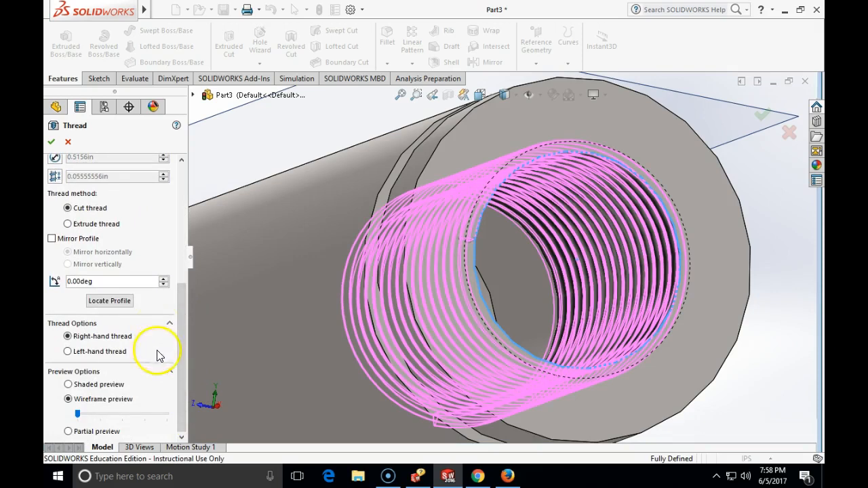
- Create the cut thread as Thread1, then rotate the model to view the whole rod
left_click(51, 141)
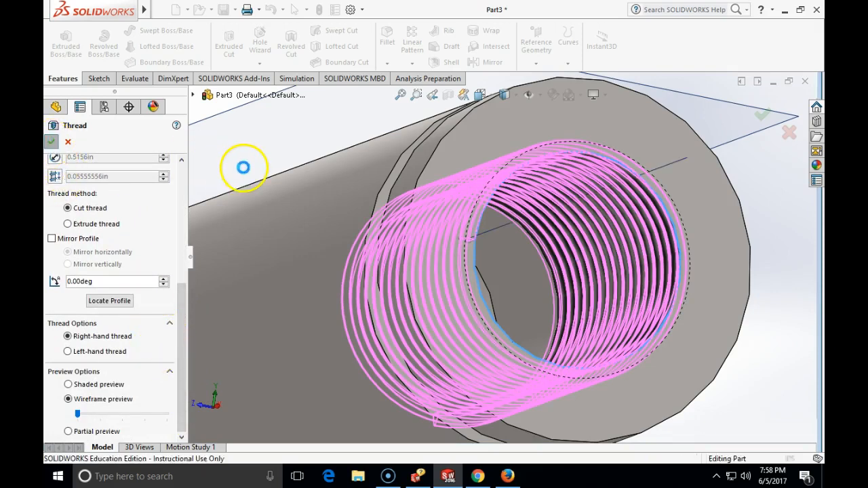
left_click(51, 142)
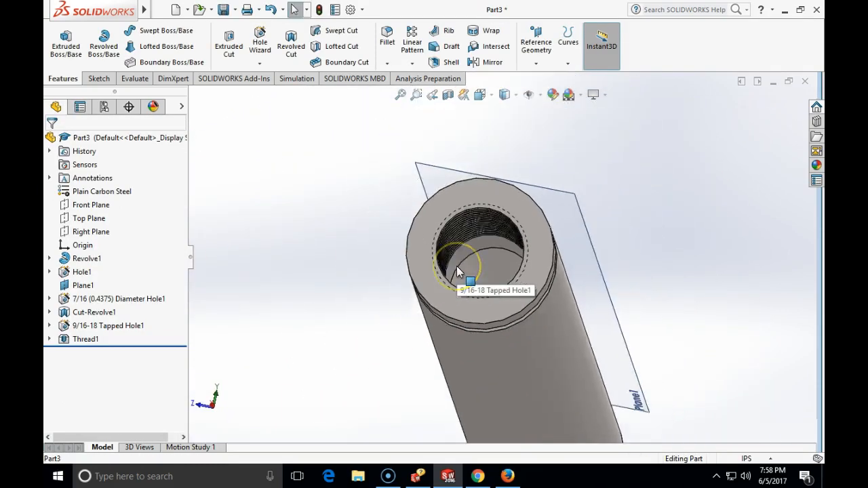
left_click_drag(461, 265, 721, 278)
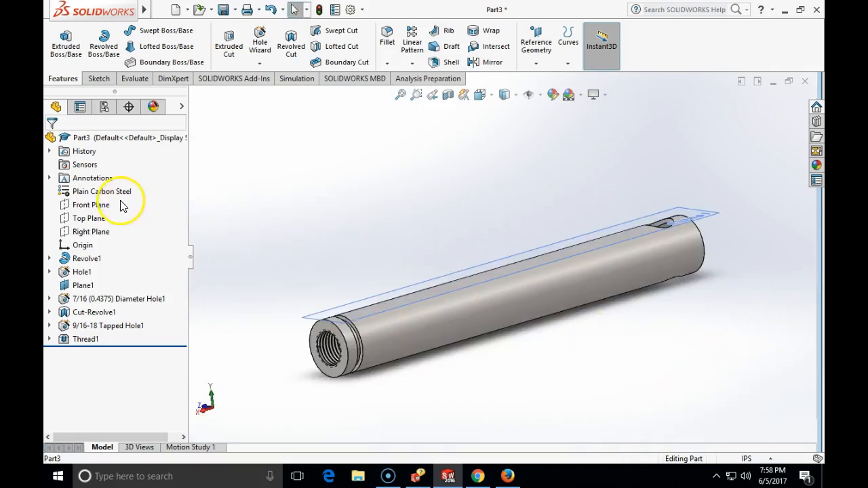
mouse_move(103, 40)
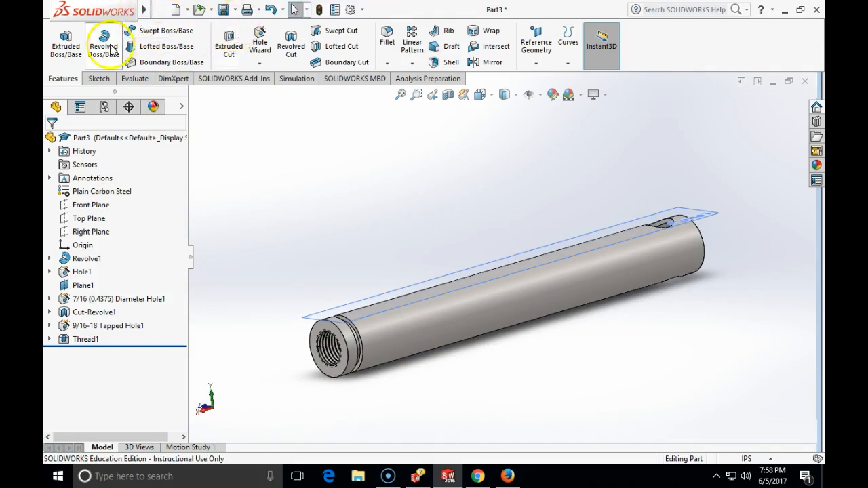
- Rebuild the rod and check mass properties: 0.28 lb/in³ density, 1.99 in³ volume
left_click(257, 9)
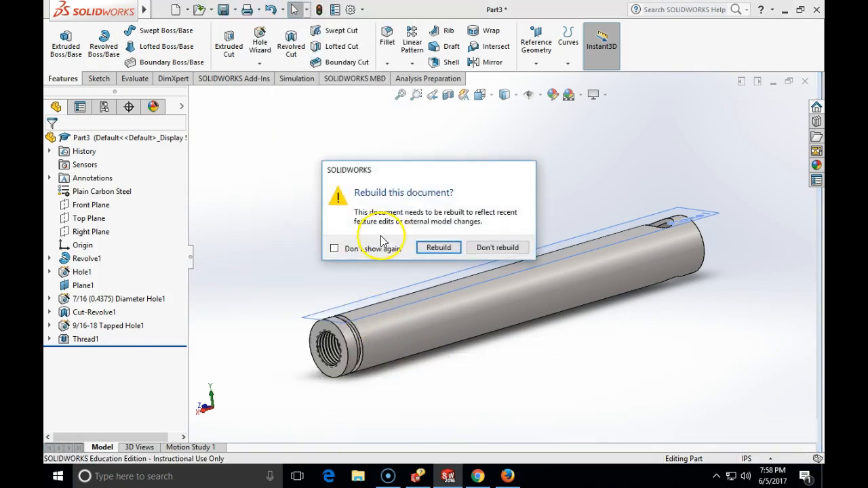
left_click(438, 247)
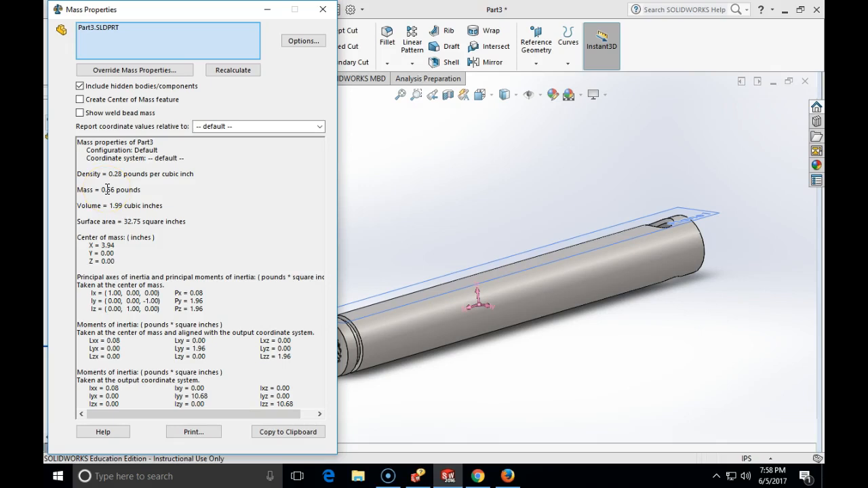
left_click(322, 9)
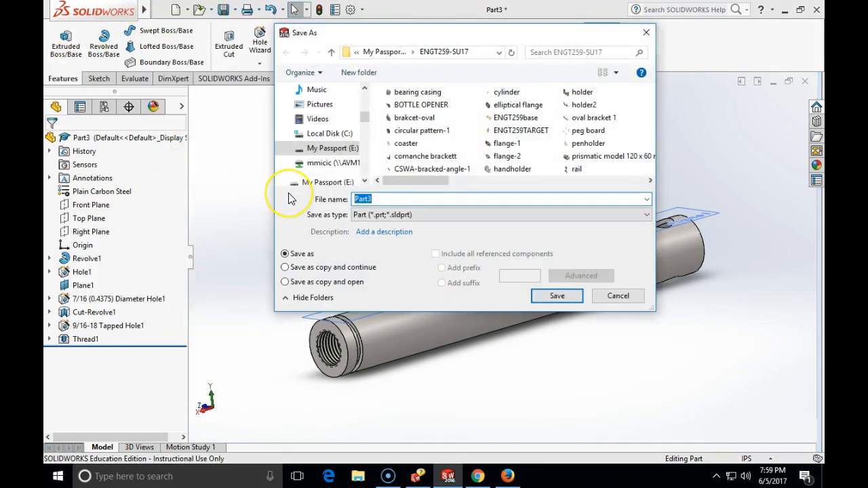
- Save the threaded rod part under the file name 'right rod'
type("right rod")
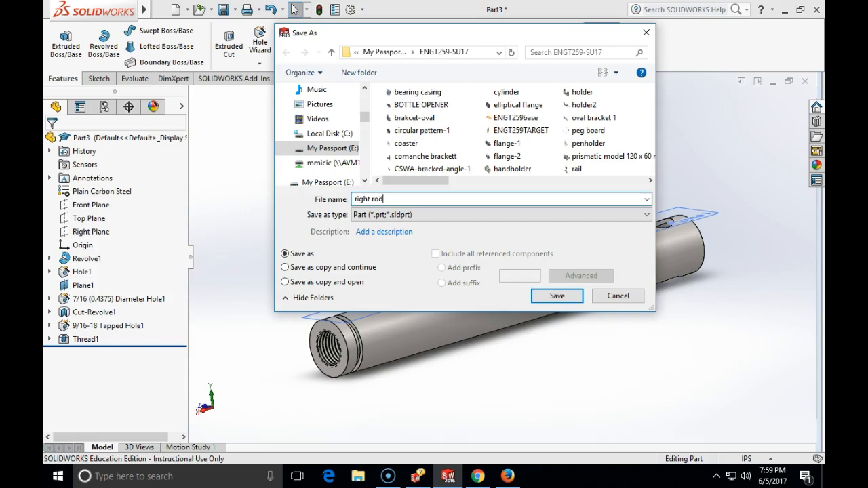
left_click(556, 295)
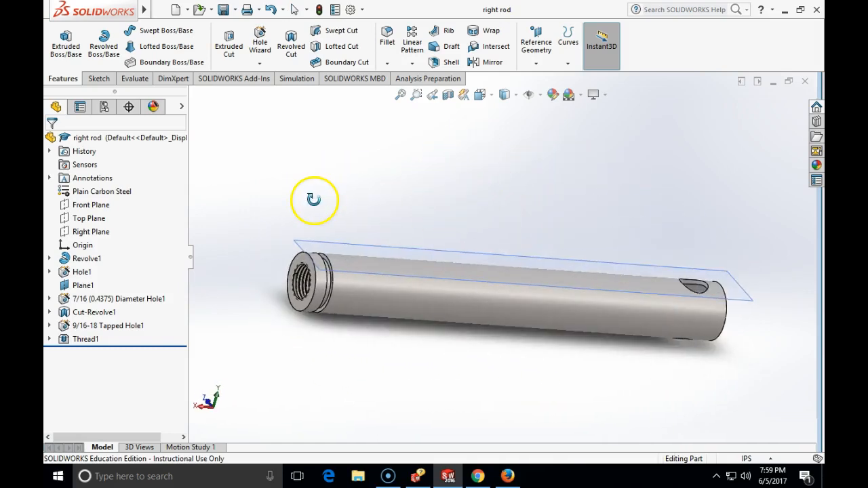
left_click(161, 9)
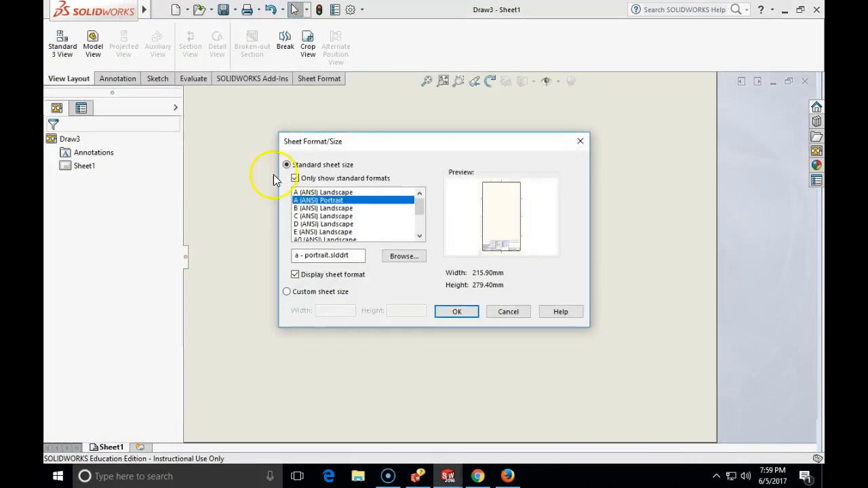
- Place the right rod's front view near the centre of a portrait A-size drawing sheet
left_click(456, 311)
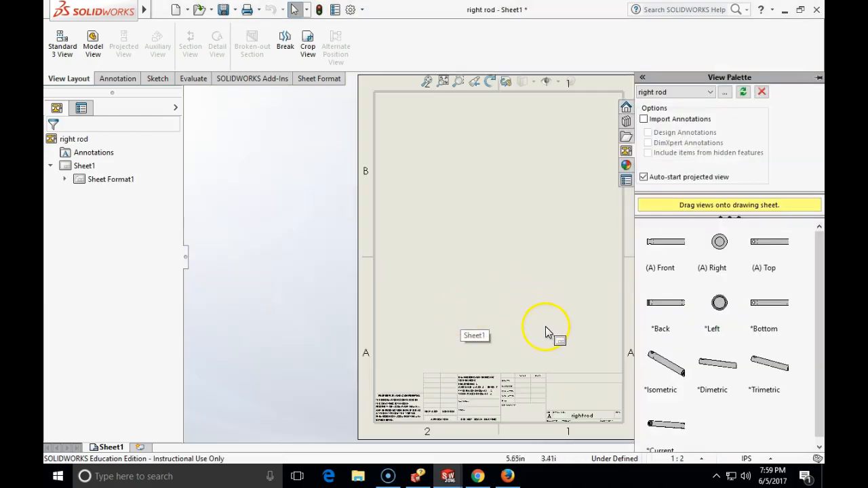
mouse_move(665, 255)
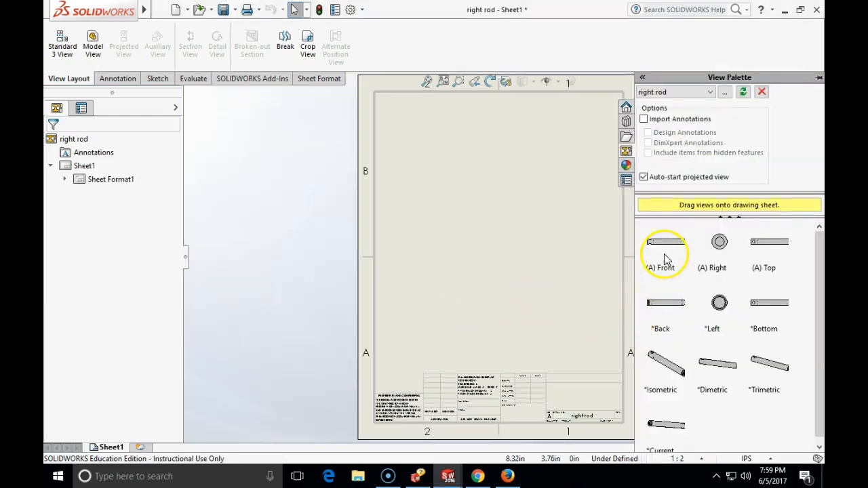
left_click_drag(664, 242, 448, 234)
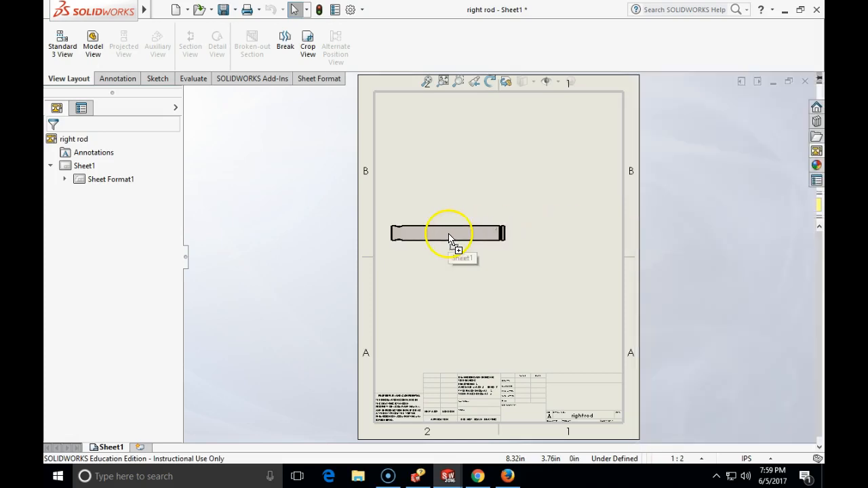
left_click_drag(449, 234, 464, 231)
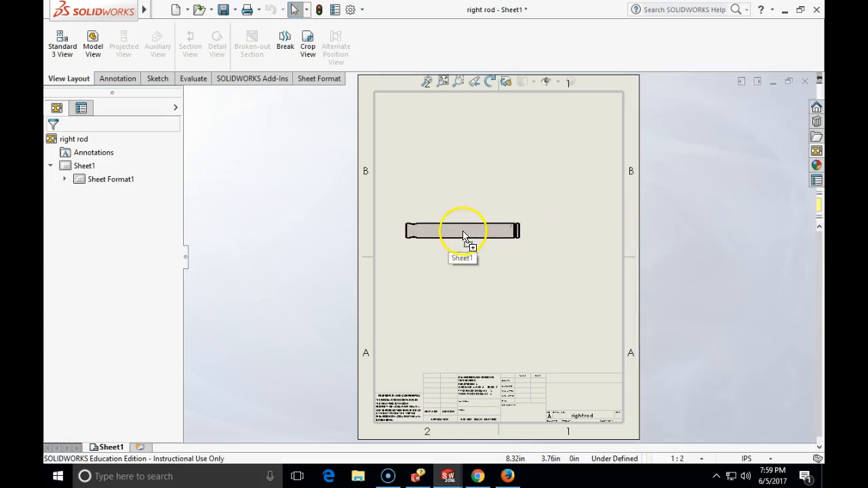
left_click(461, 231)
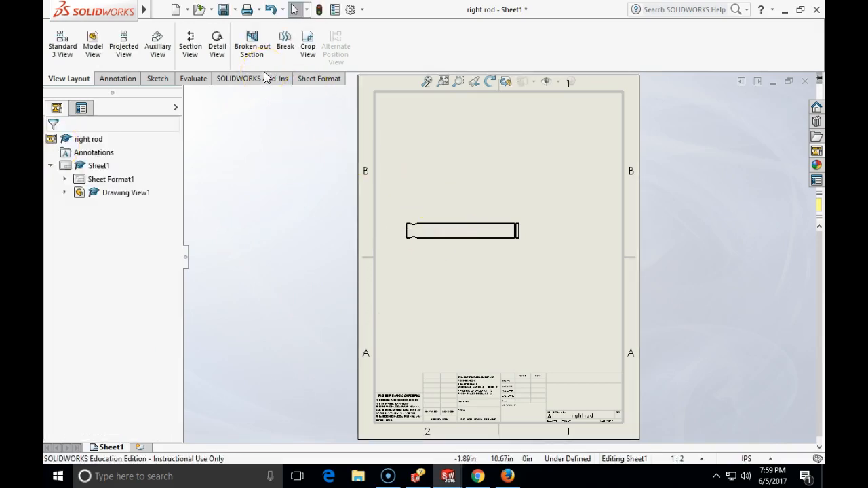
- Start the Break command for the front drawing view
left_click(284, 40)
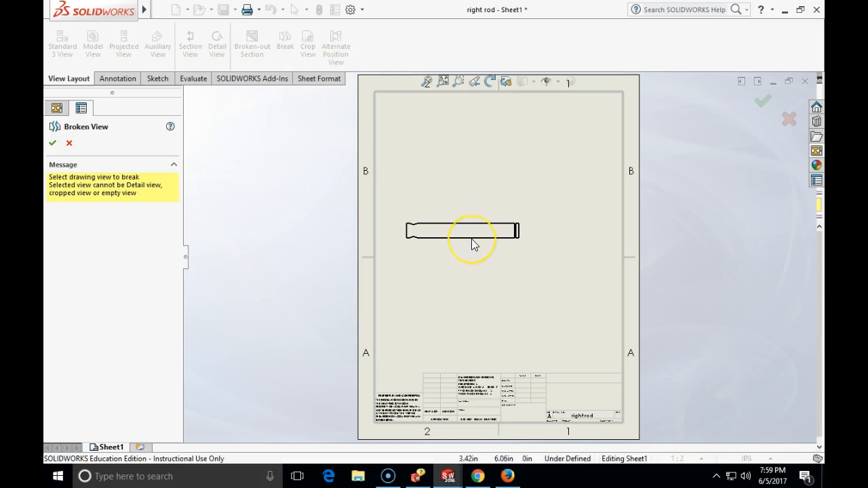
mouse_move(263, 197)
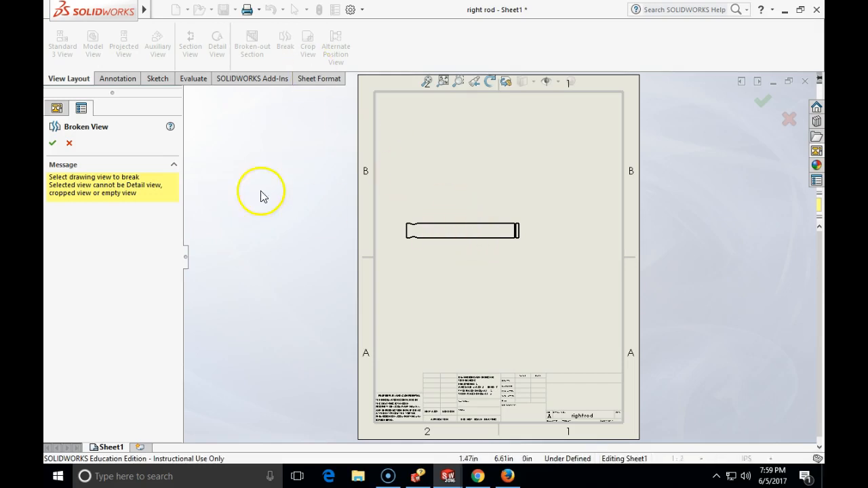
mouse_move(132, 211)
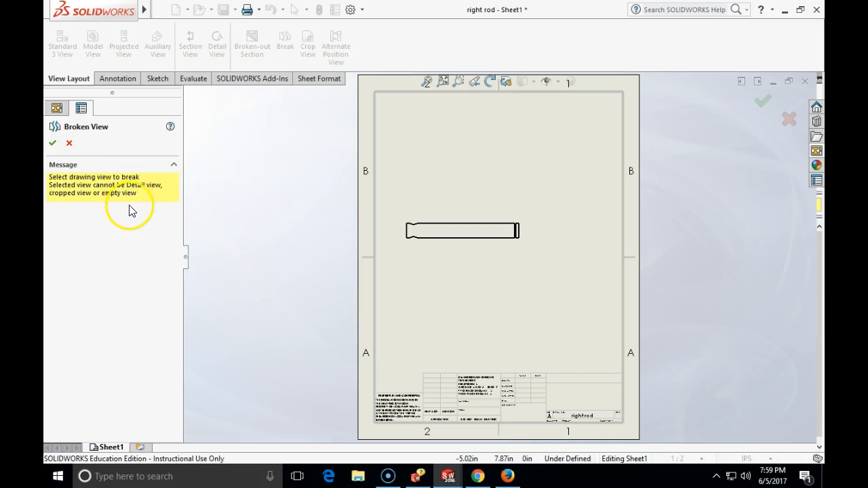
- Break the rod's front view with two zig-zag break lines across its middle
left_click(462, 230)
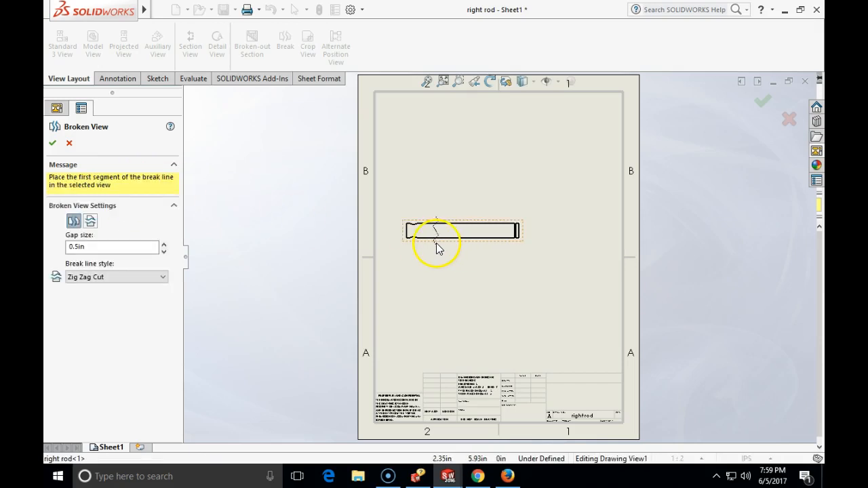
left_click(437, 234)
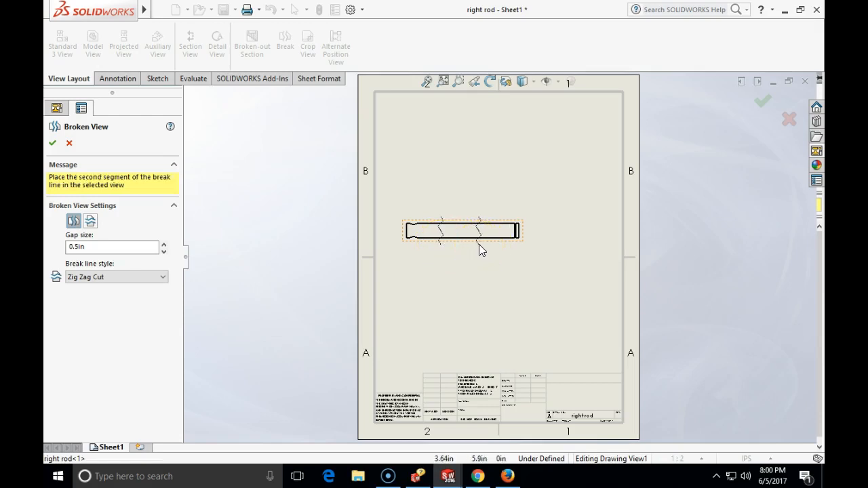
left_click(478, 241)
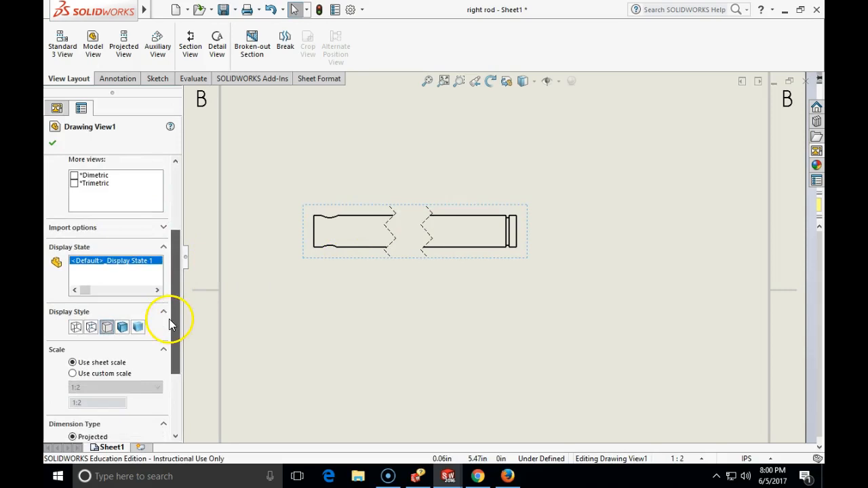
- Set Drawing View1 to 1:1 scale with hidden lines visible and select the 9/16-18 Tapped Hole callout
left_click(157, 360)
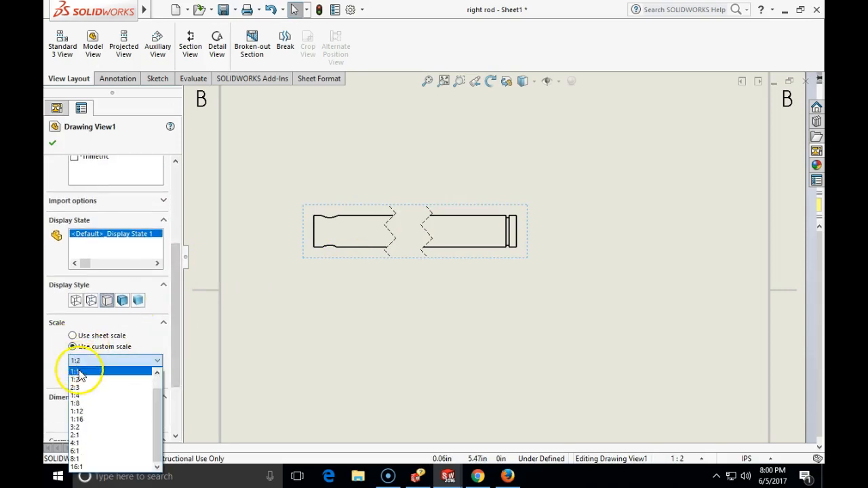
left_click(76, 371)
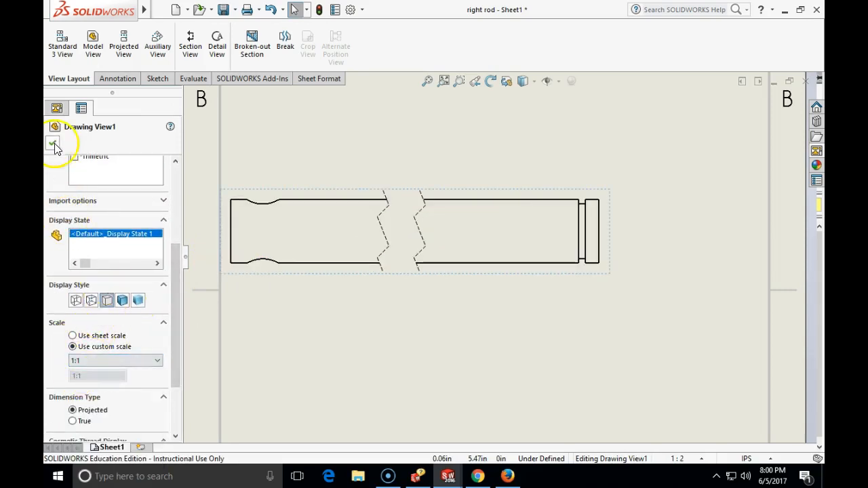
left_click(91, 299)
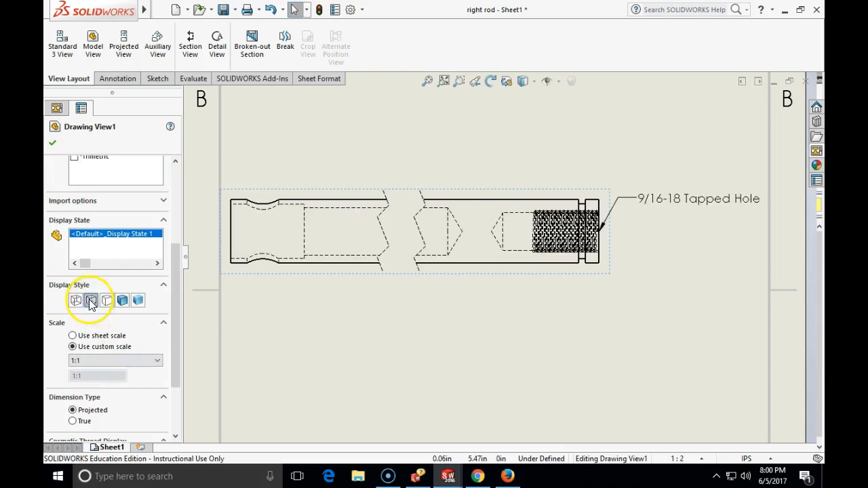
mouse_move(86, 143)
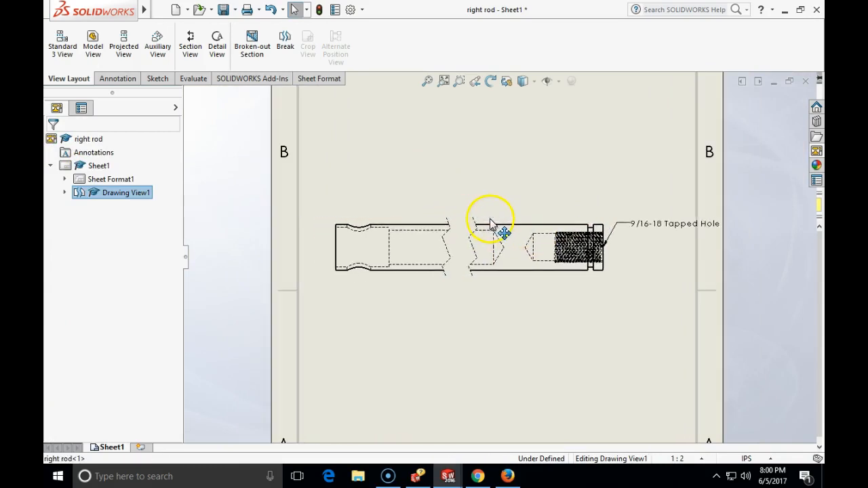
left_click(488, 247)
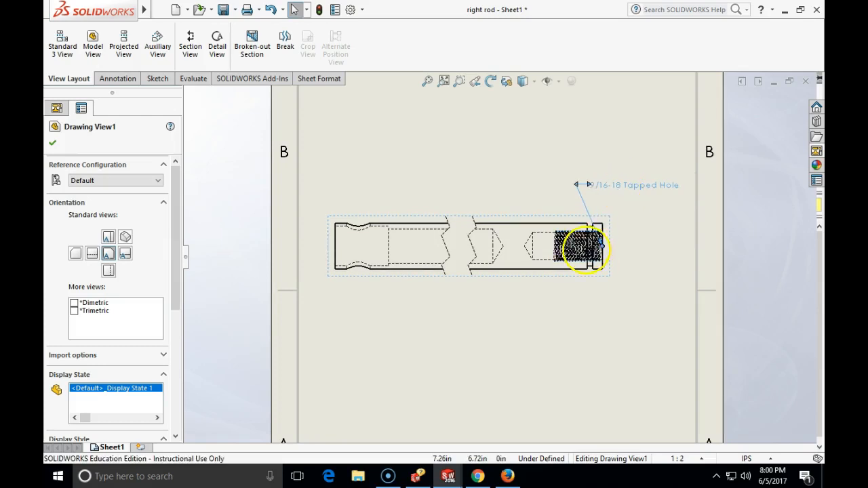
left_click(581, 248)
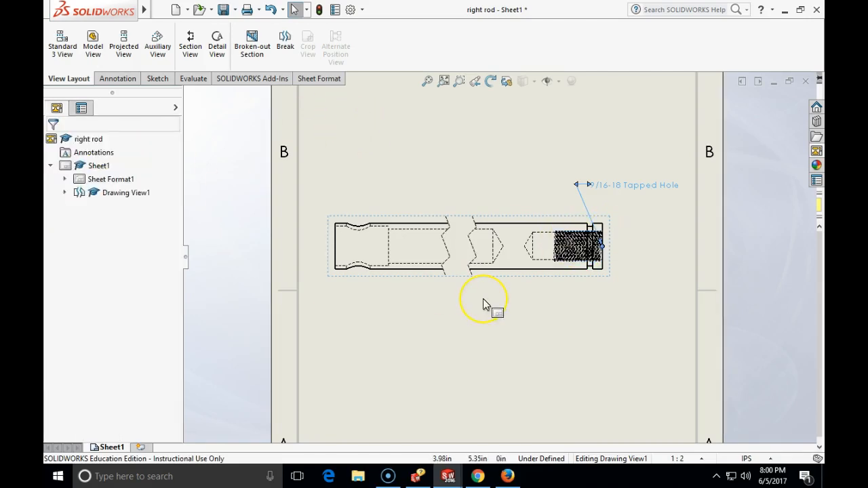
mouse_move(487, 304)
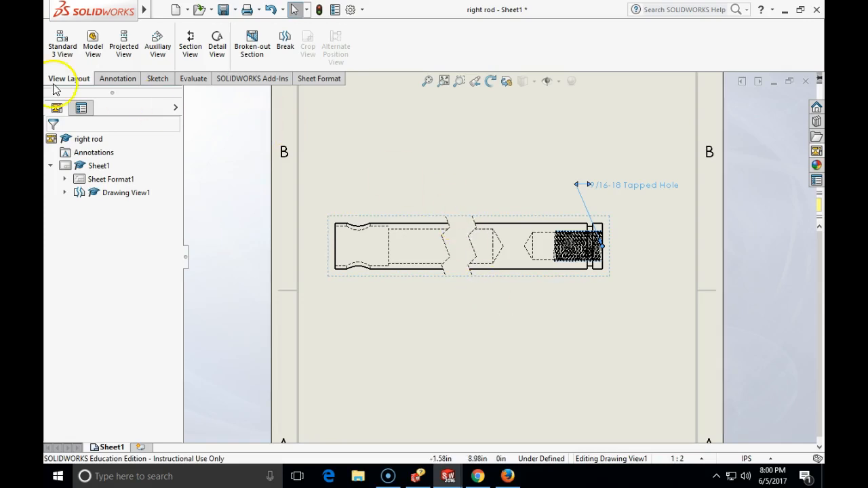
- Add a centerline along the rod's axis in the broken front view
left_click(116, 78)
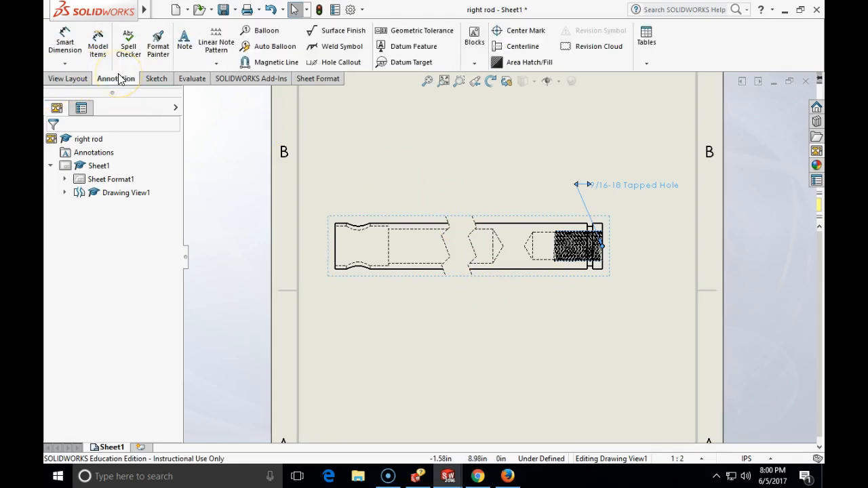
left_click(523, 46)
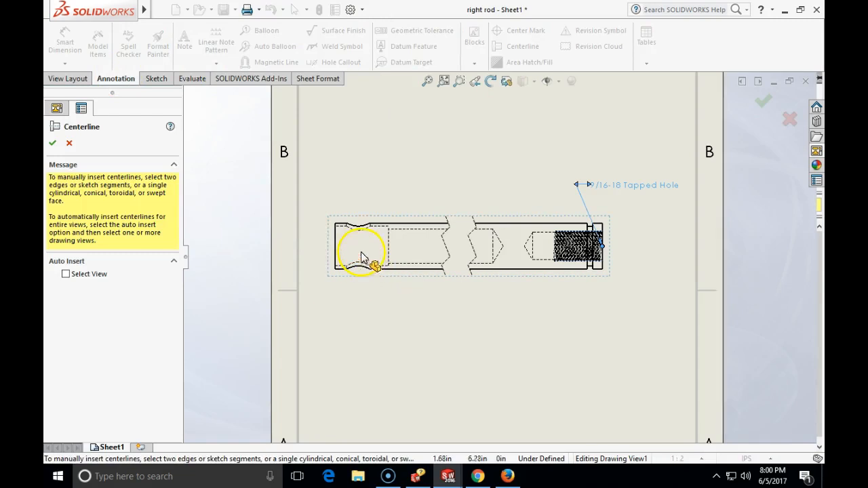
mouse_move(346, 235)
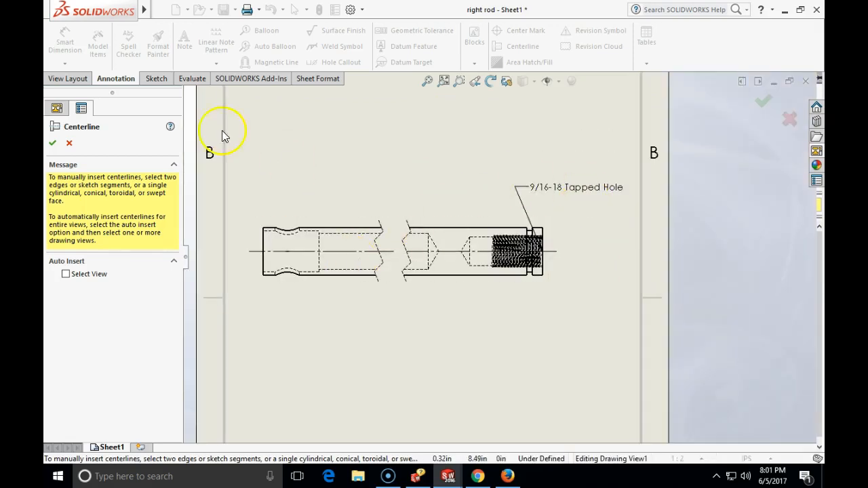
left_click(69, 143)
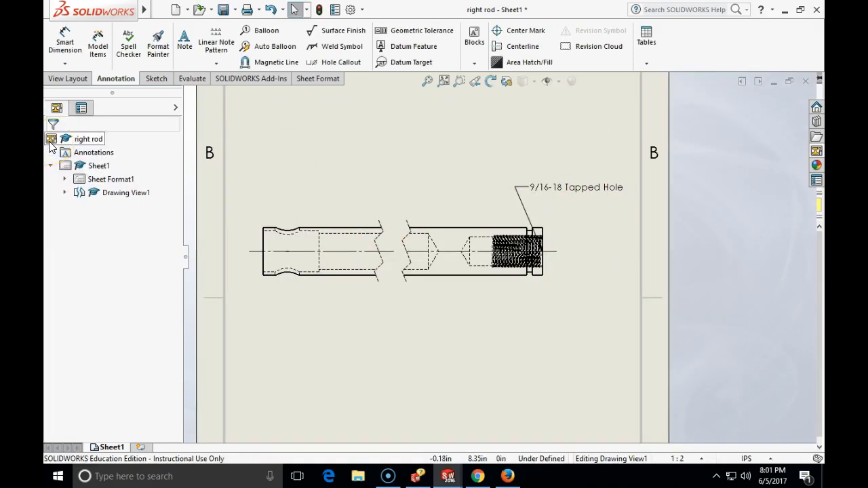
left_click(340, 62)
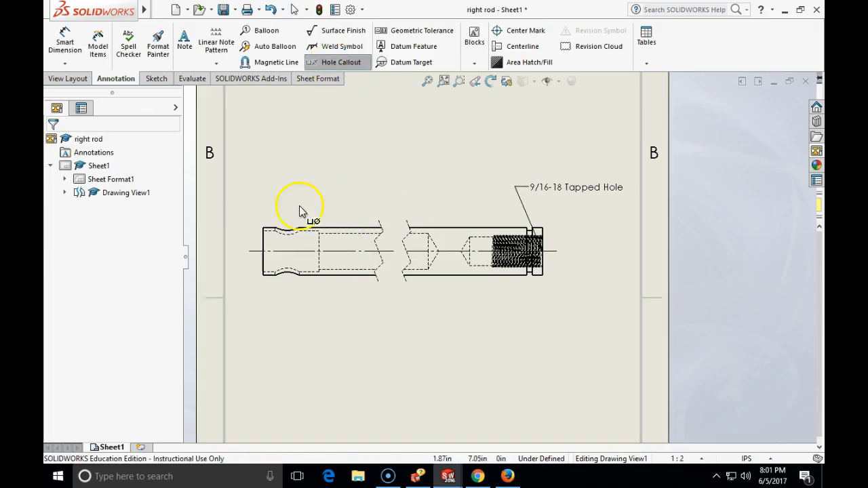
left_click(332, 248)
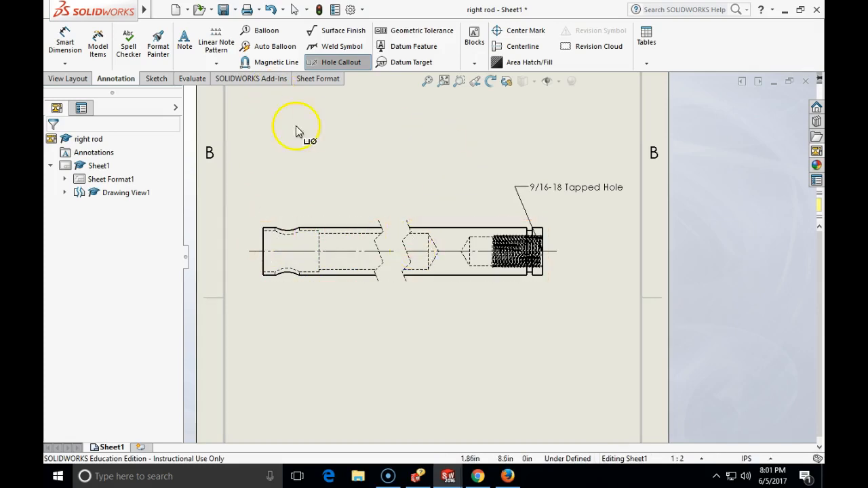
- Add a 6.81 overall length dimension between the rod's end edges, below the view
left_click(64, 39)
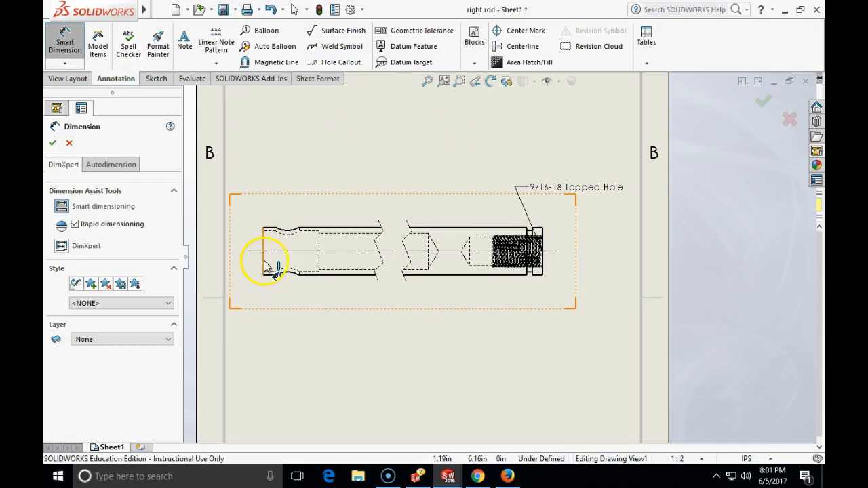
left_click(536, 265)
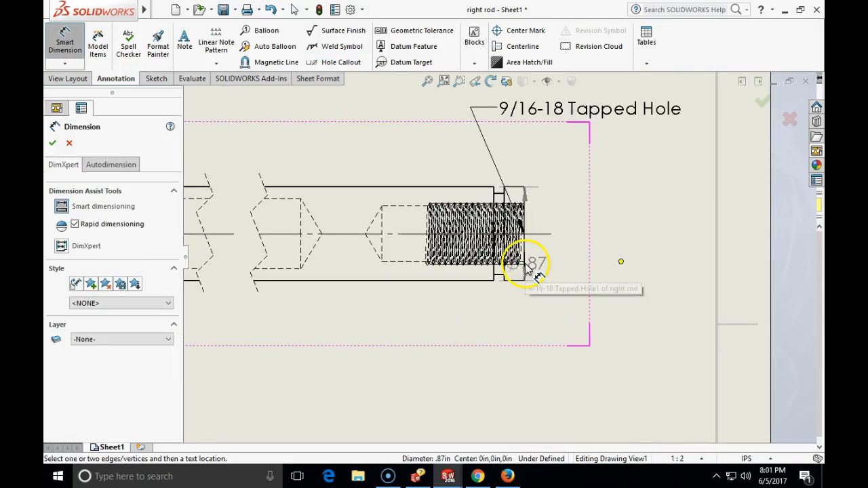
left_click(290, 327)
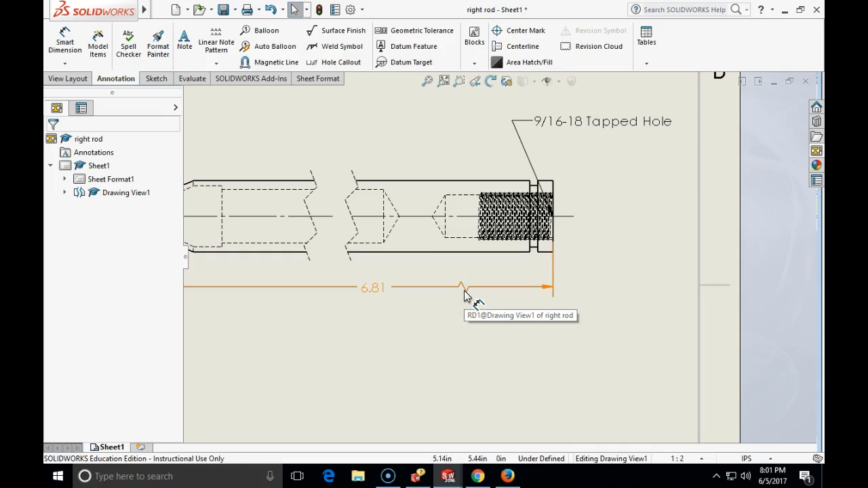
mouse_move(471, 297)
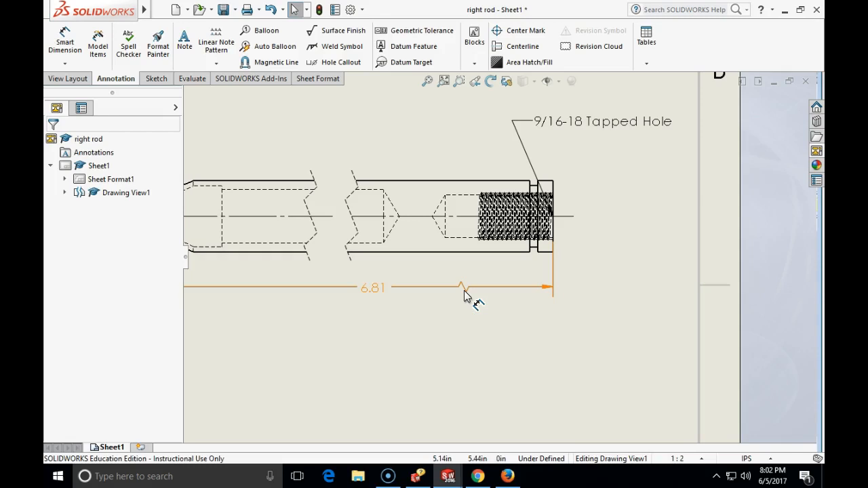
scroll("down", 3)
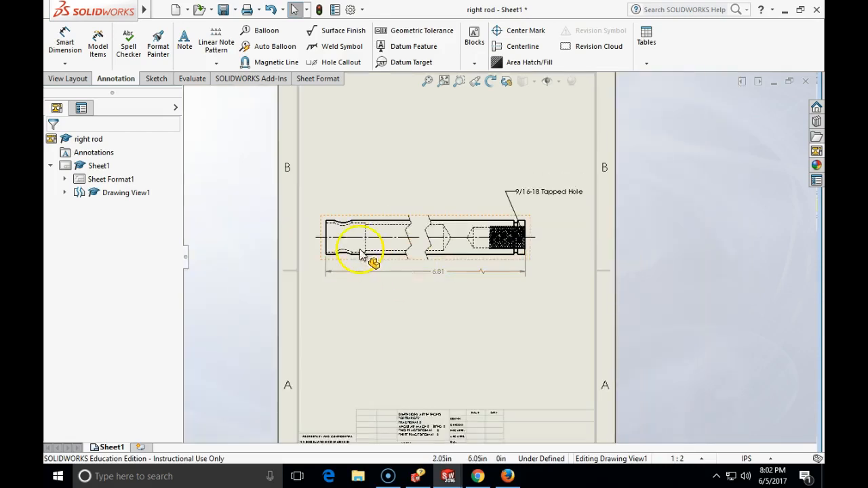